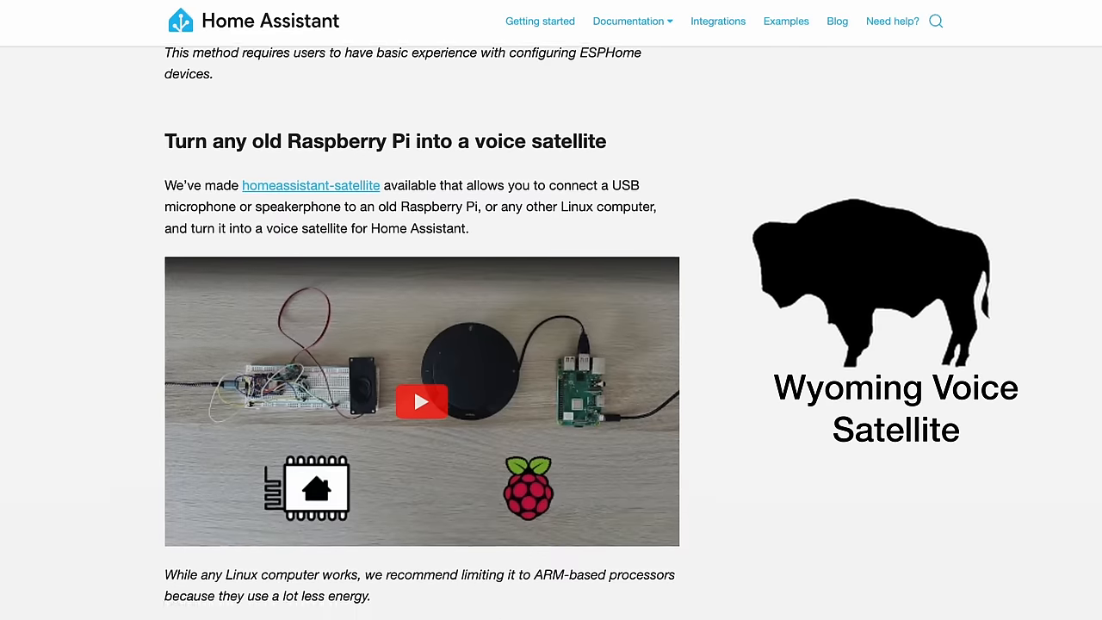
# - Follow the tutorial's 'install Raspberry Pi OS' link to raspberrypi.com/software
pyautogui.click(310, 186)
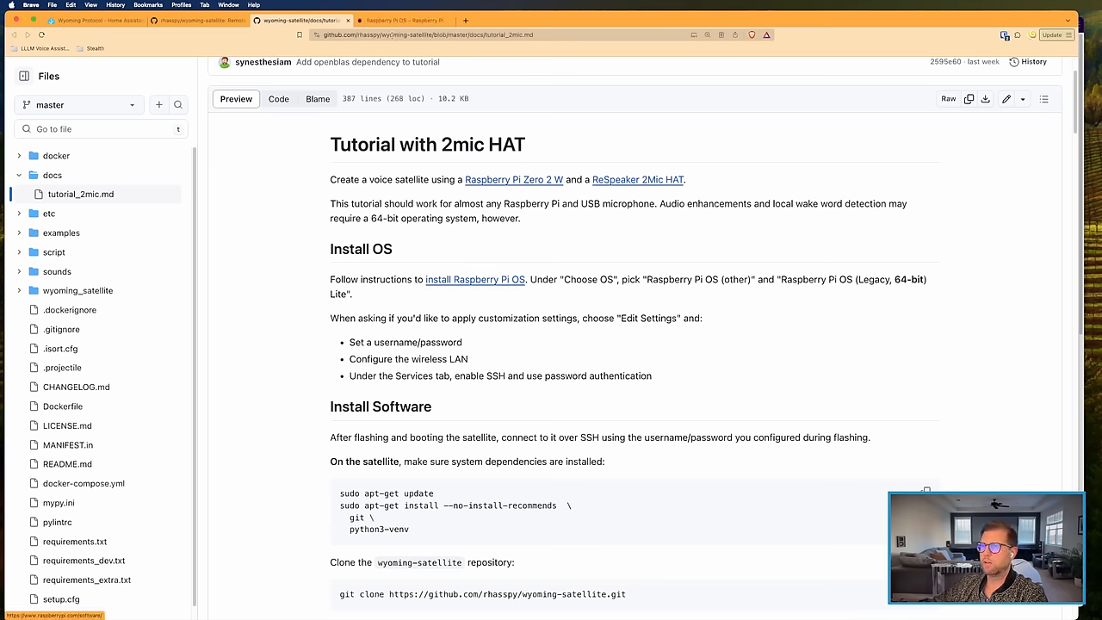
pyautogui.click(475, 279)
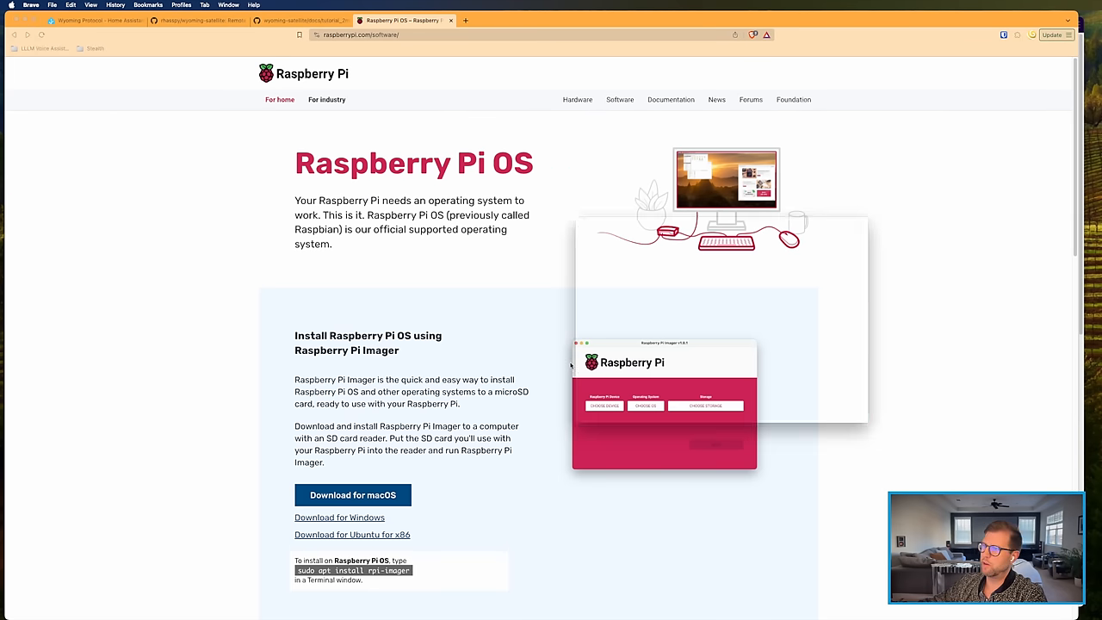
# - Choose Raspberry Pi Zero 2 W as the target device
pyautogui.click(602, 407)
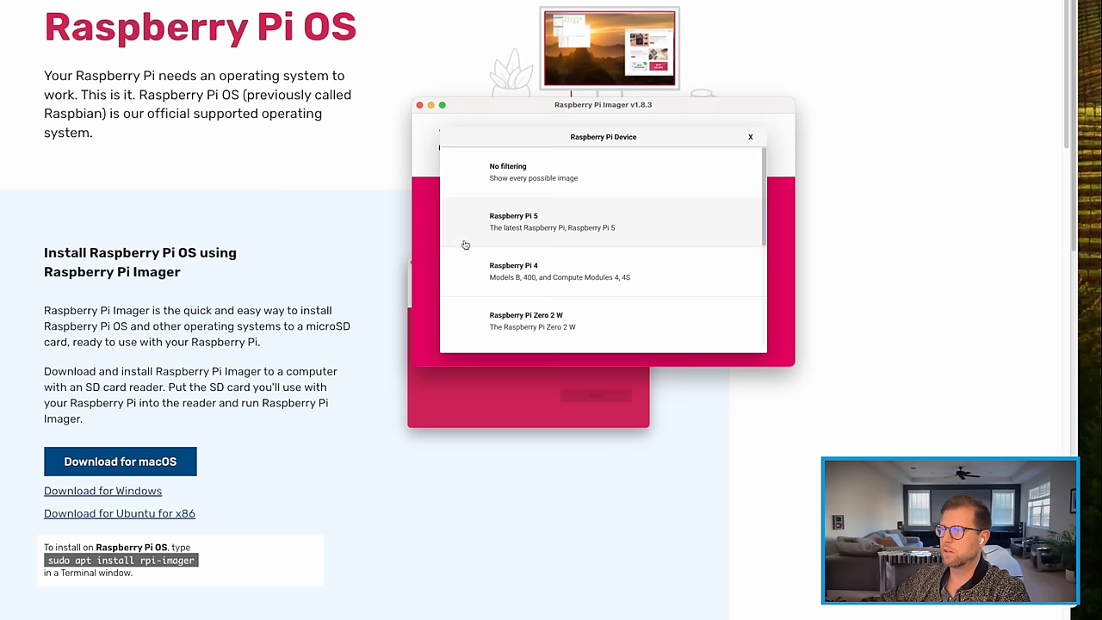
pyautogui.scroll(-3)
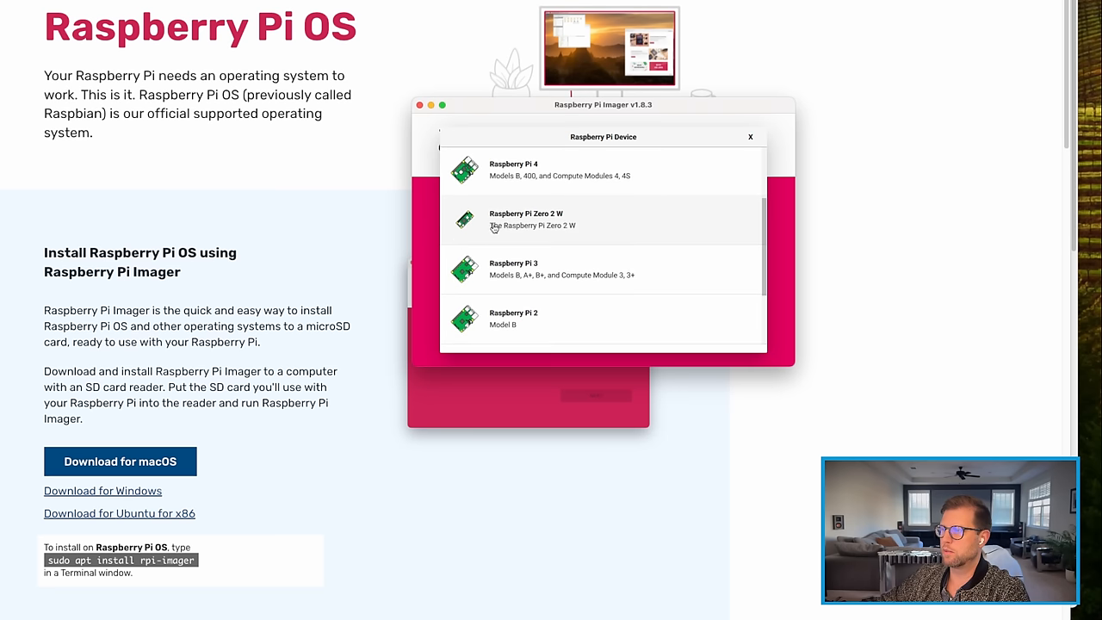
pyautogui.click(603, 221)
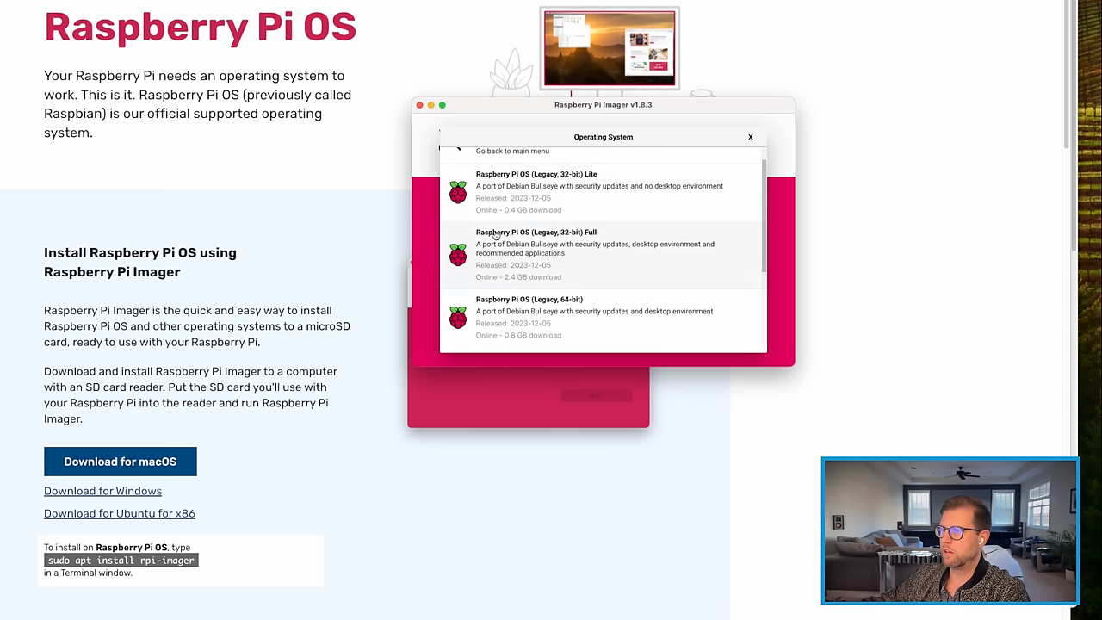
# - Select Raspberry Pi OS (Legacy, 64-bit) and the SDXC card, then proceed to customisation
pyautogui.scroll(-3)
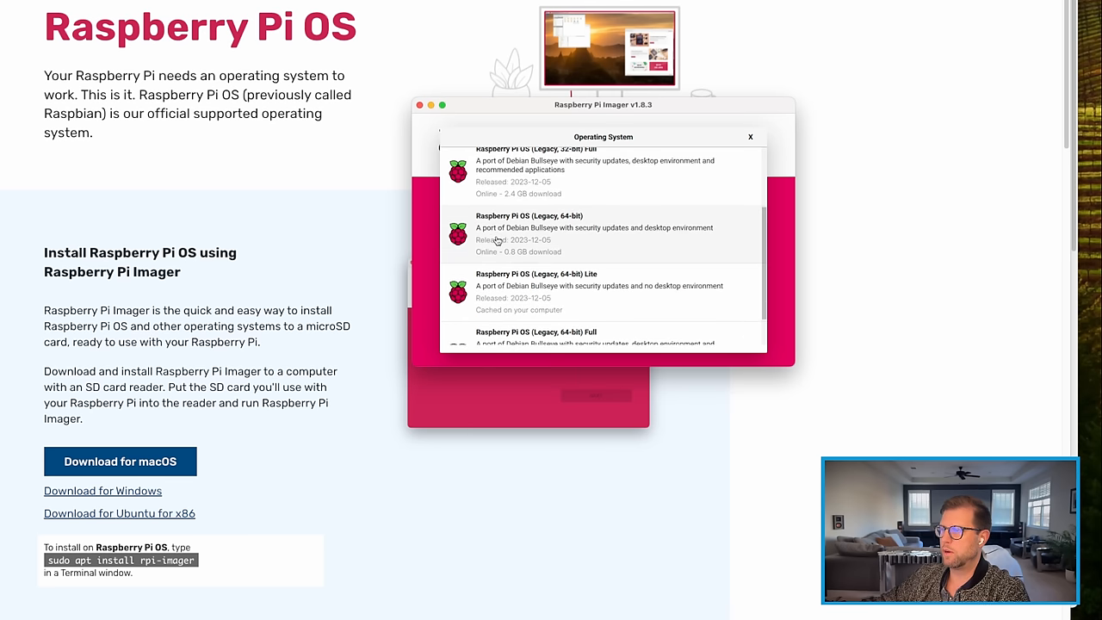
pyautogui.scroll(-3)
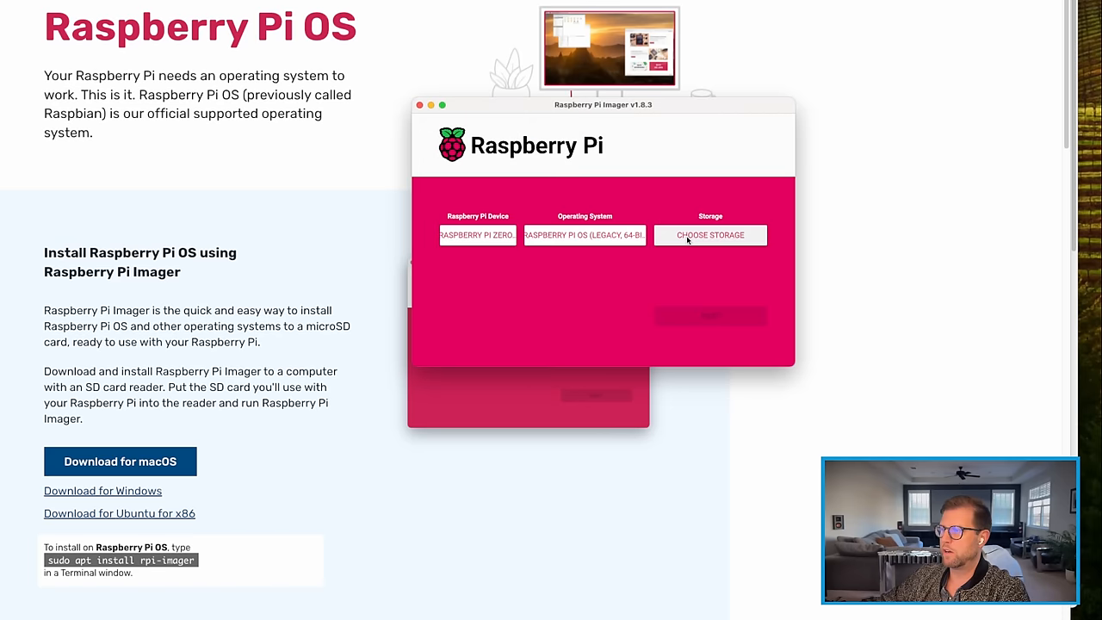
pyautogui.click(709, 234)
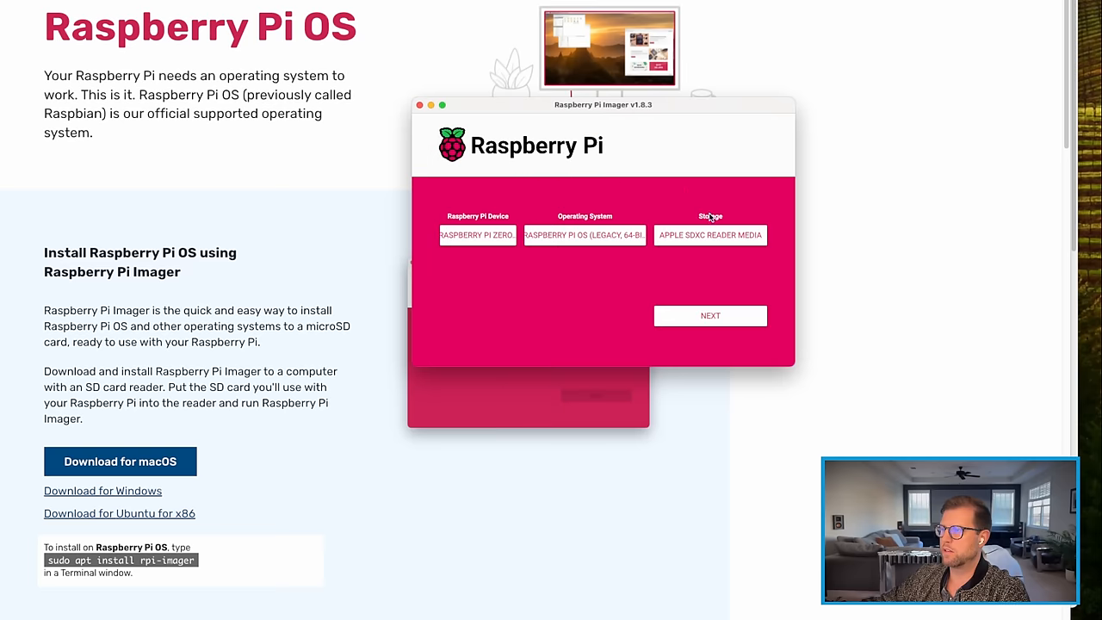
pyautogui.click(709, 316)
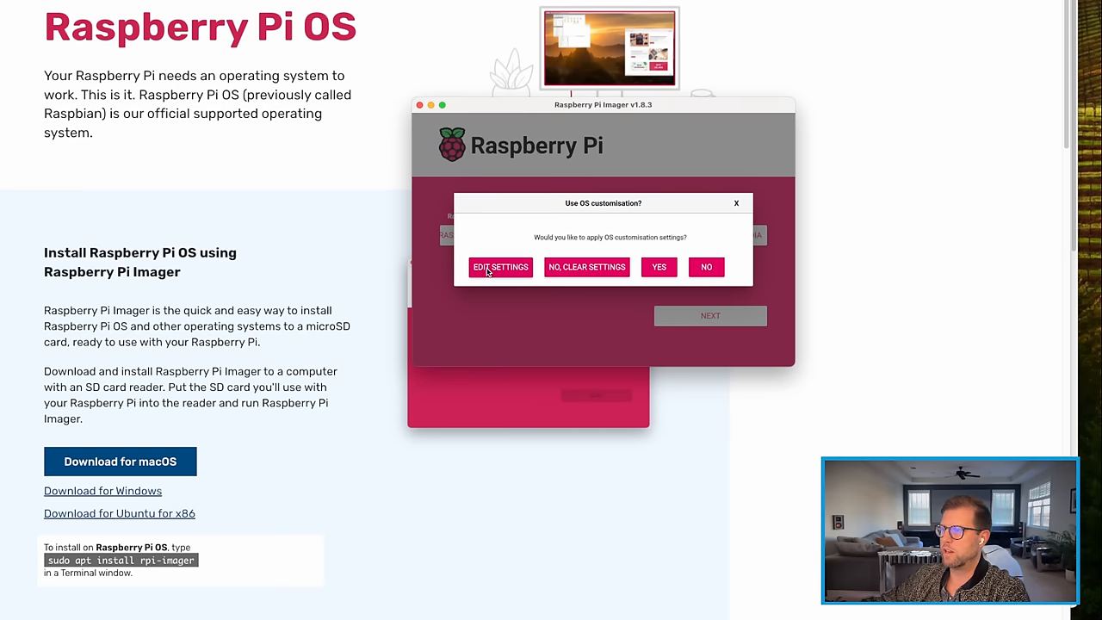
# - Set hostname and username to loftsatellite with wireless LAN configured
pyautogui.click(499, 267)
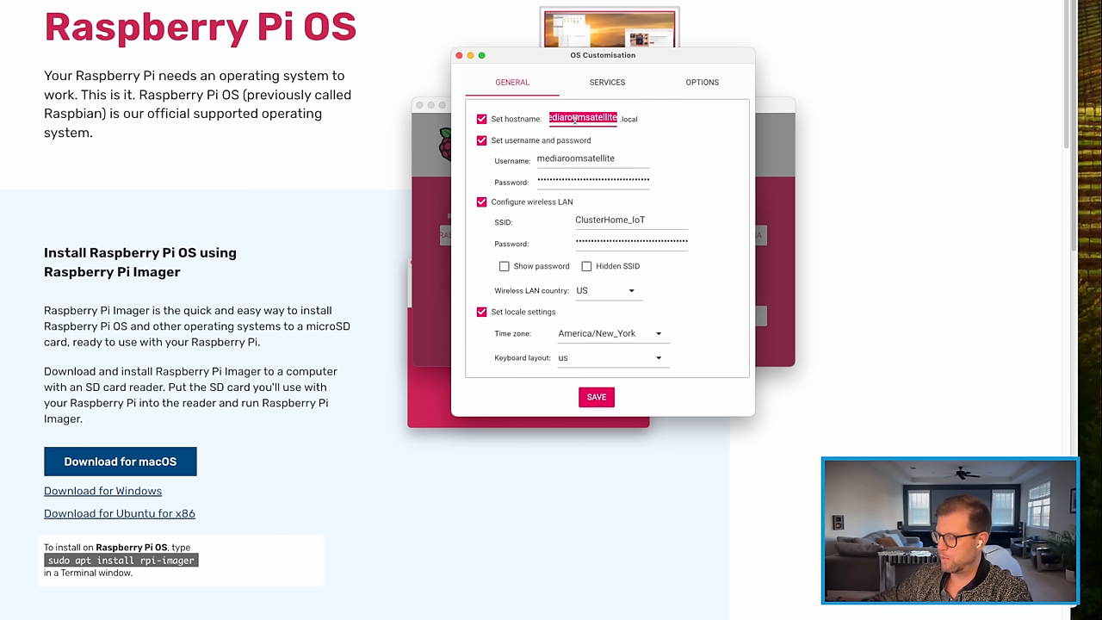
pyautogui.write('loft')
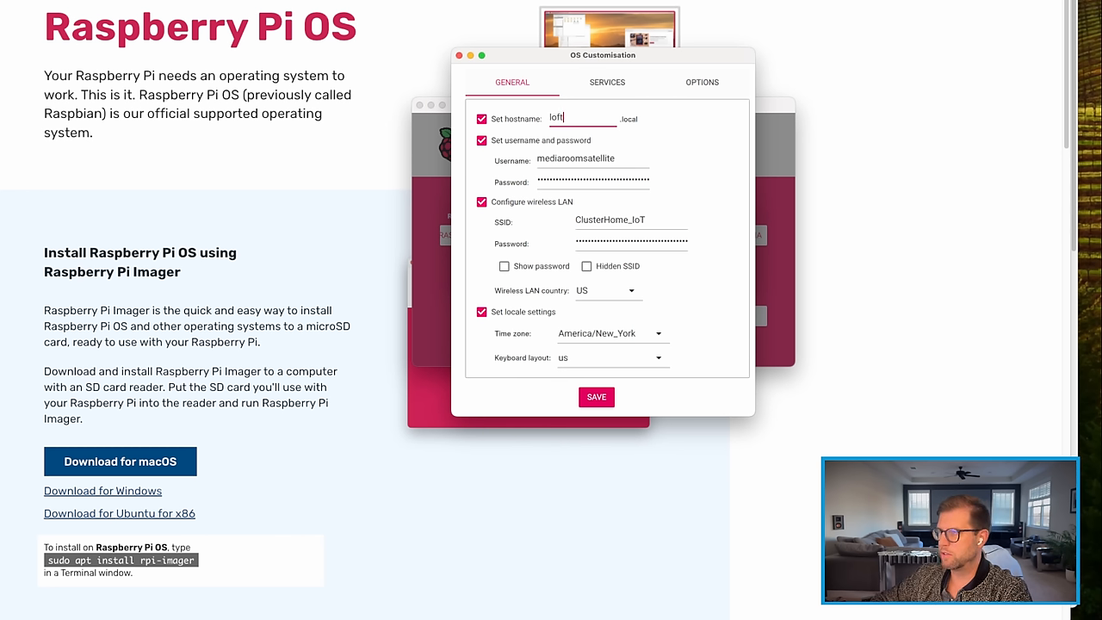
pyautogui.write('satellite')
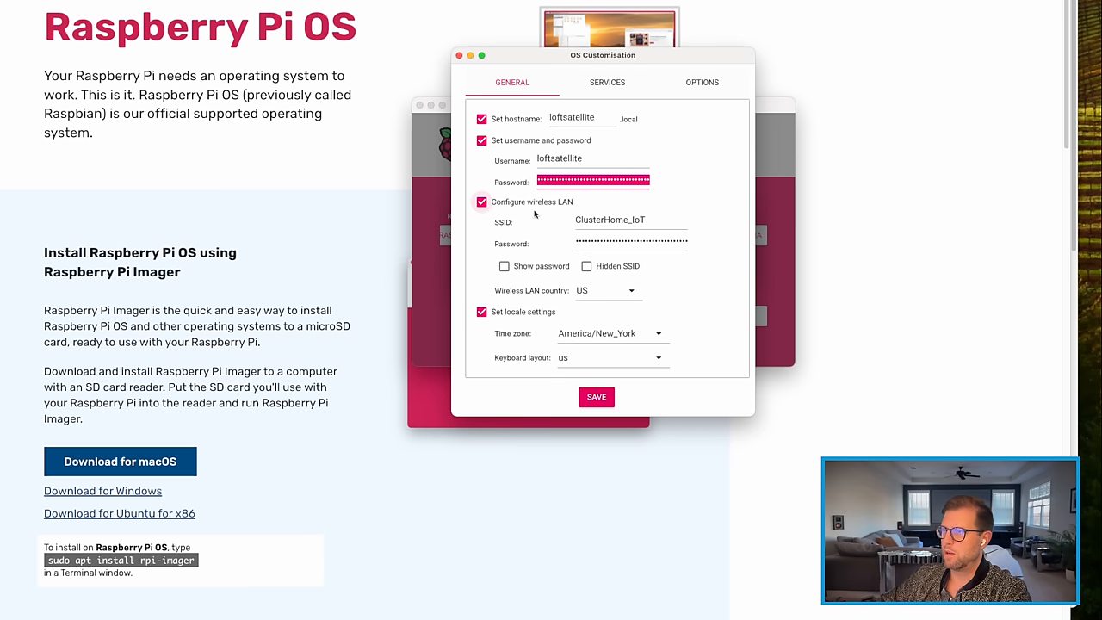
pyautogui.click(630, 221)
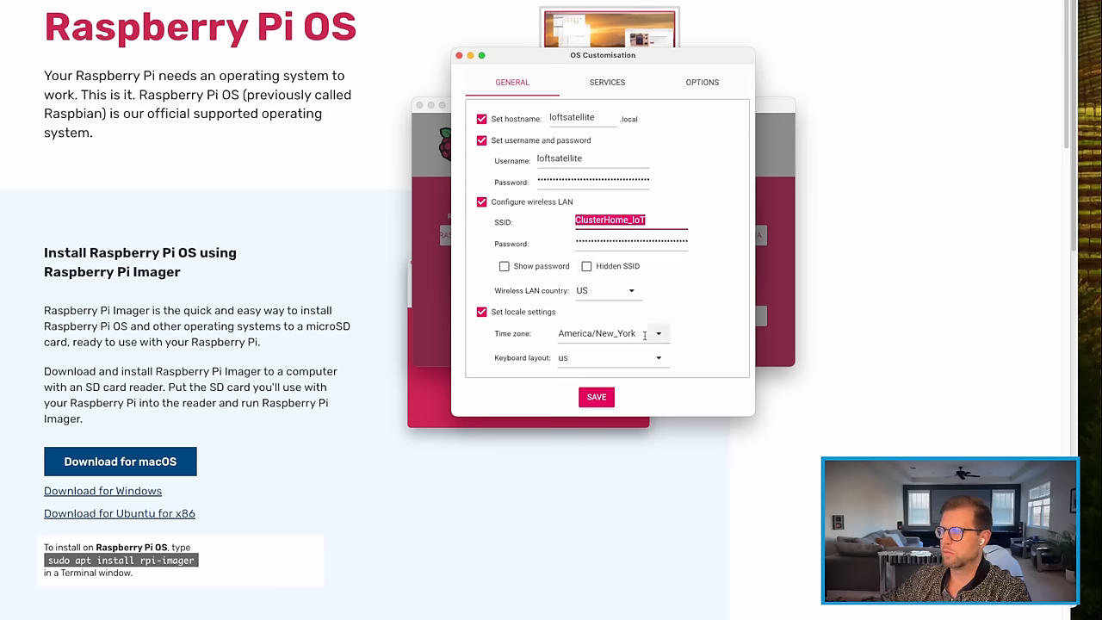
# - Enable SSH with password authentication on Services and review the Options settings
pyautogui.click(607, 82)
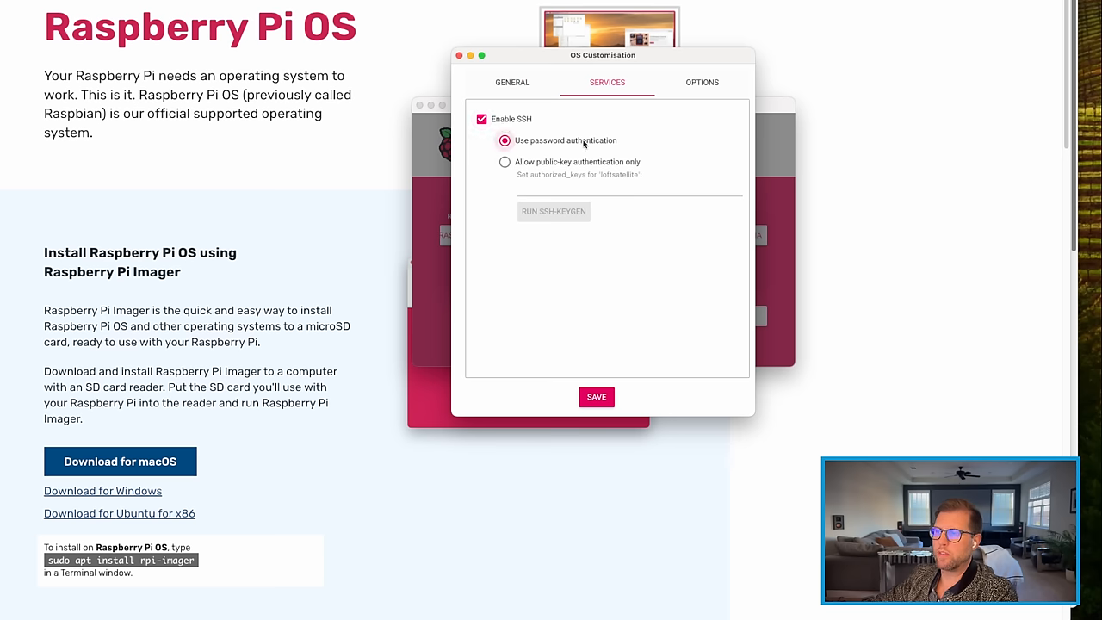
pyautogui.click(703, 83)
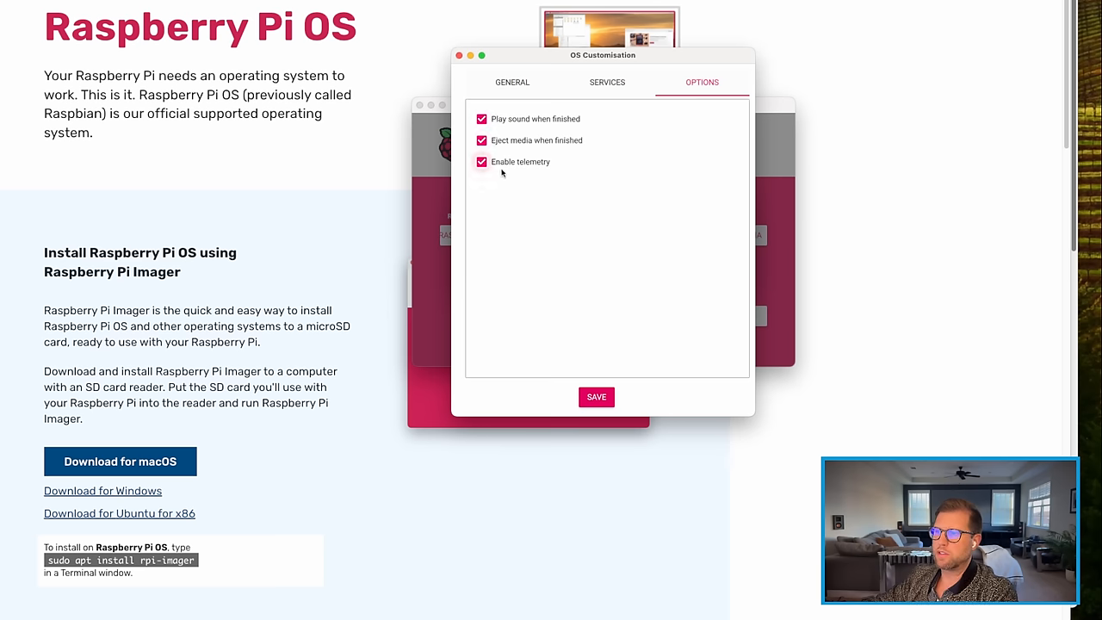
pyautogui.click(511, 83)
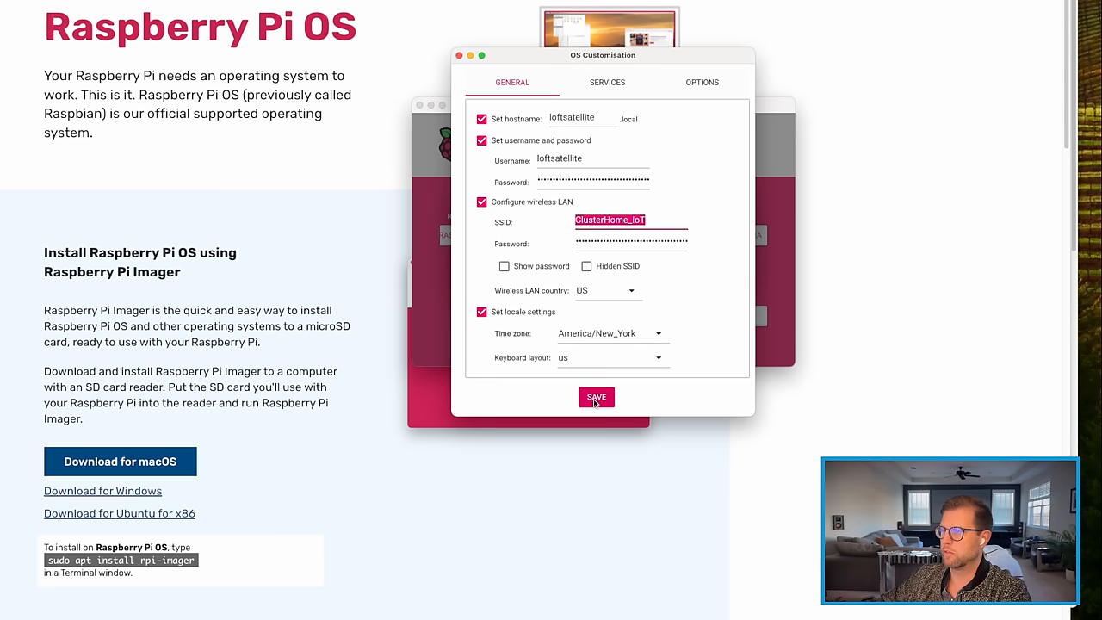
# - Save the customisation and confirm erasing the SD card to start writing the image
pyautogui.click(596, 396)
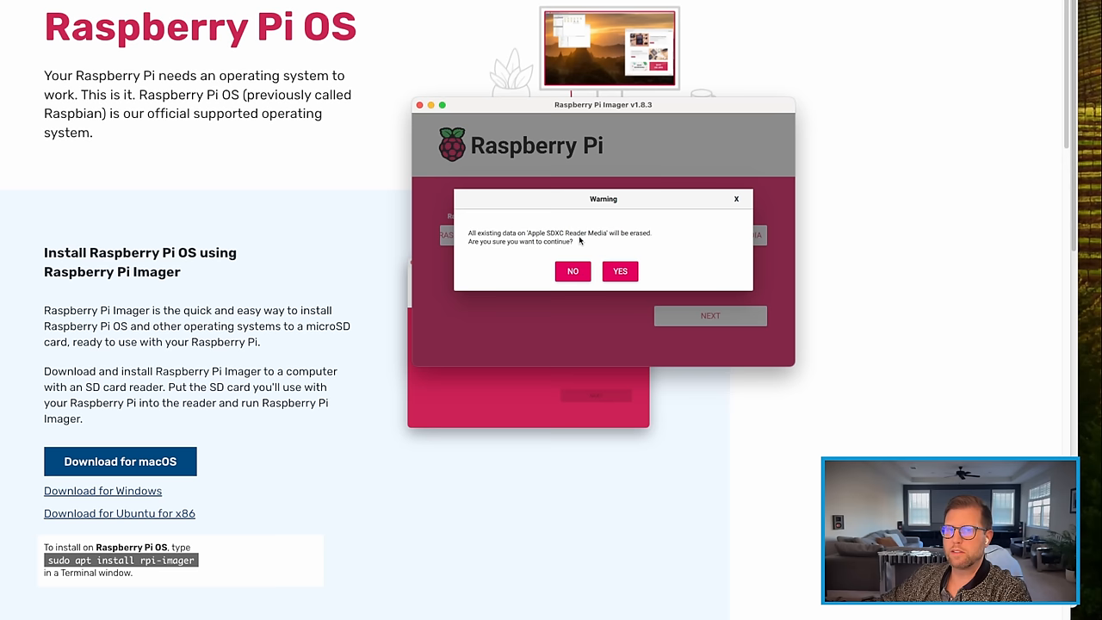
pyautogui.click(620, 272)
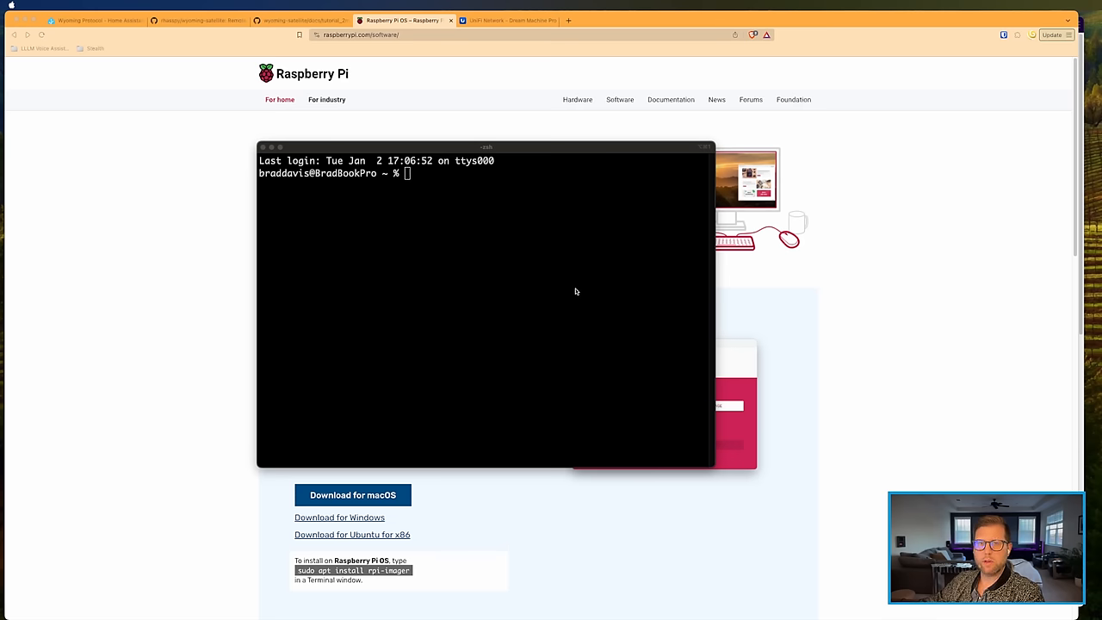
pyautogui.click(482, 301)
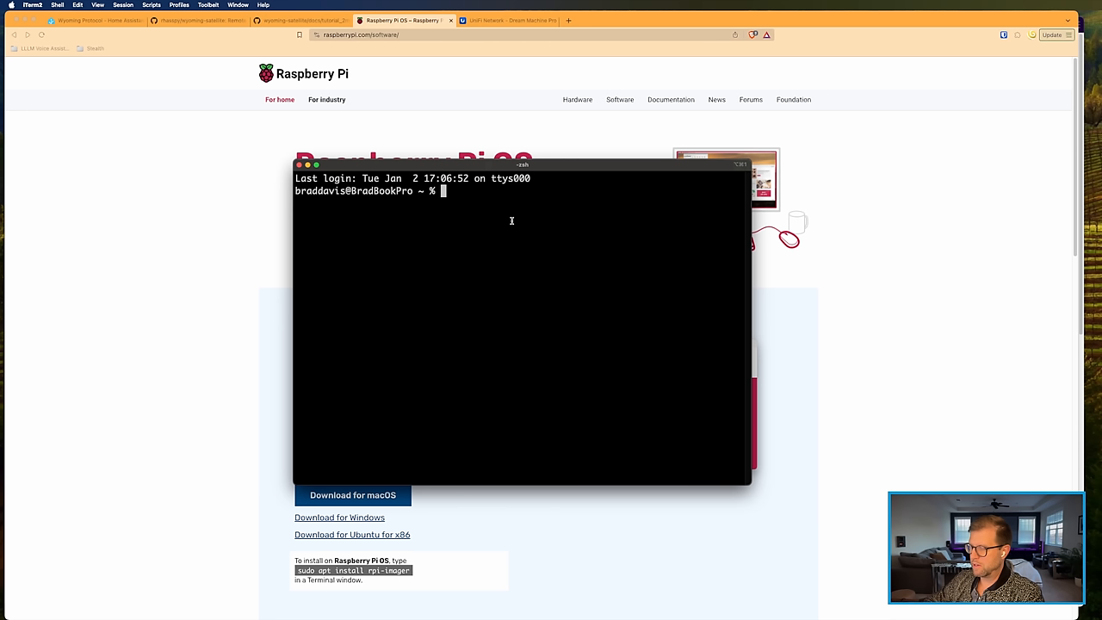
pyautogui.write('ssh')
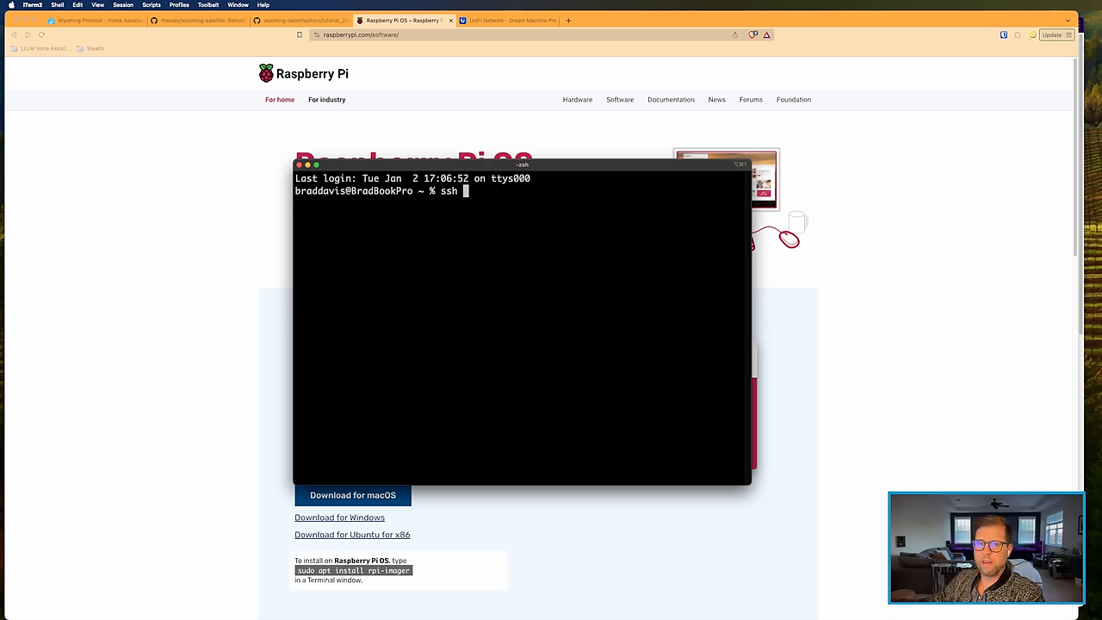
pyautogui.write('loft')
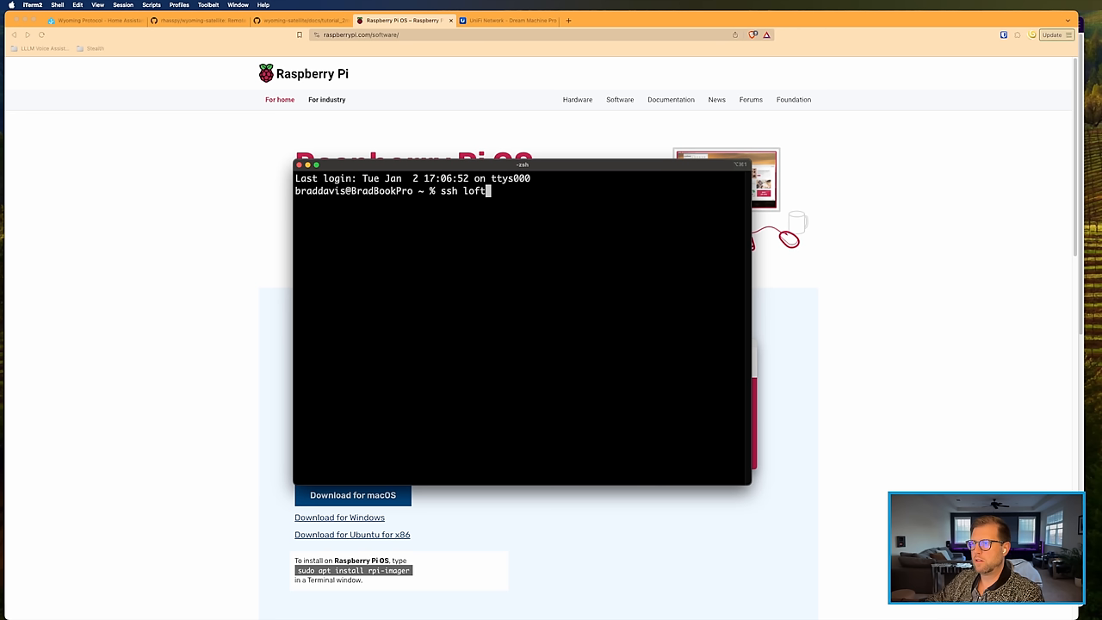
pyautogui.write('satellite@')
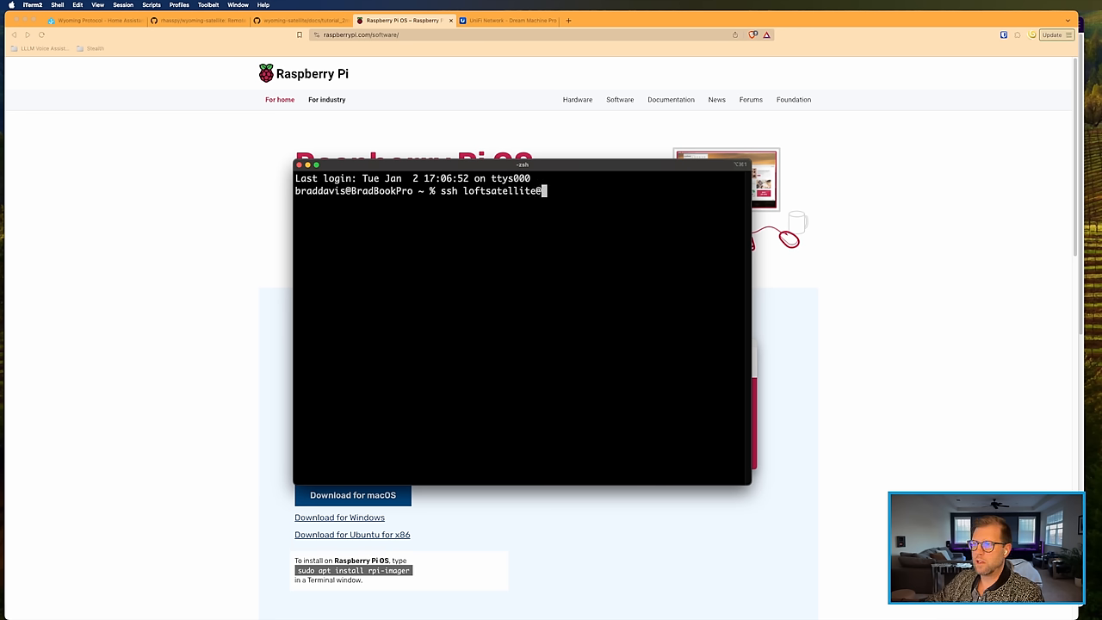
pyautogui.write('@loftsatellit')
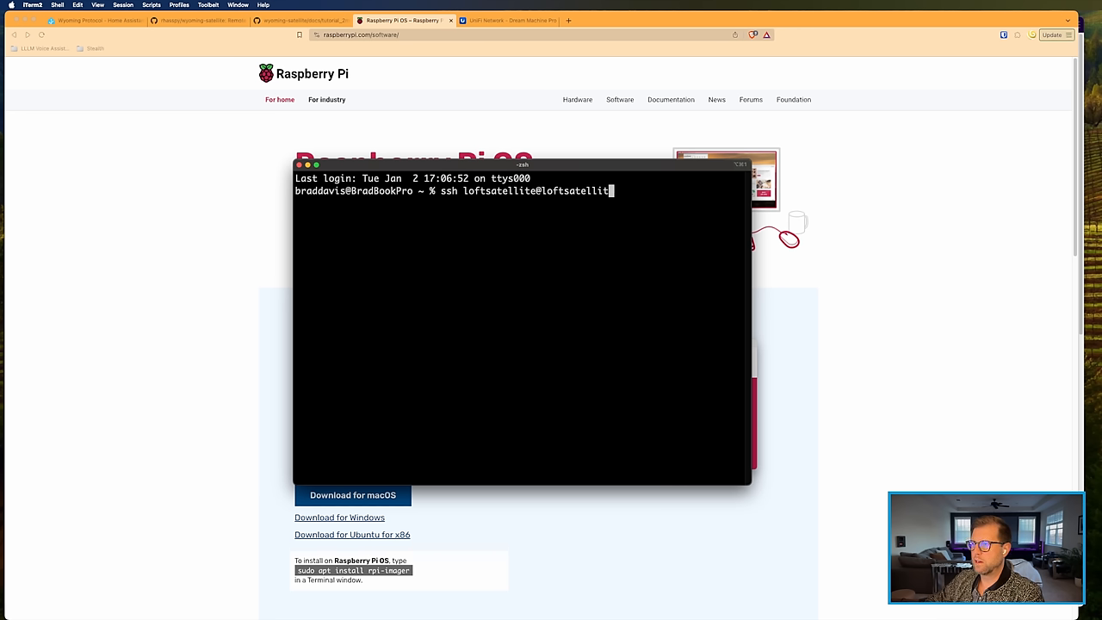
pyautogui.press('Return')
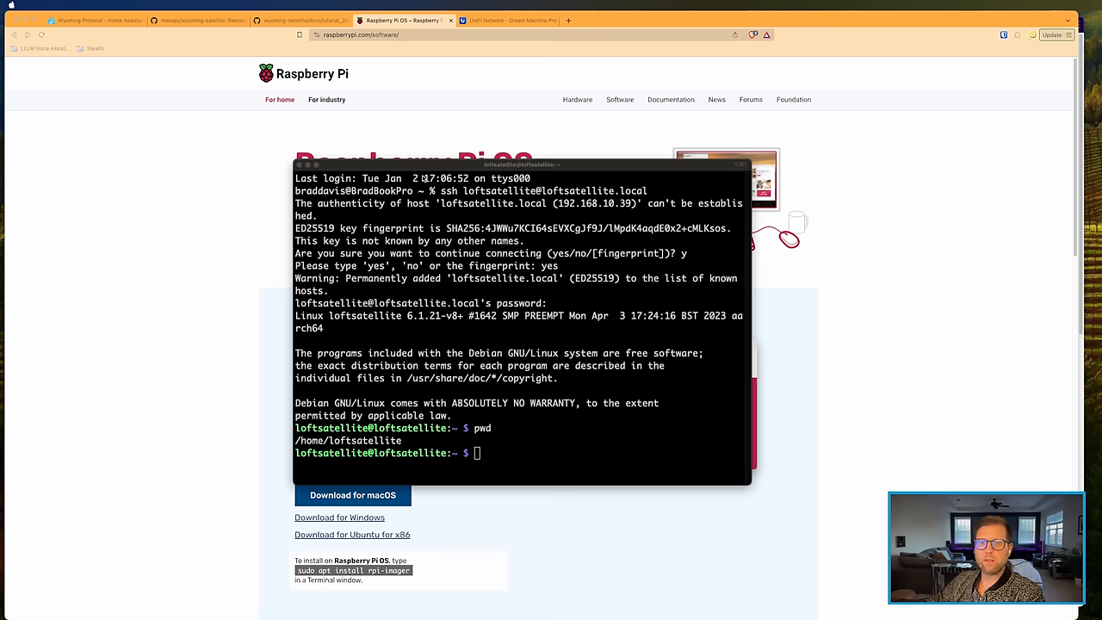
# - View the loftsatellite client in UniFi Network and retype the ssh loftsatellite command
pyautogui.click(506, 21)
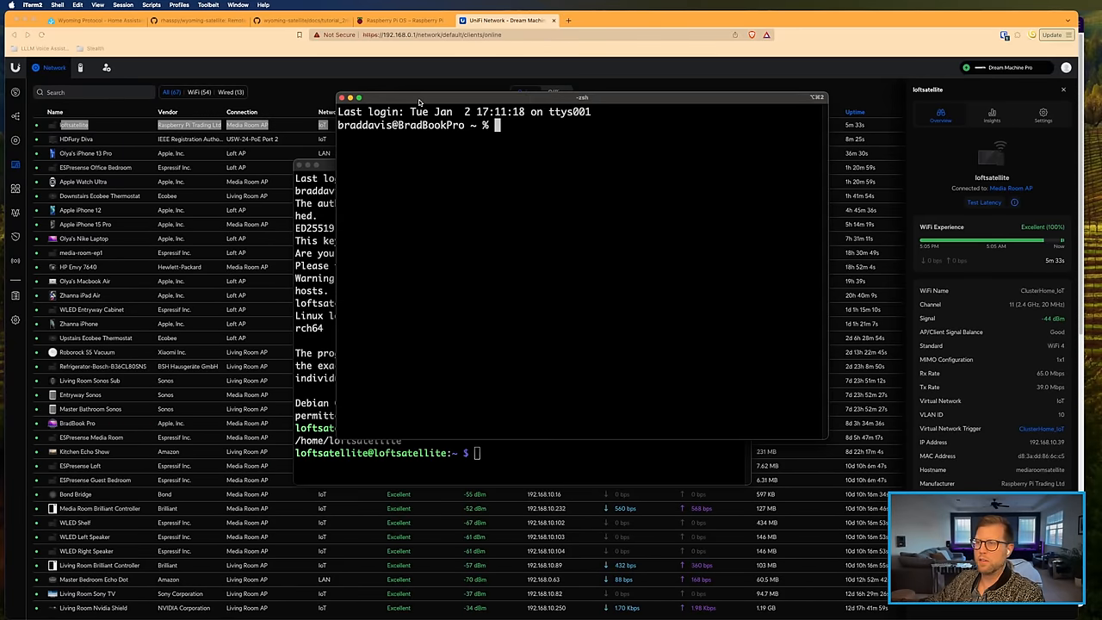
pyautogui.write('ssh loftsatellite@loftsatellite.local')
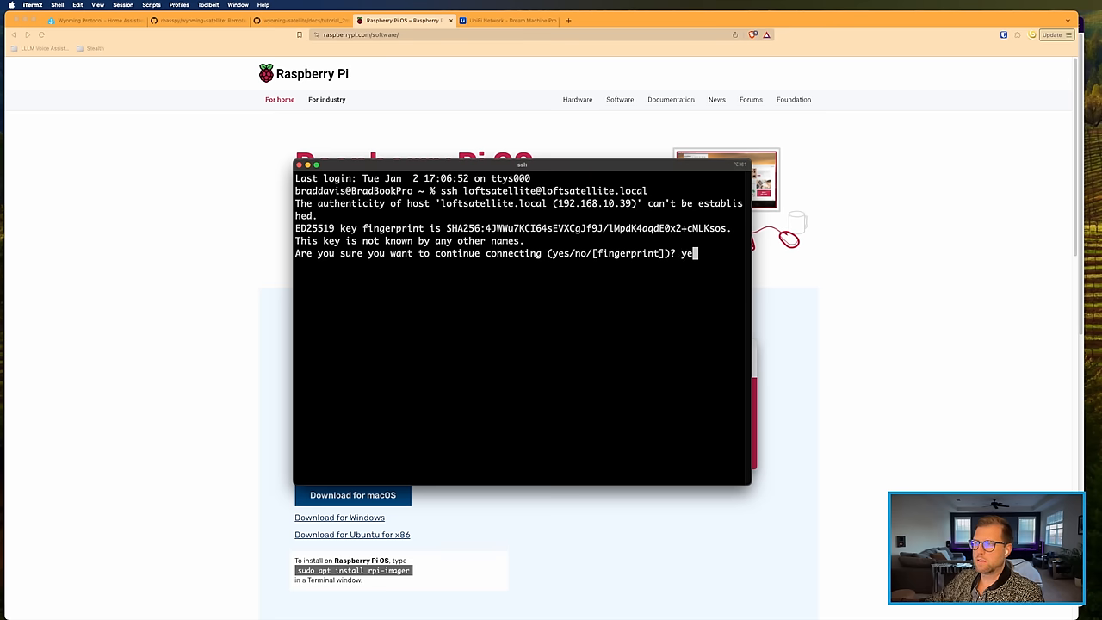
# - Accept the satellite's host key and confirm pwd shows /home/loftsatellite
pyautogui.press('Return')
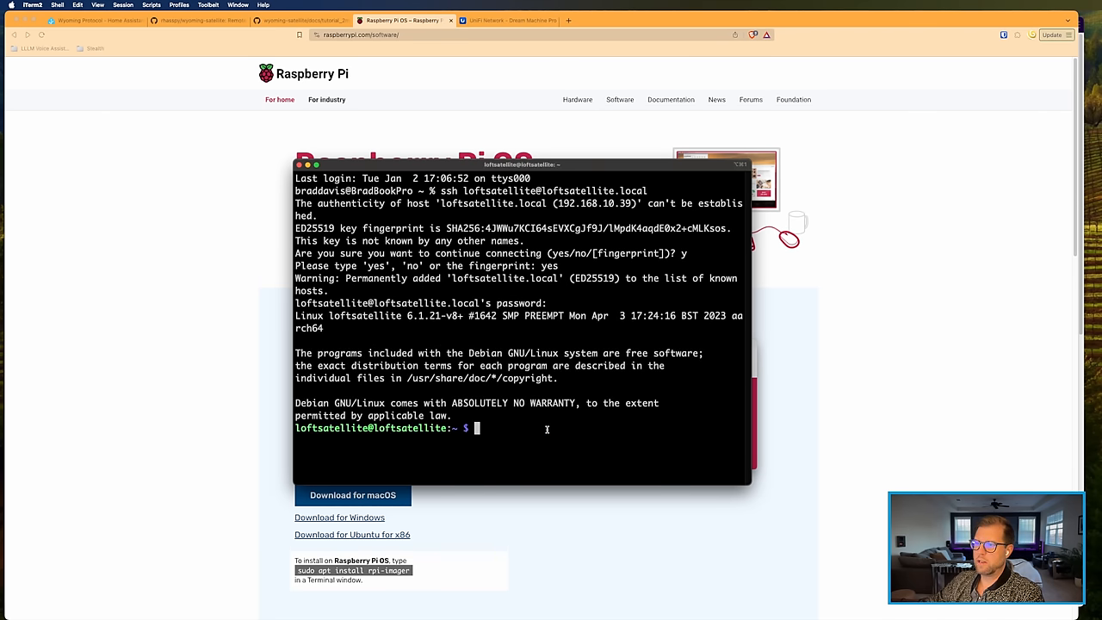
pyautogui.write('pwd')
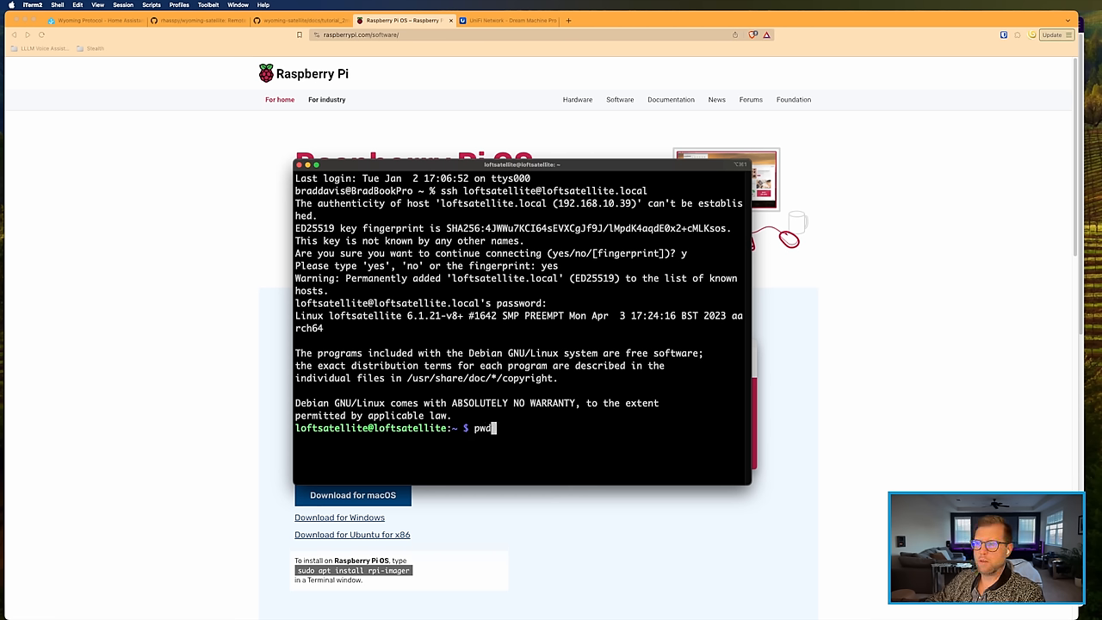
pyautogui.press('Return')
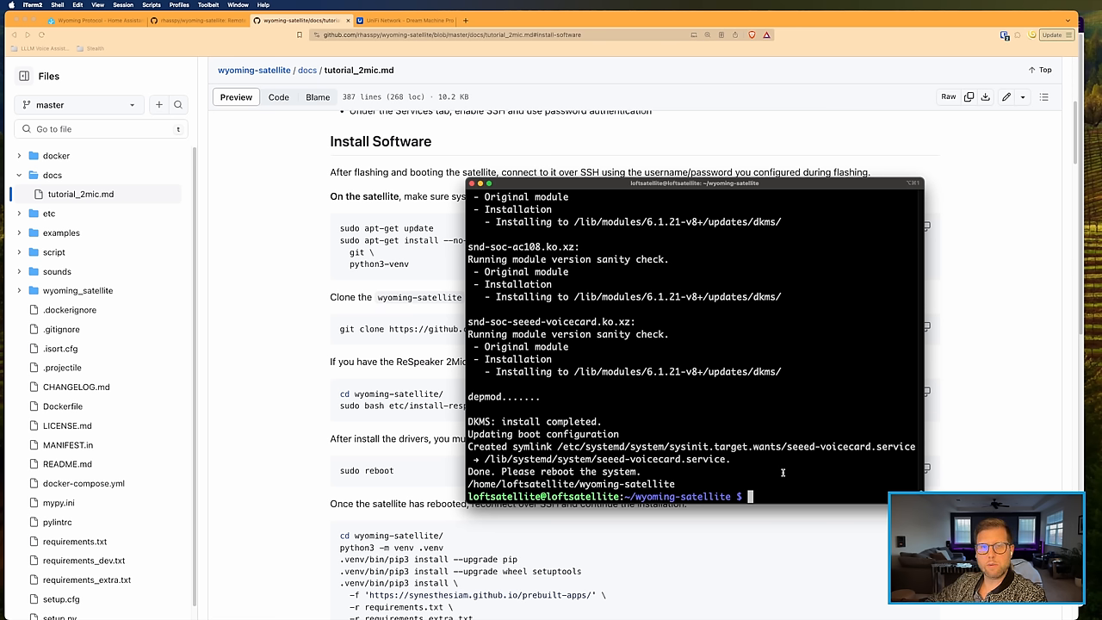
# - Run sudo reboot, then reconnect over SSH and log back in with the password
pyautogui.write('sudo')
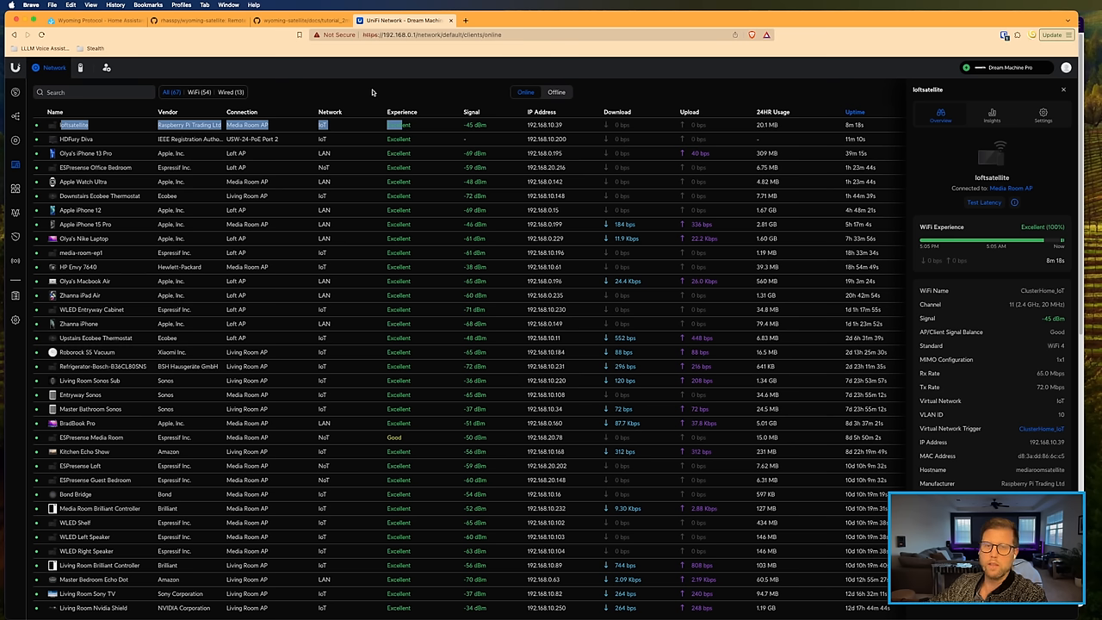
pyautogui.click(302, 21)
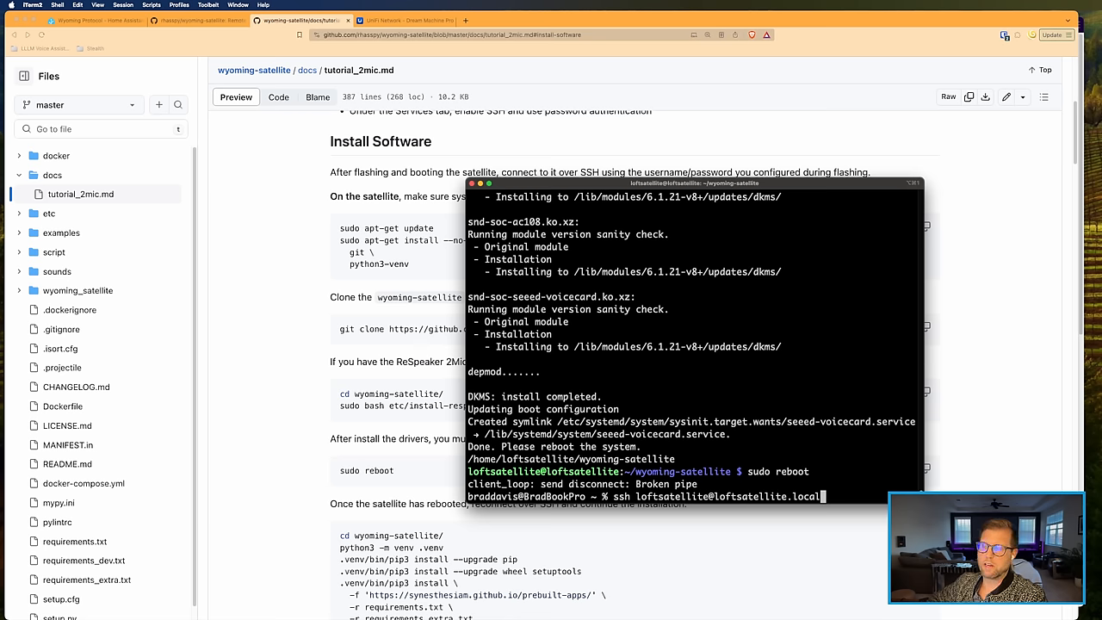
pyautogui.press('Return')
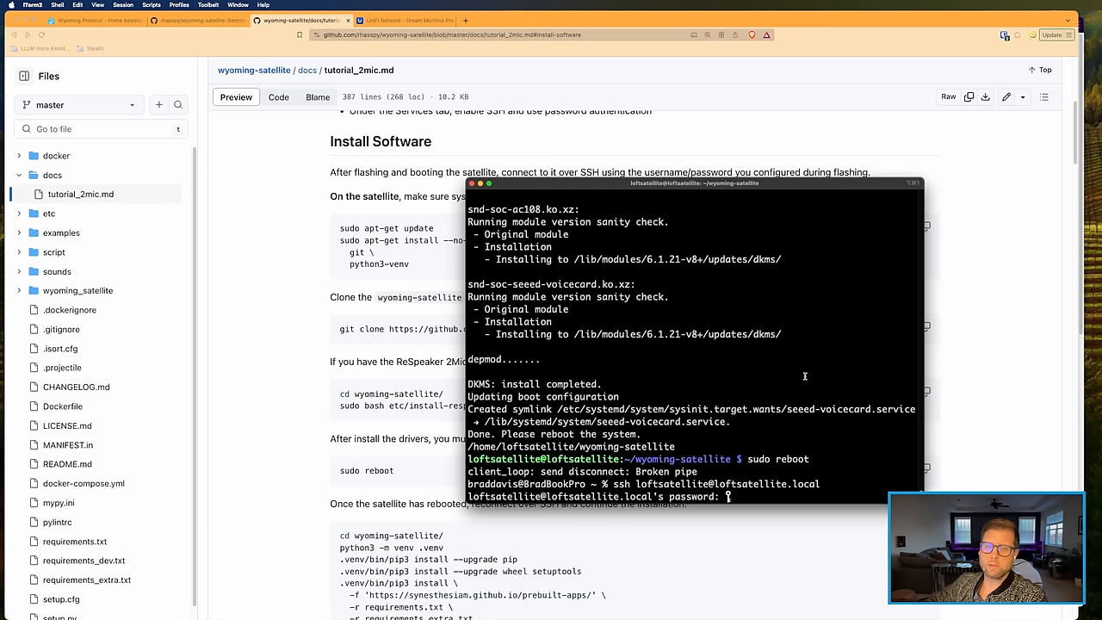
pyautogui.press('Return')
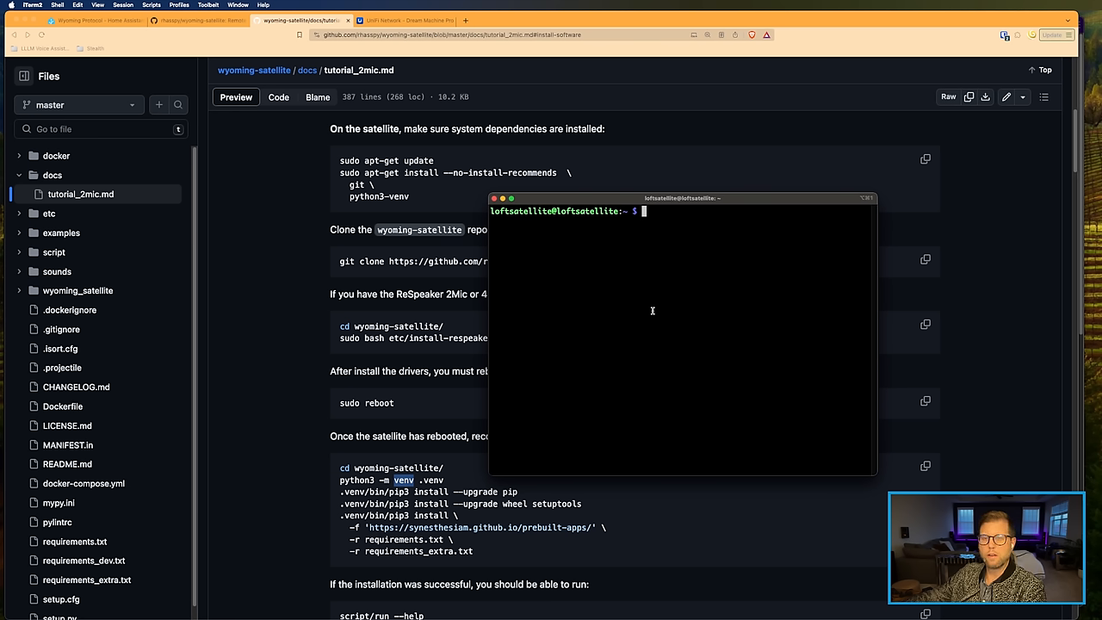
pyautogui.moveTo(638, 296)
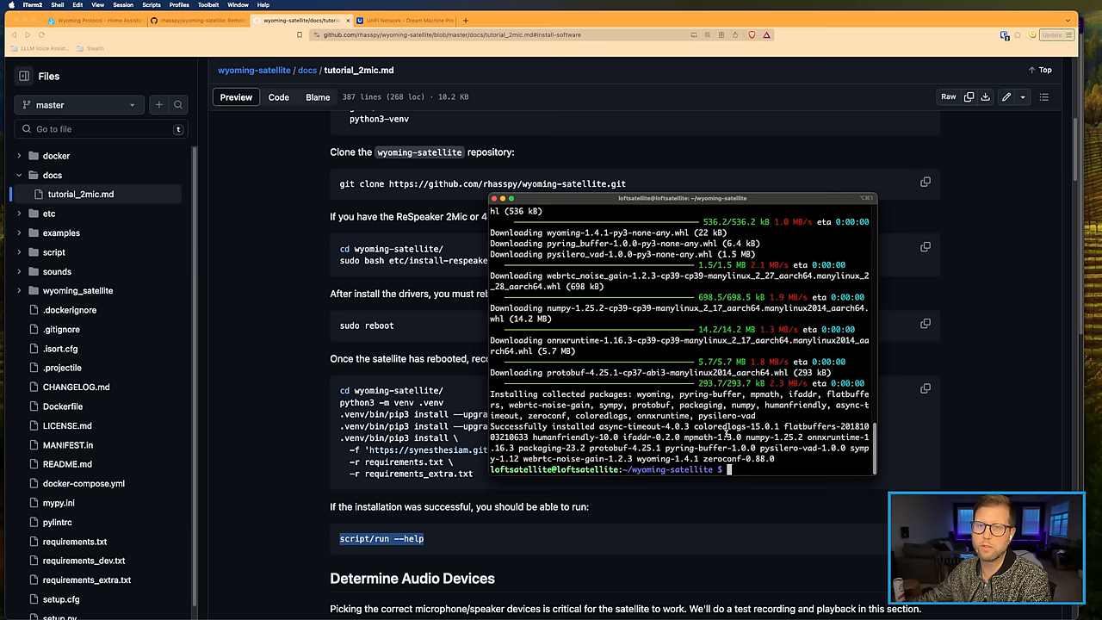
# - Run script/run --help and arecord -L to check the run script and audio devices
pyautogui.write('script/run --help')
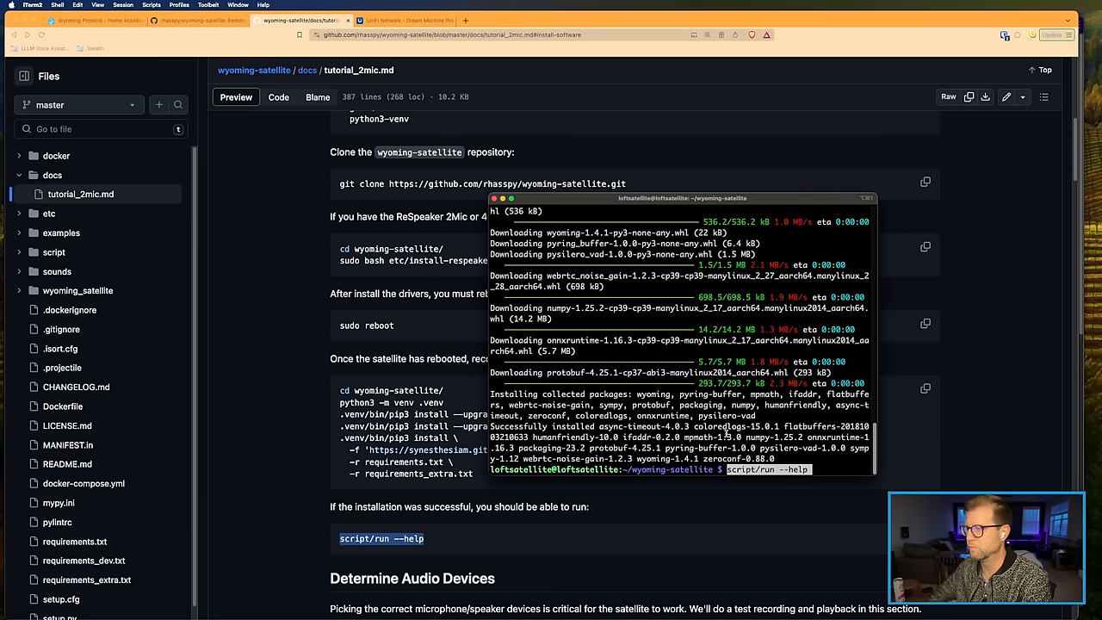
pyautogui.write('arecord -L')
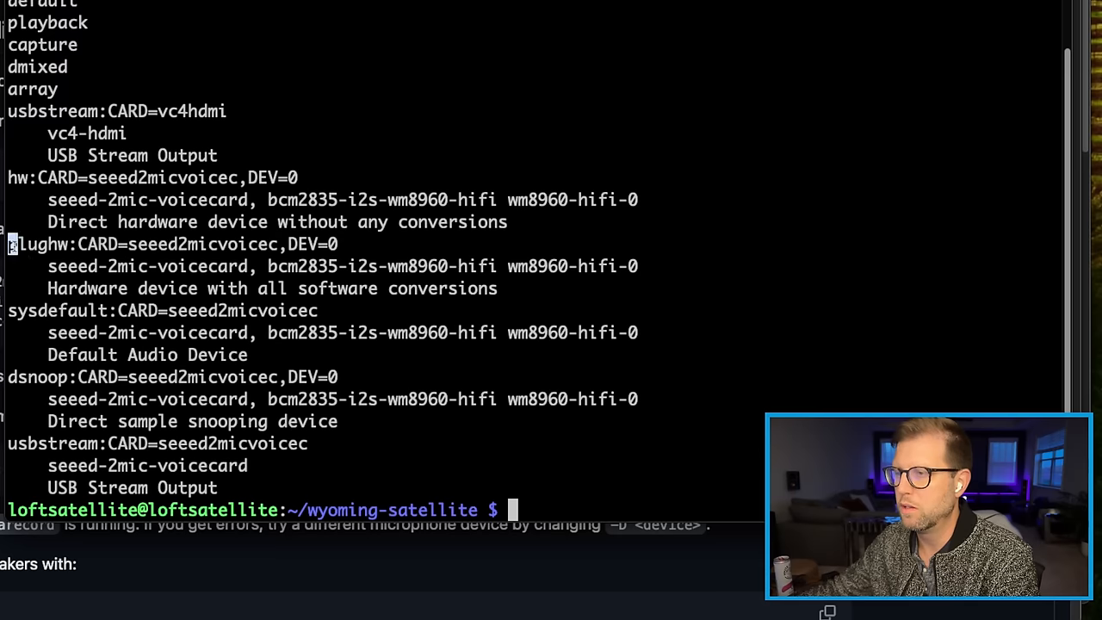
# - Mark the plughw:CARD=seeed2micvoicec,DEV=0 device and the five-second arecord test command
pyautogui.moveTo(14, 244); pyautogui.dragTo(517, 290)
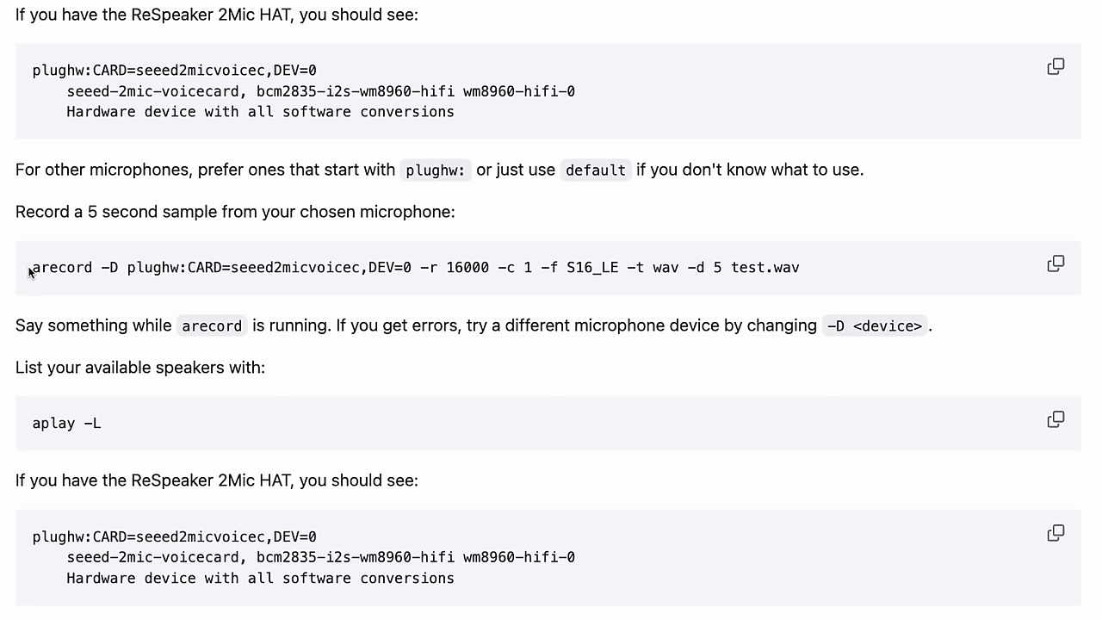
pyautogui.moveTo(31, 267); pyautogui.dragTo(620, 267)
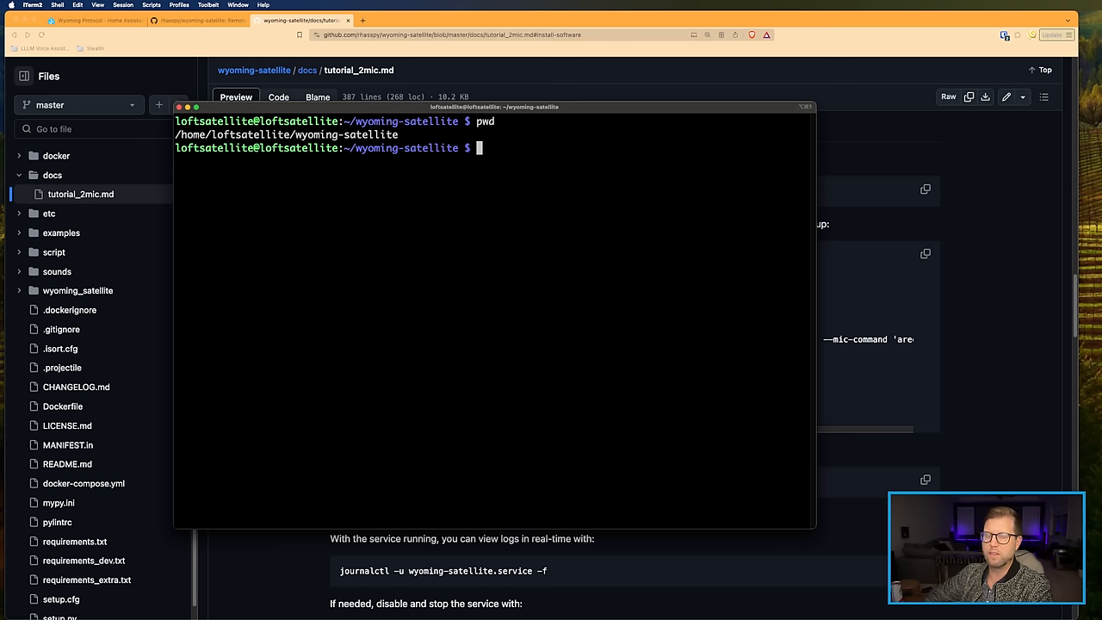
# - Create the wyoming-satellite.service unit with sudo systemctl edit --force --full
pyautogui.write('sudo systemctl edit --force --full wyoming-satellite.service')
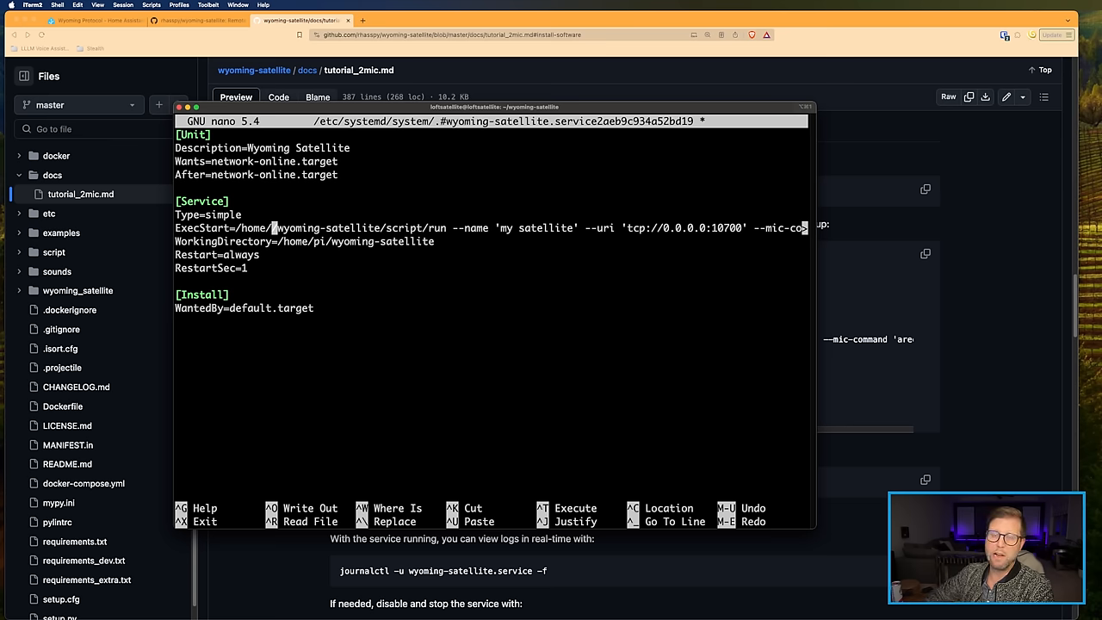
# - Point the unit's paths at /home/loftsatellite, name it 'Loft Satellite' with the seeed 2-mic voicecard, and save
pyautogui.write('loftsatellite/wyoming-satellite/script/run \\')
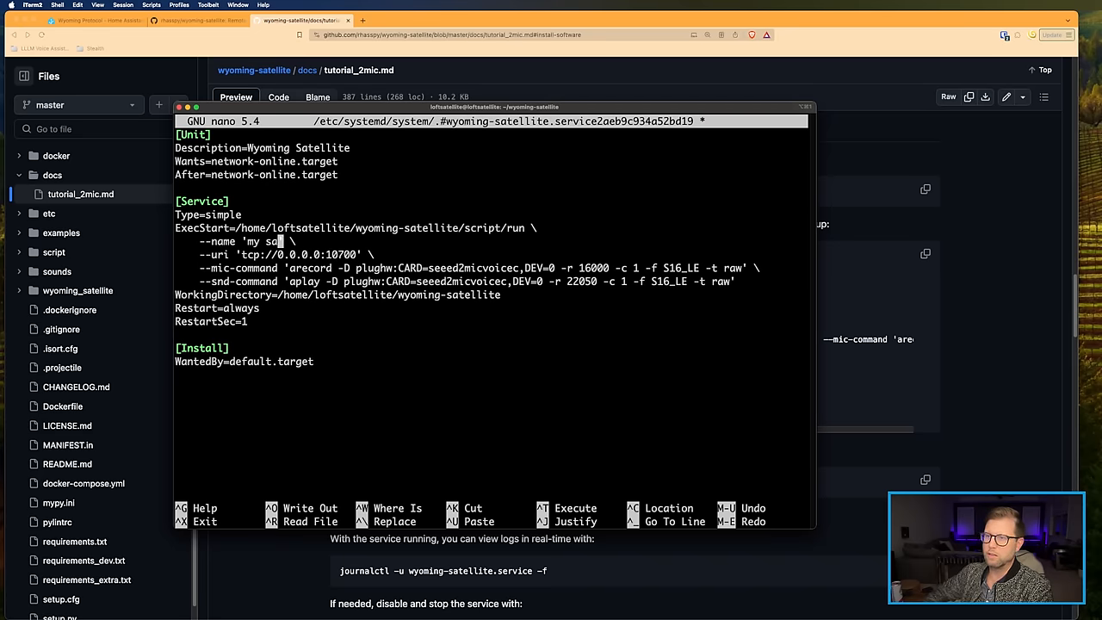
pyautogui.write('Lo')
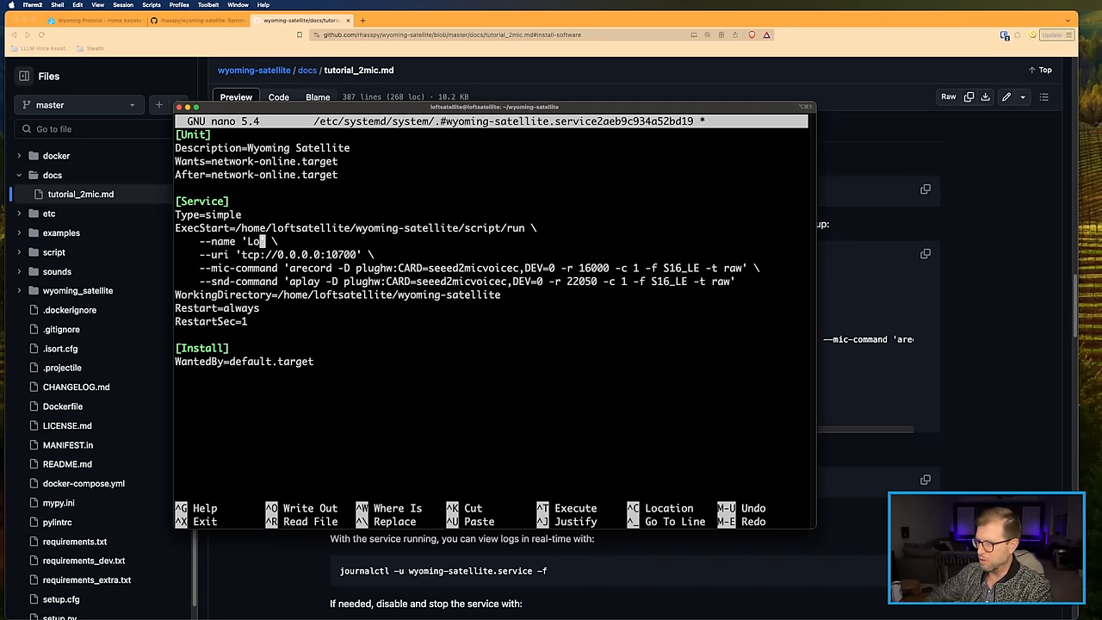
pyautogui.write('ft Satellite')
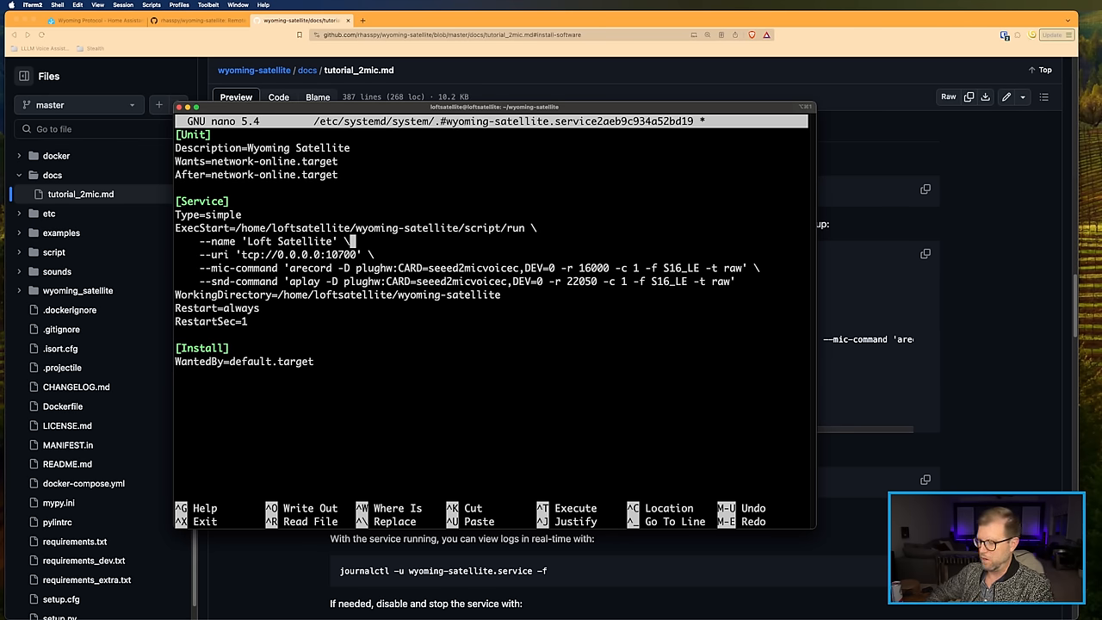
pyautogui.press('ctrl+x')
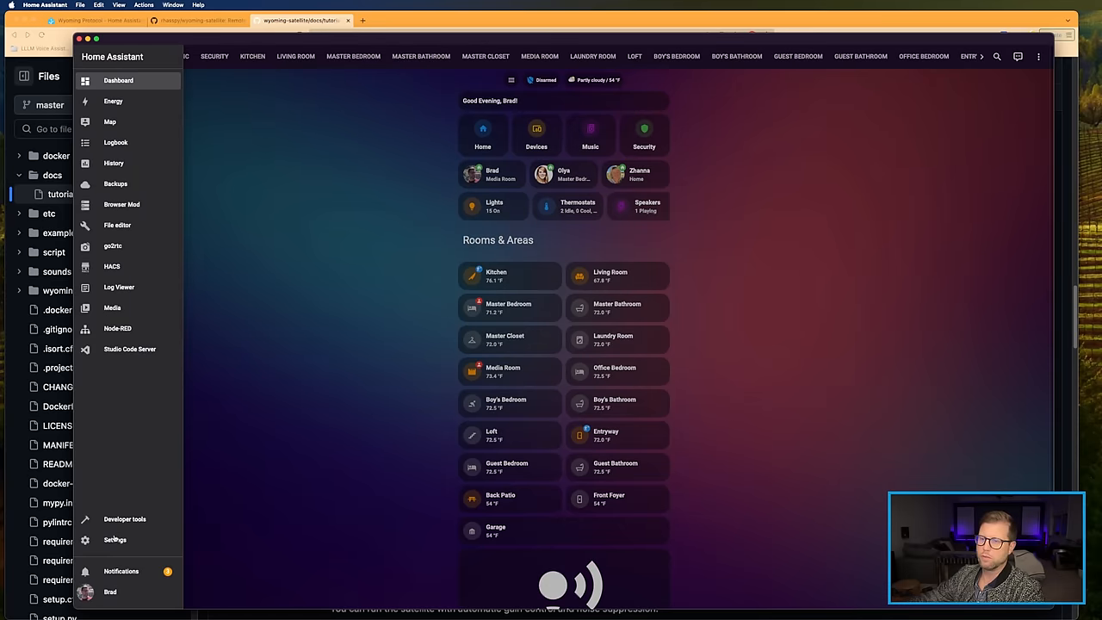
# - Configure the discovered Loft Satellite Wyoming integration and assign it to the Loft area
pyautogui.click(114, 541)
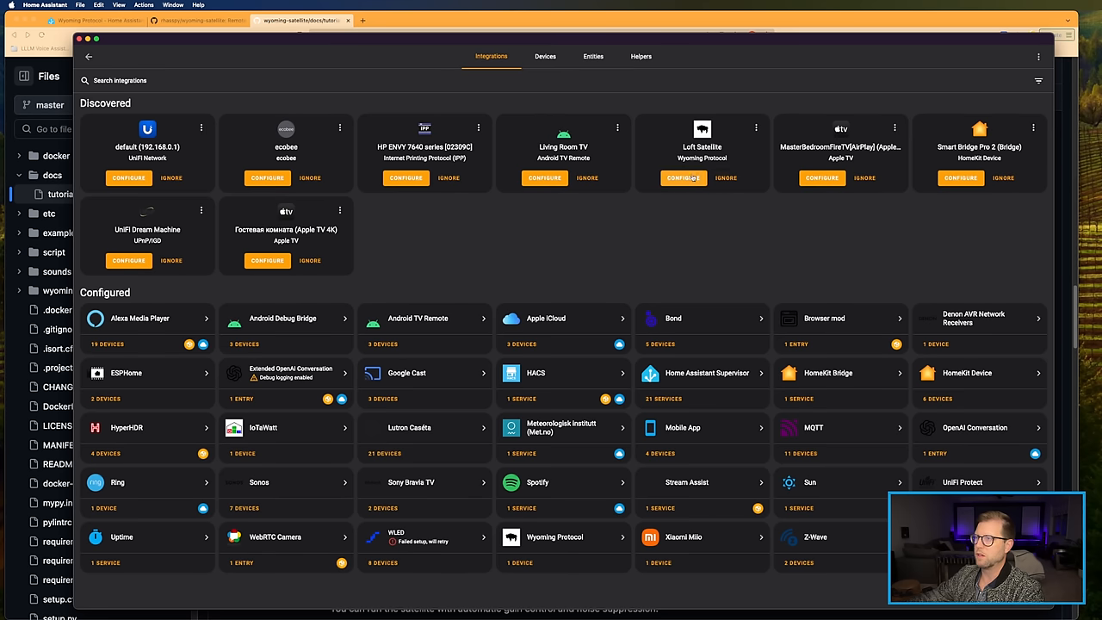
pyautogui.click(682, 177)
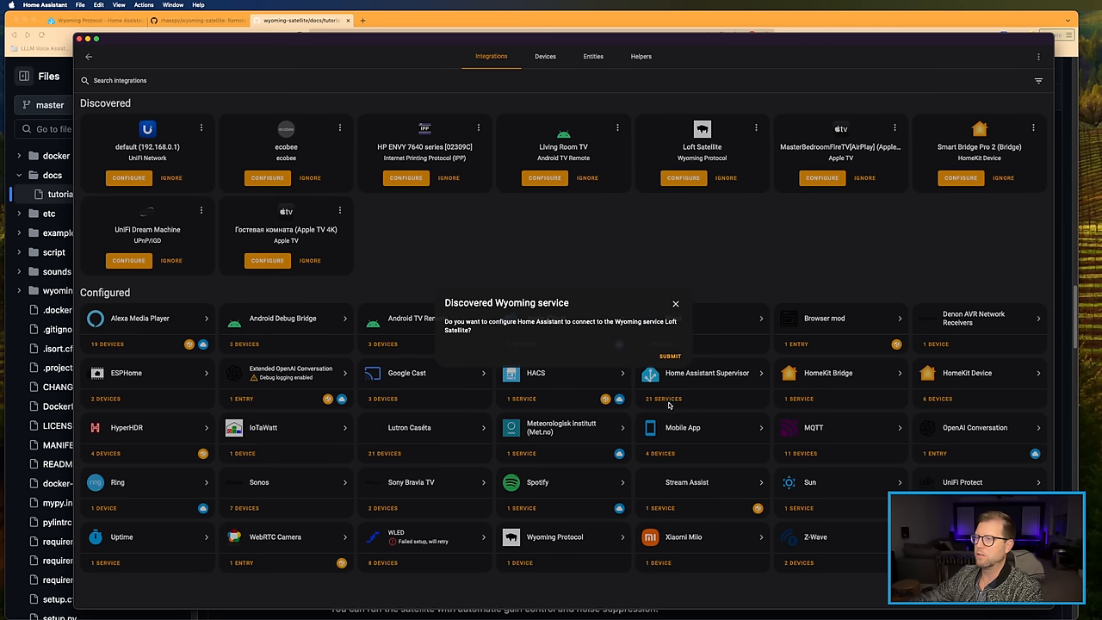
pyautogui.click(670, 355)
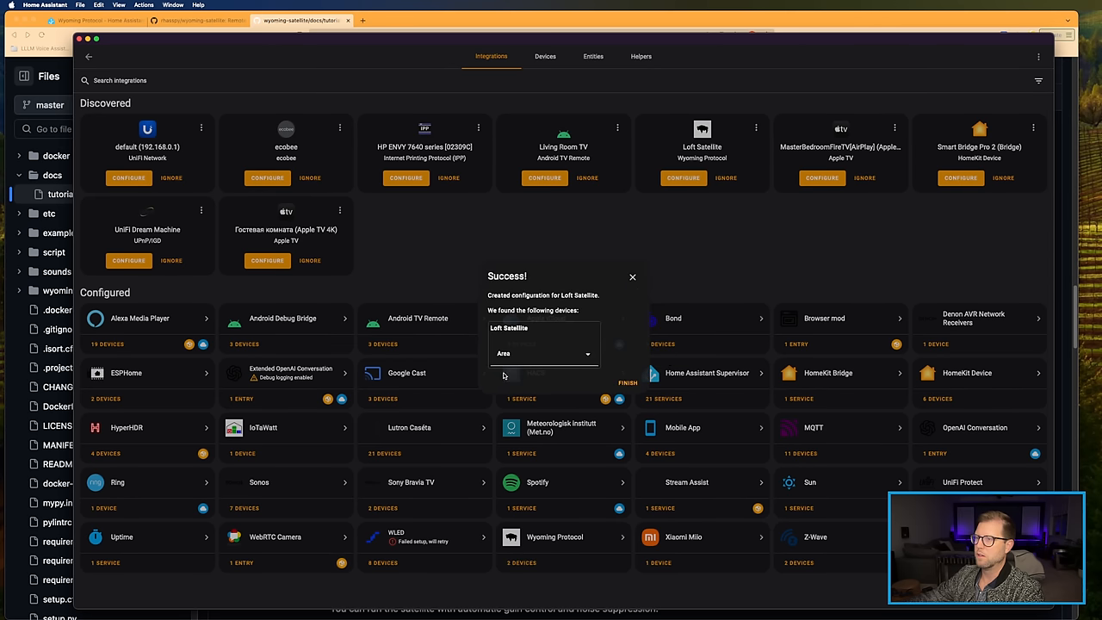
pyautogui.click(545, 353)
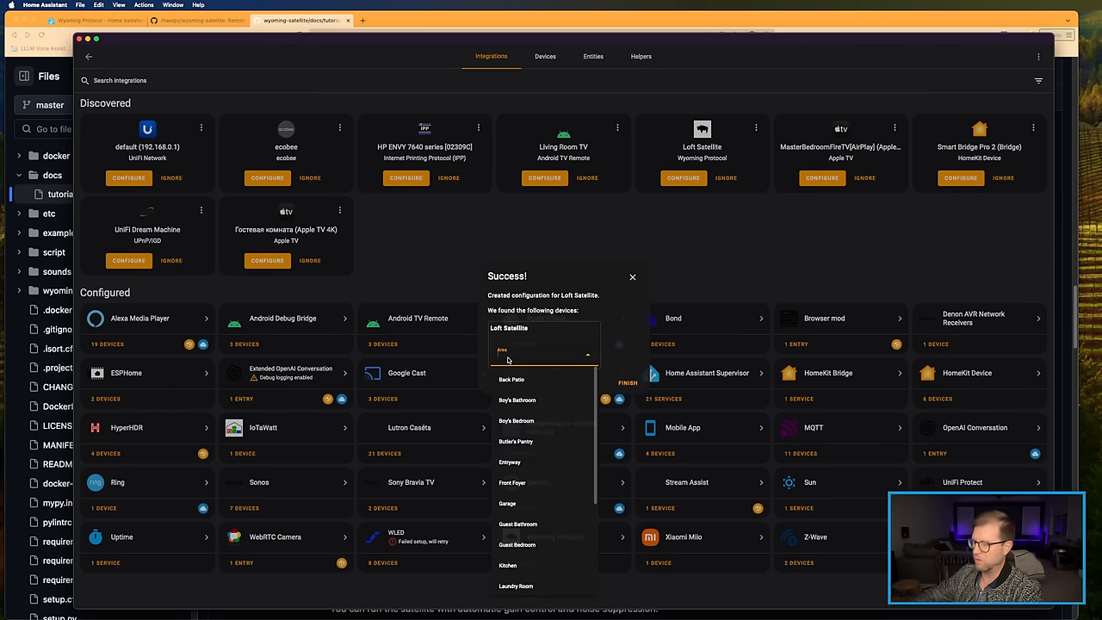
pyautogui.write('lof')
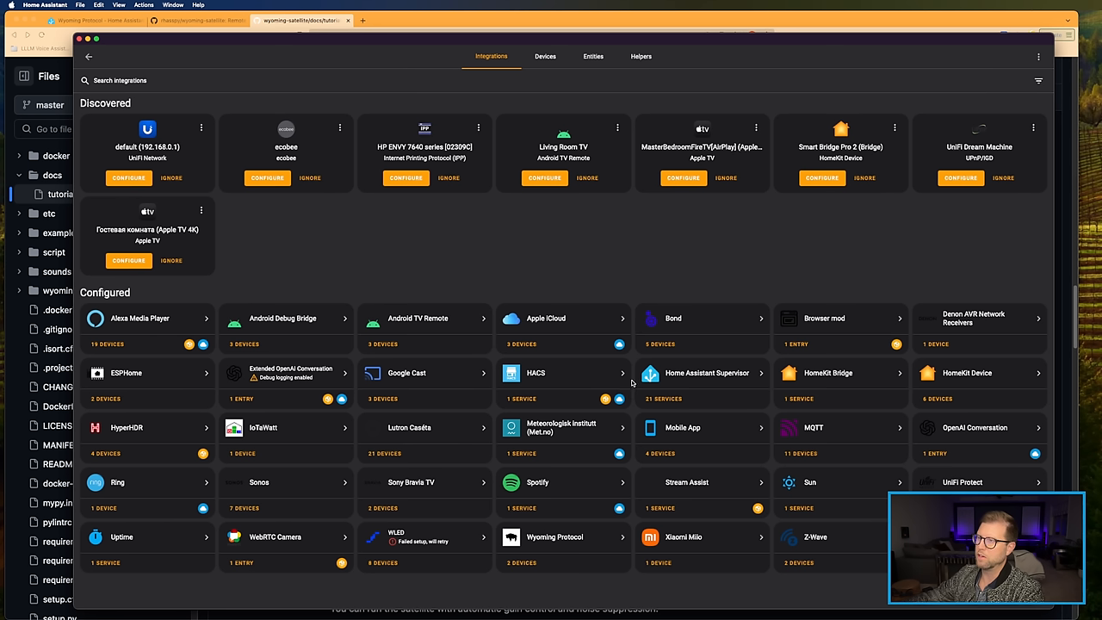
pyautogui.moveTo(571, 249)
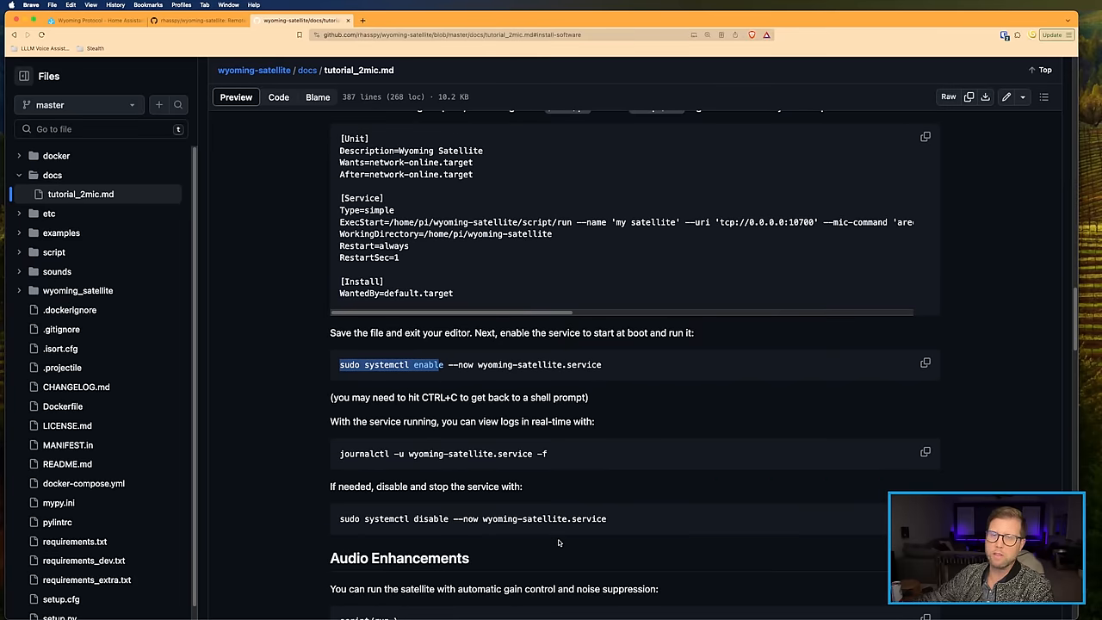
# - Scroll the 2mic tutorial to the Audio Enhancements section on --mic-auto-gain and --mic-noise-suppression
pyautogui.scroll(-3)
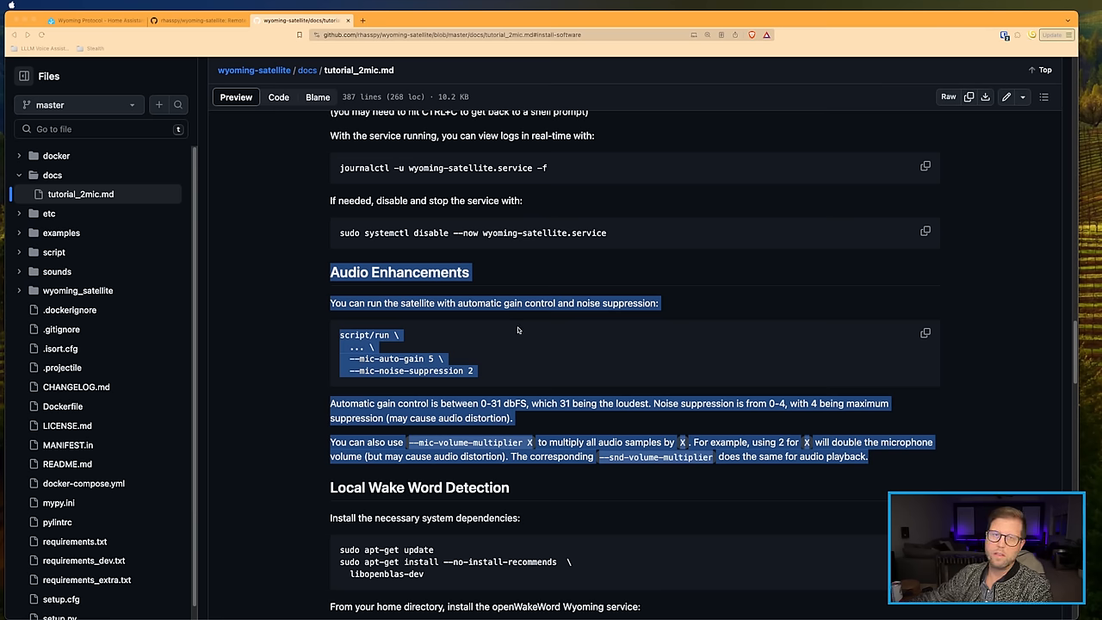
pyautogui.moveTo(324, 361)
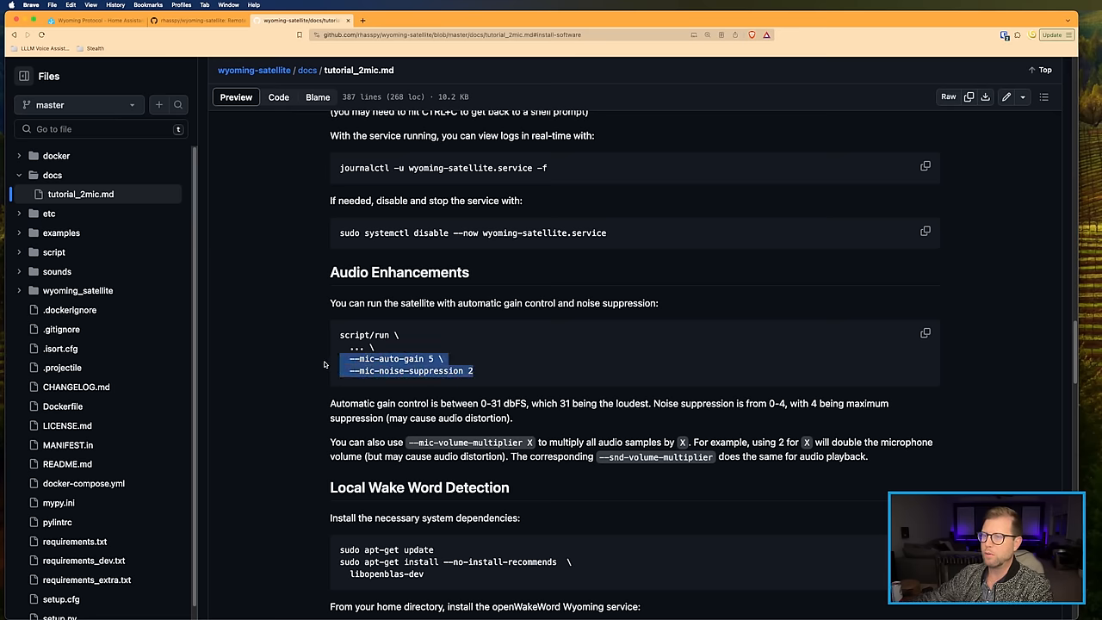
pyautogui.moveTo(572, 356)
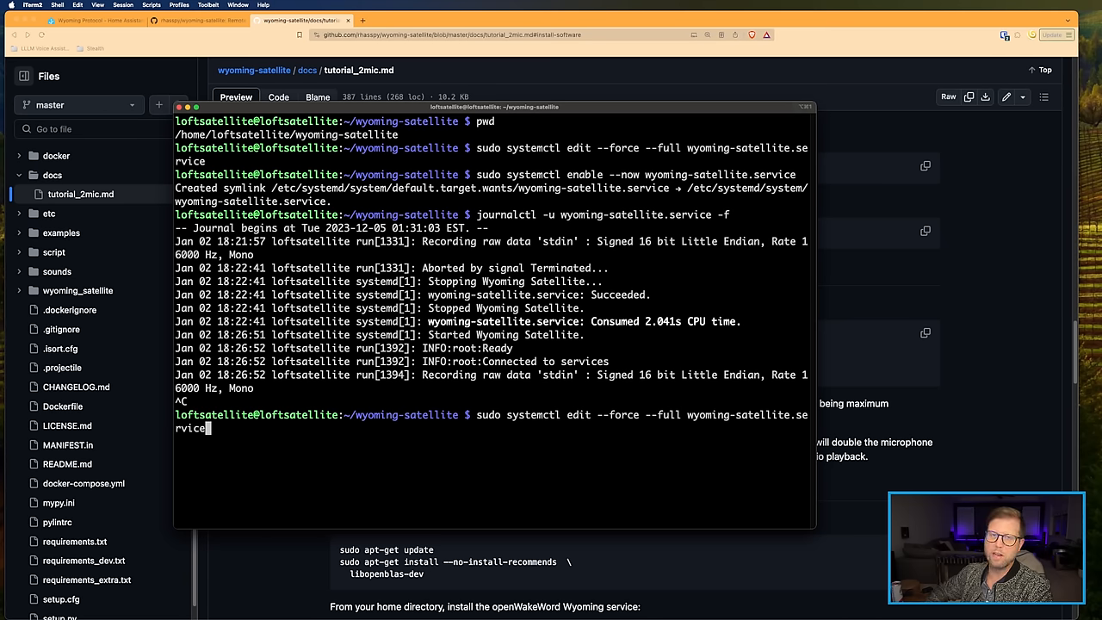
# - Add --mic-auto-gain 5 and --mic-noise-suppression 2 to the satellite service's ExecStart and save
pyautogui.press('Return')
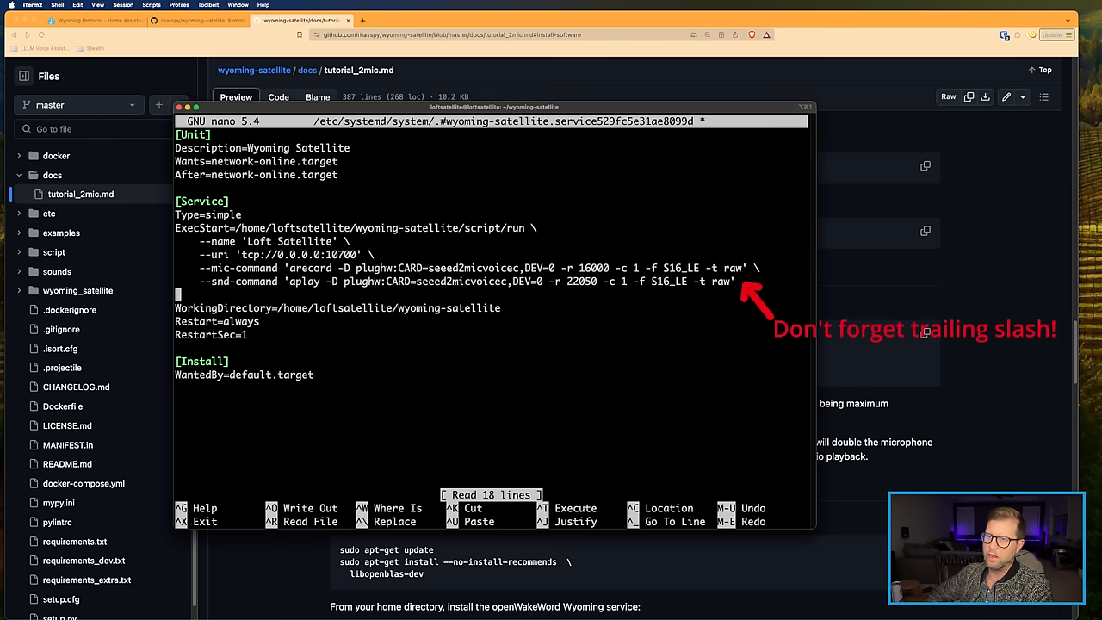
pyautogui.write('--mic-auto-gain 5 \\')
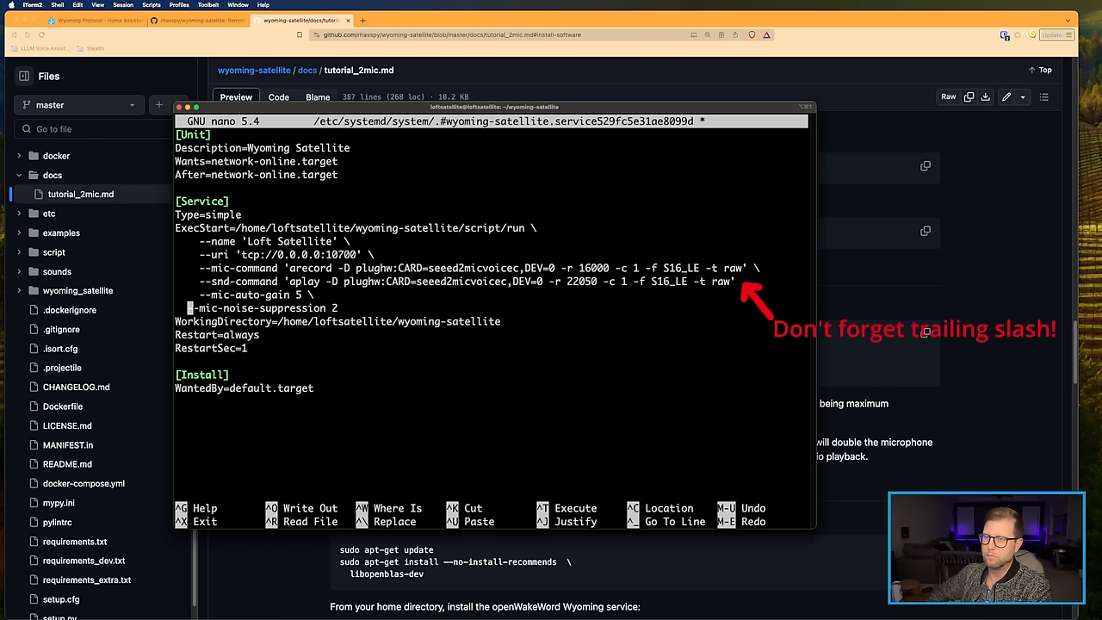
pyautogui.press('ctrl+x')
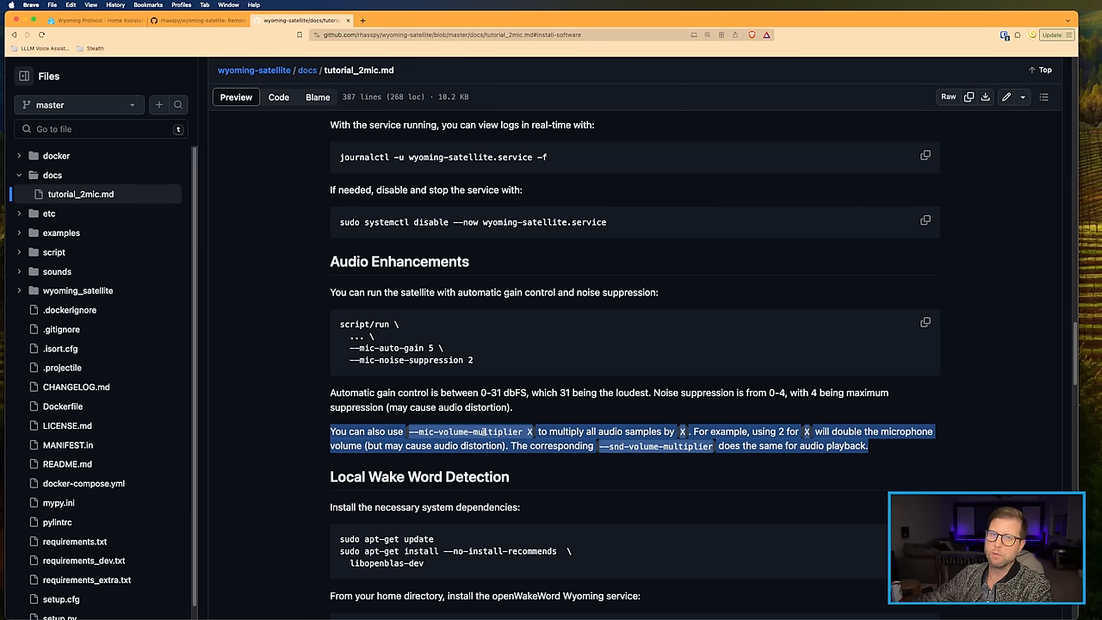
# - Scroll the tutorial to the Local Wake Word Detection section on installing openWakeWord
pyautogui.scroll(-3)
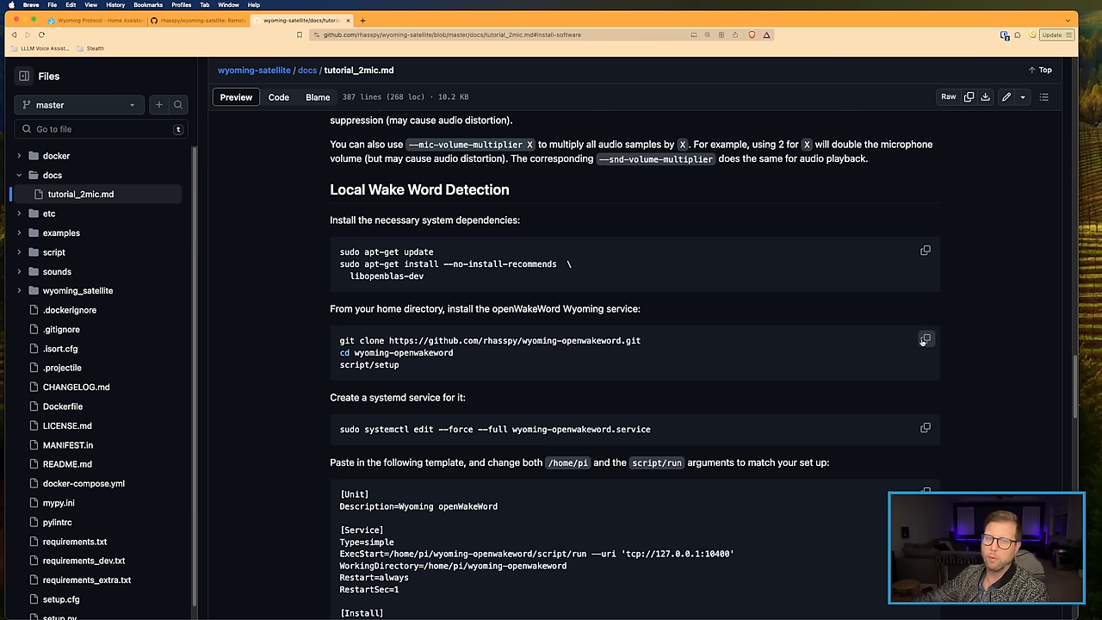
# - Clone wyoming-openwakeword into the home folder and run script/setup after installing libopenblas-dev
pyautogui.click(927, 338)
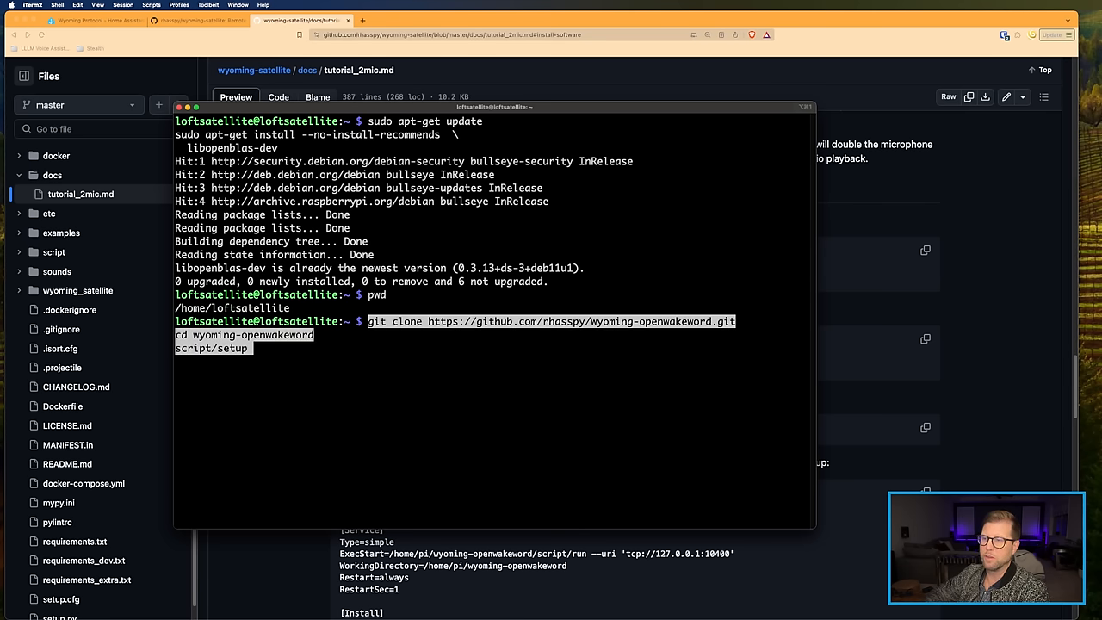
pyautogui.press('Return')
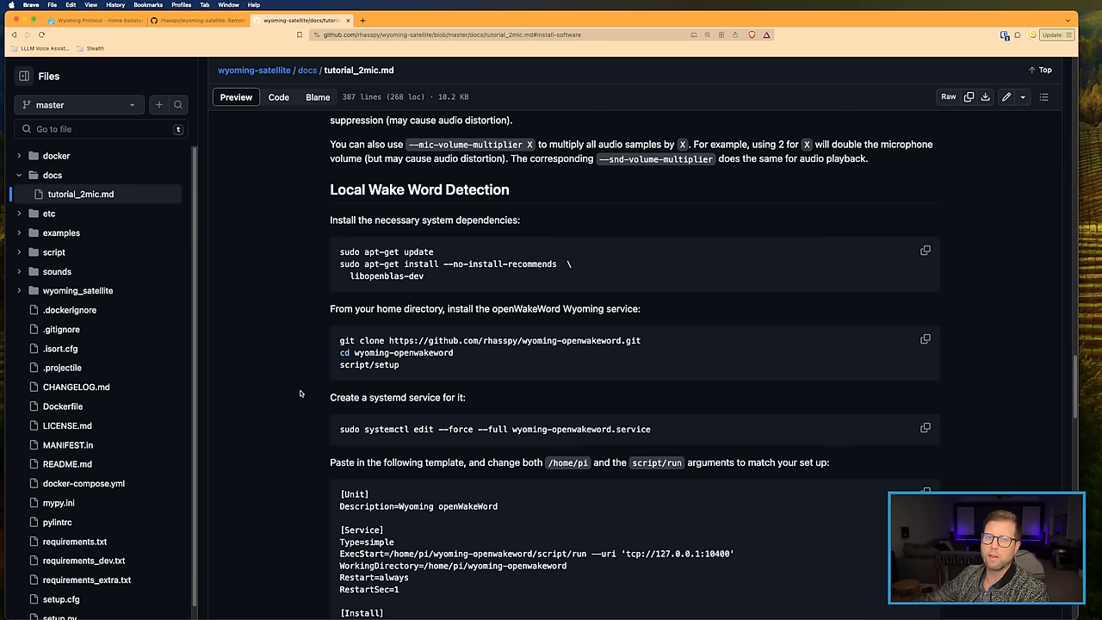
pyautogui.moveTo(902, 431)
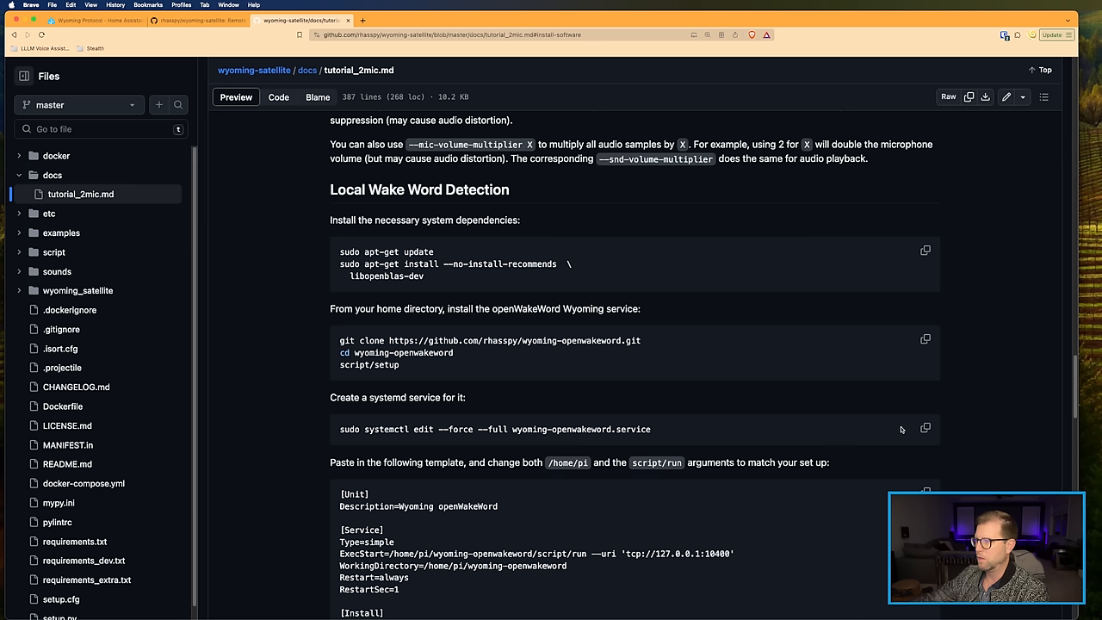
# - Copy the wyoming-openwakeword.service edit command and its systemd unit template from the tutorial
pyautogui.click(927, 428)
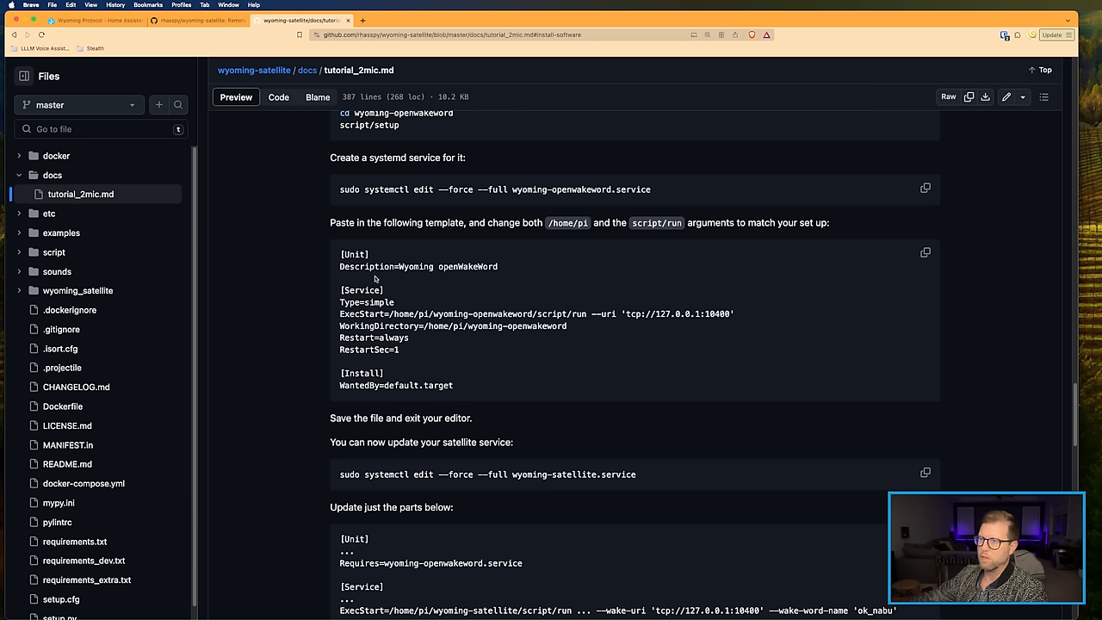
pyautogui.moveTo(339, 253); pyautogui.dragTo(410, 338)
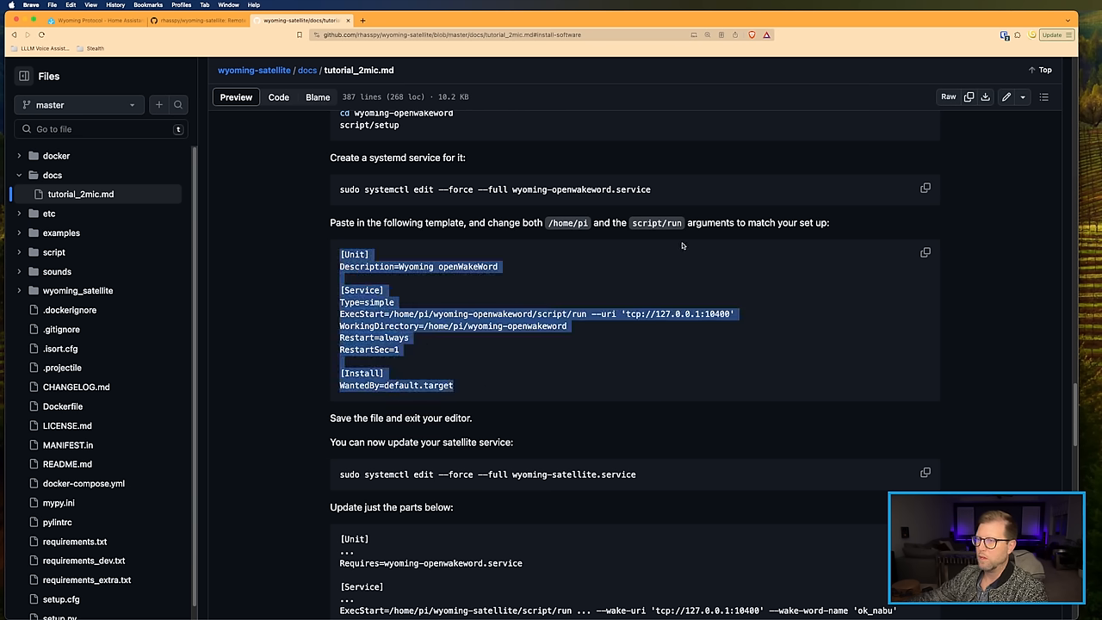
pyautogui.moveTo(491, 293)
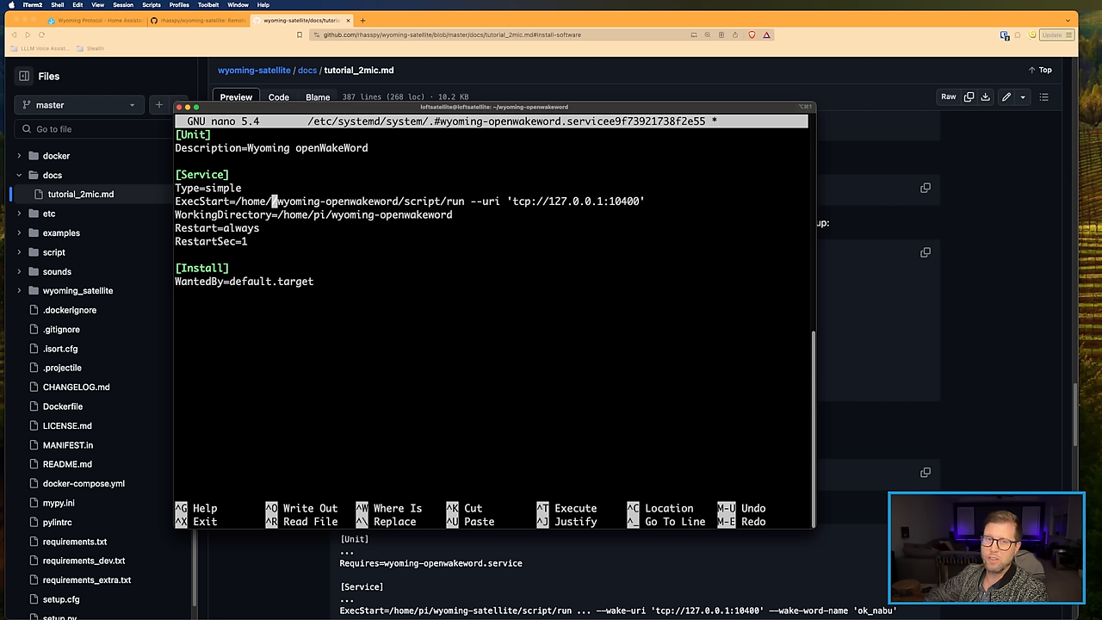
# - Set the openWakeWord unit's ExecStart and WorkingDirectory to /home/loftsatellite and save
pyautogui.write('loftsatellit')
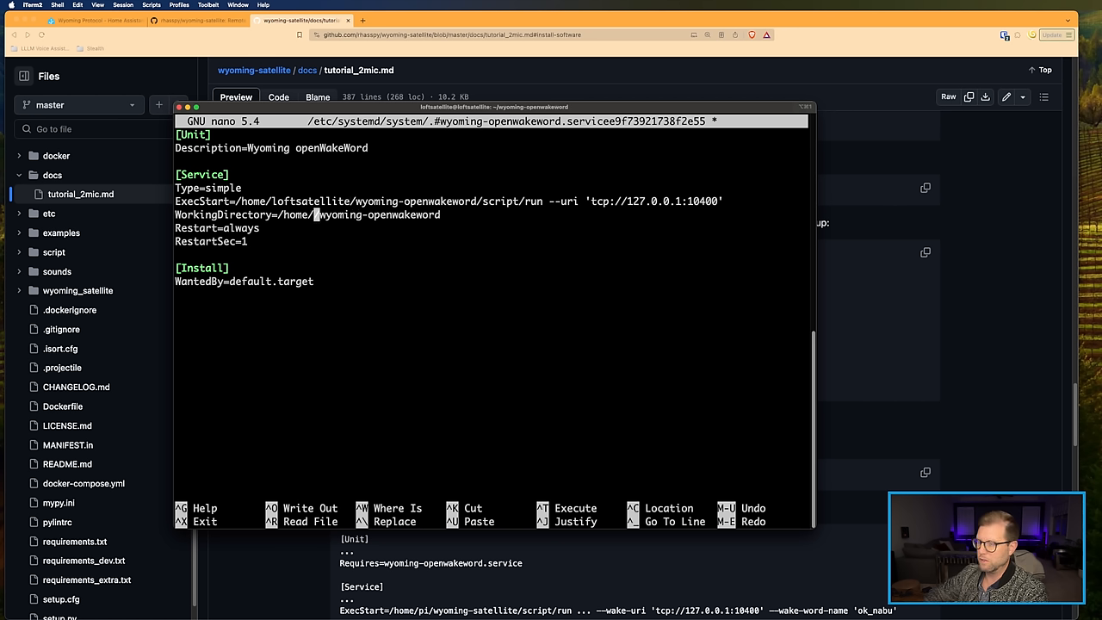
pyautogui.write('loftsatellite')
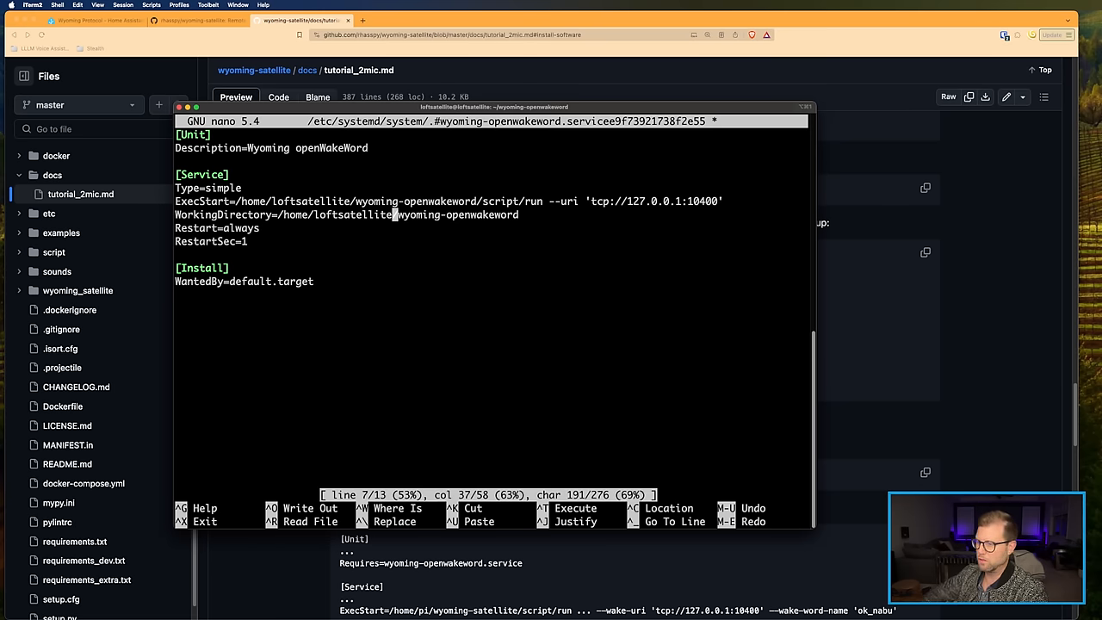
pyautogui.press('ctrl+x')
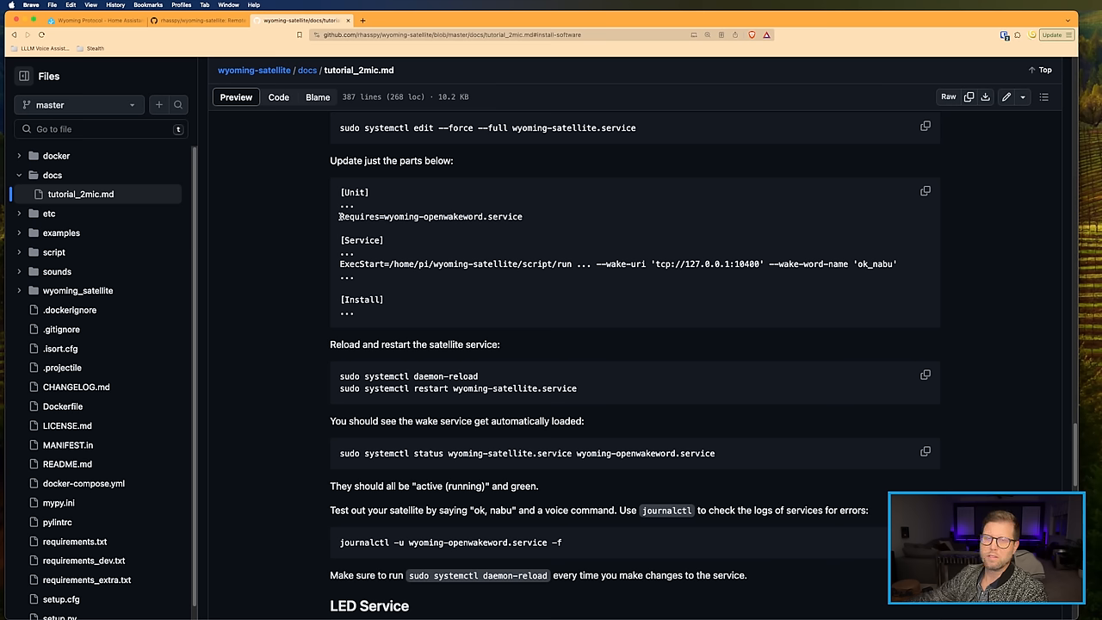
# - Add Requires=wyoming-openwakeword.service, --wake-uri 'tcp://127.0.0.1:10400' and --wake-word-name 'hey_jarvis' to the satellite unit and save
pyautogui.doubleClick(430, 217)
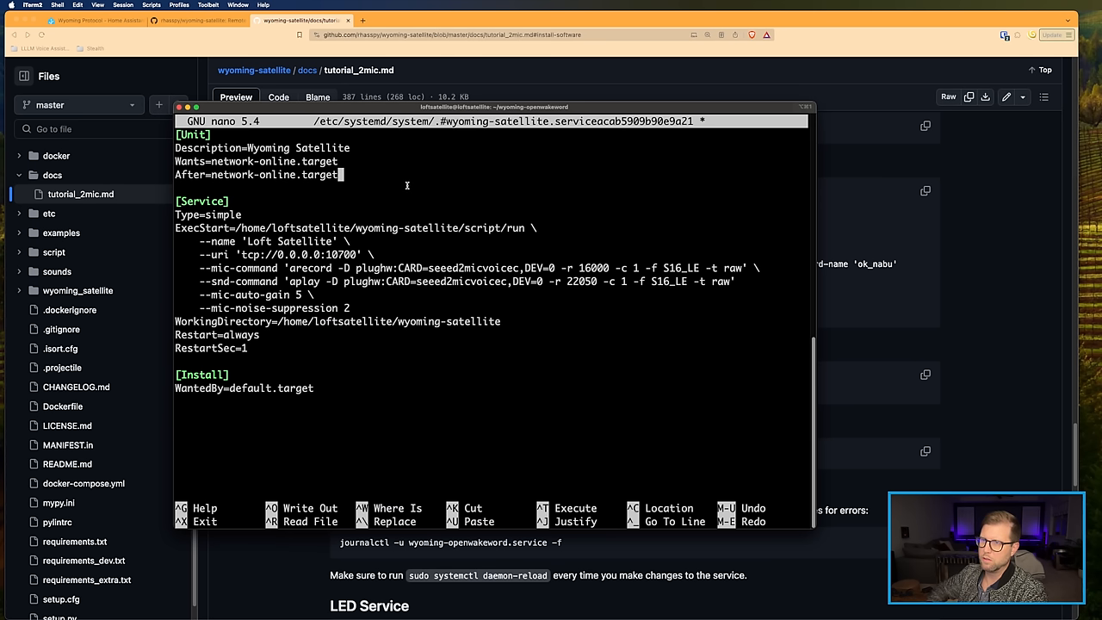
pyautogui.write('Requires=wyoming-openwakeword.service')
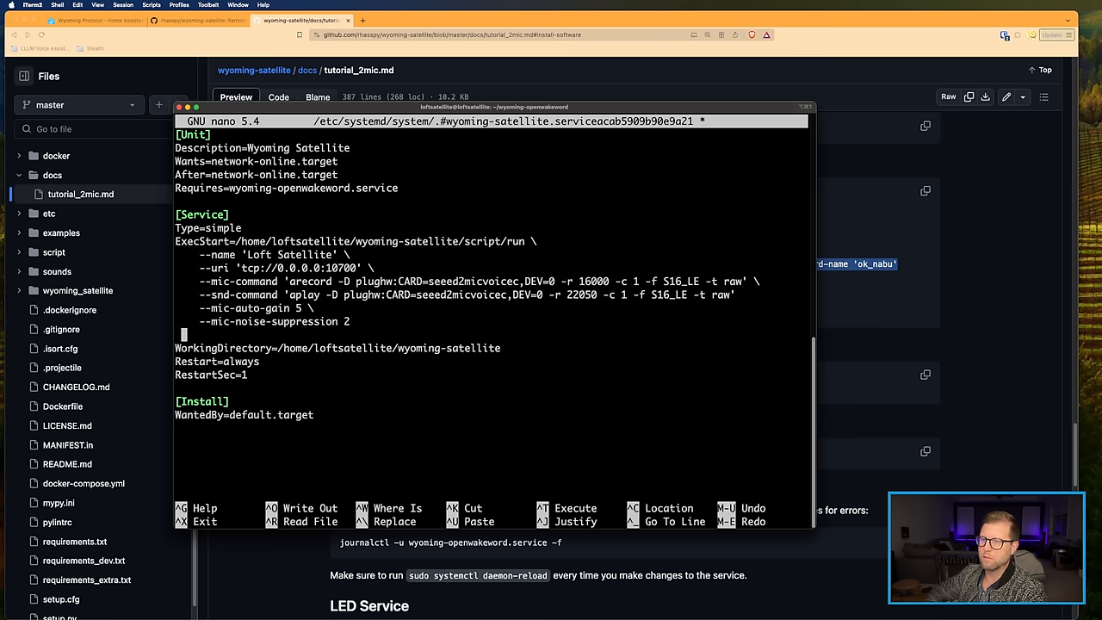
pyautogui.write("--wake-uri 'tcp://127.0.0.1:10400' \\")
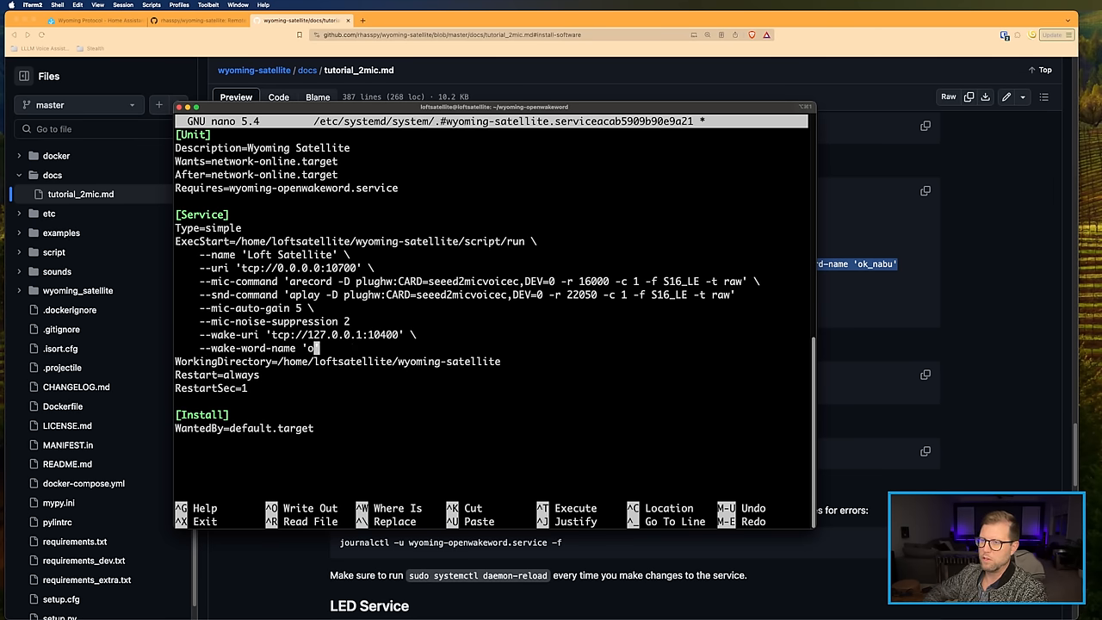
pyautogui.write('hey')
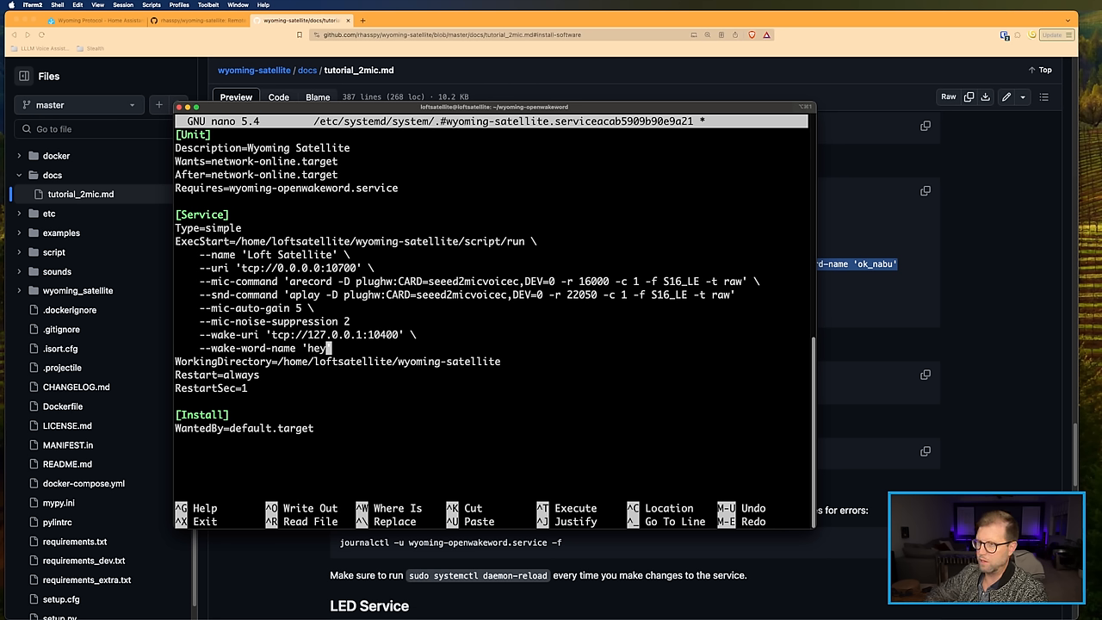
pyautogui.write("jarvis'")
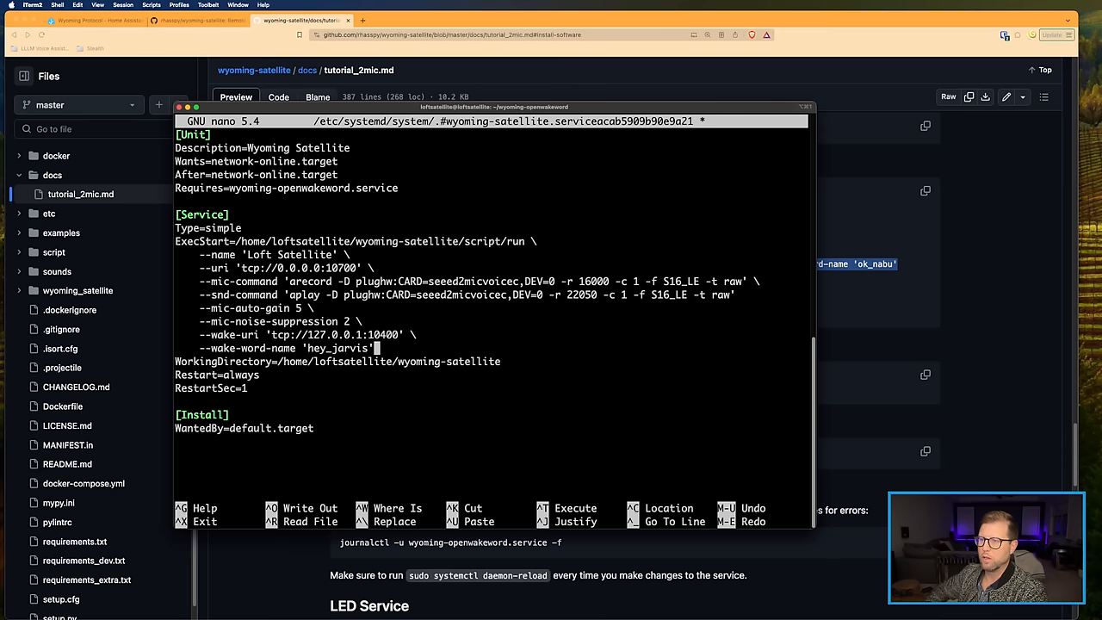
pyautogui.press('ctrl+x')
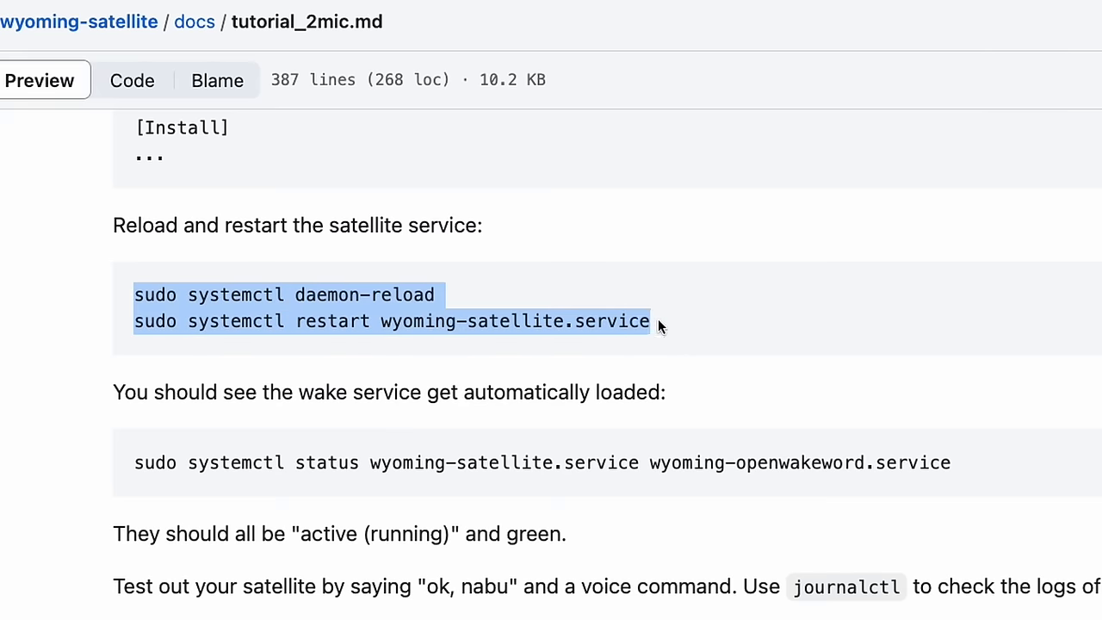
# - Run the copied daemon-reload and wyoming-satellite restart commands in the terminal
pyautogui.click(927, 341)
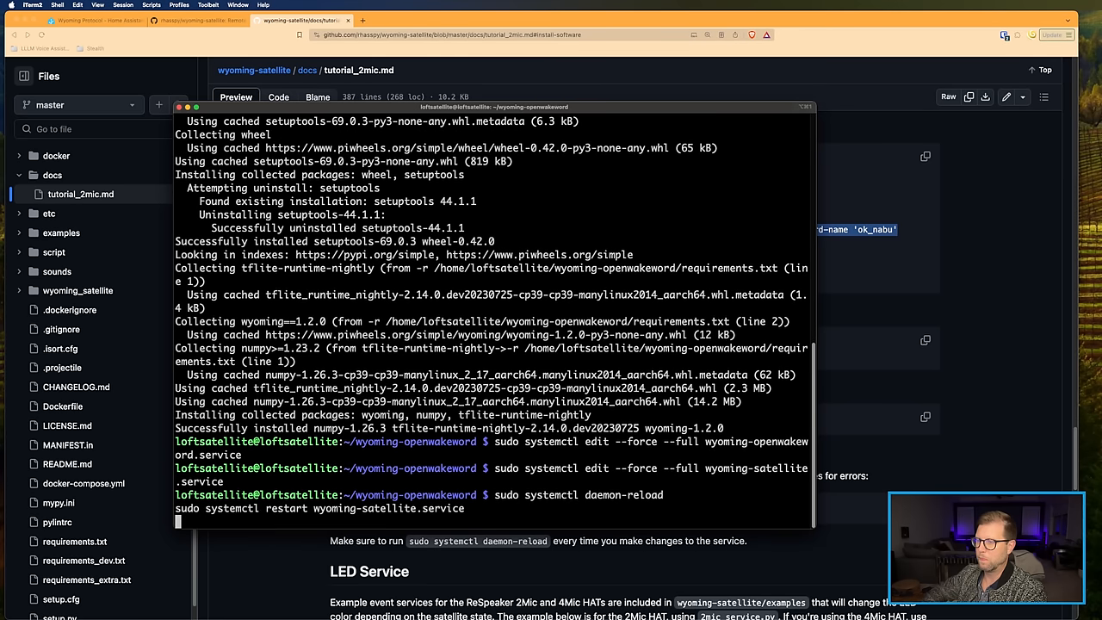
pyautogui.press('Return')
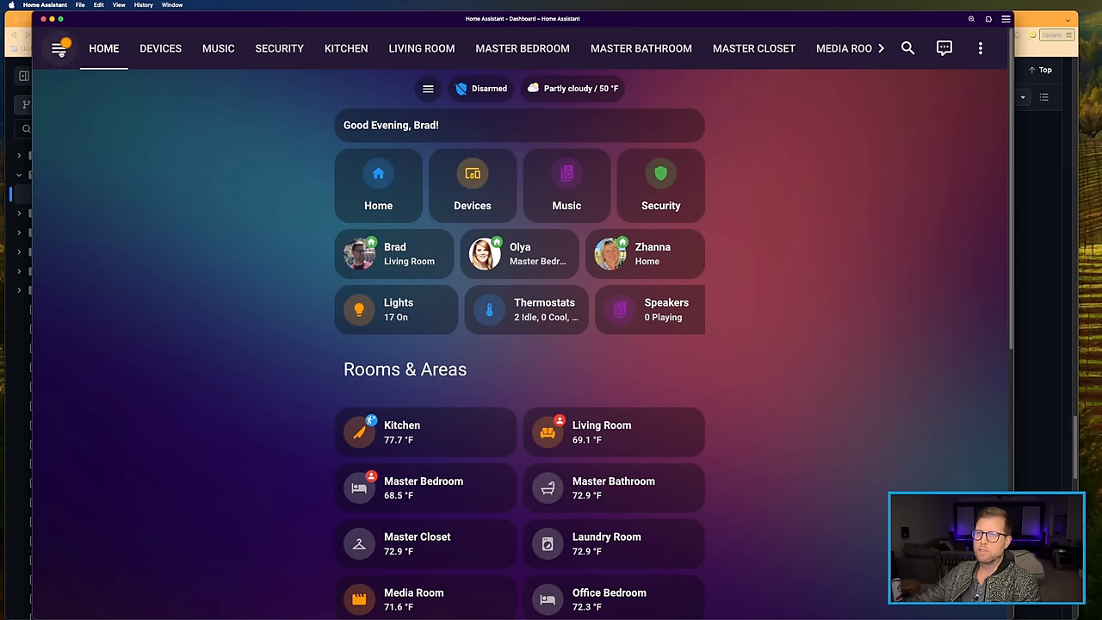
# - View the Loft Satellite device page via Settings to watch Assist activity, then return to Voice assistants
pyautogui.click(59, 48)
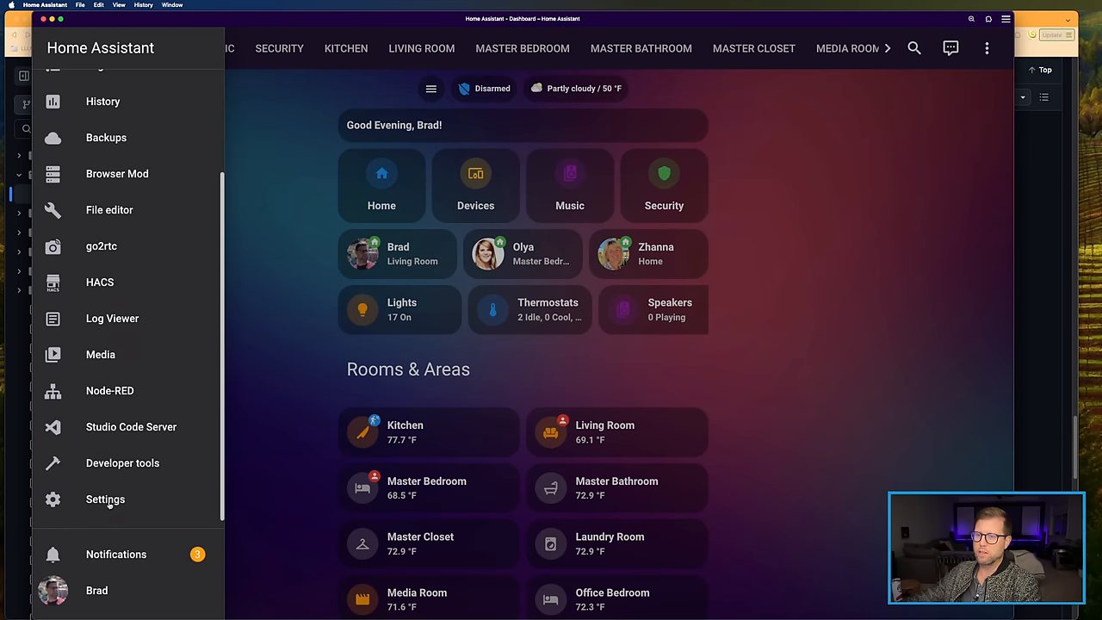
pyautogui.click(105, 500)
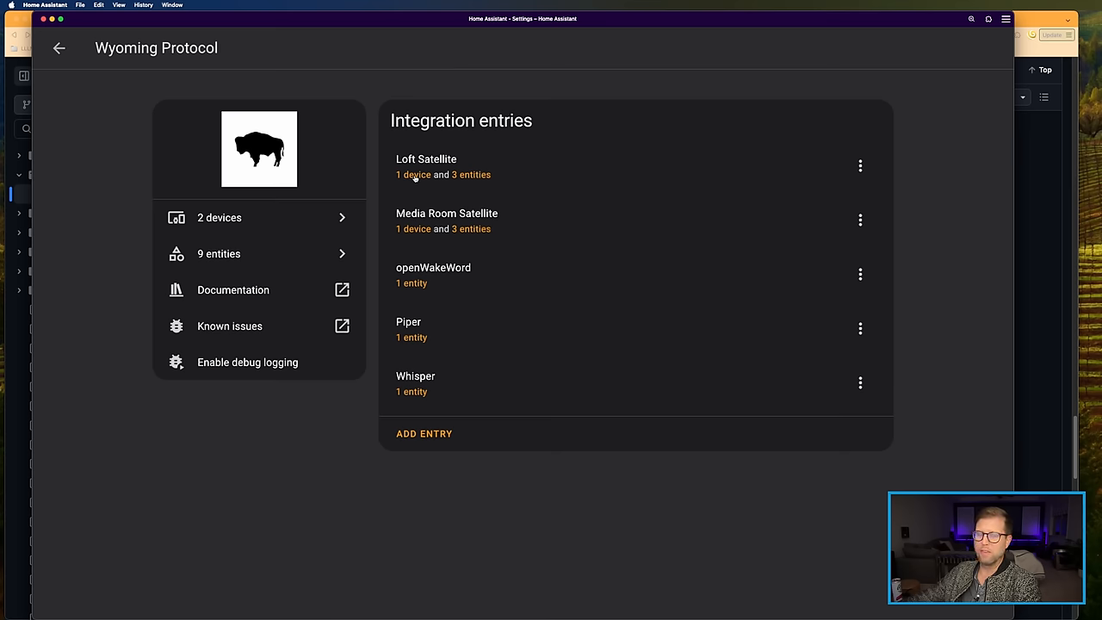
pyautogui.click(427, 159)
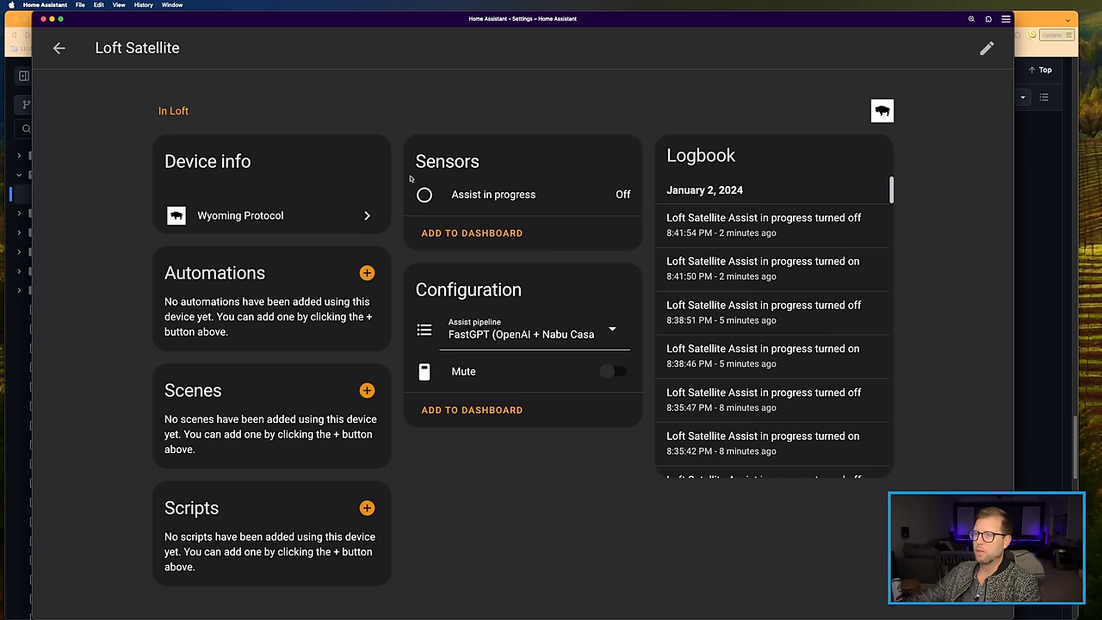
pyautogui.moveTo(571, 204)
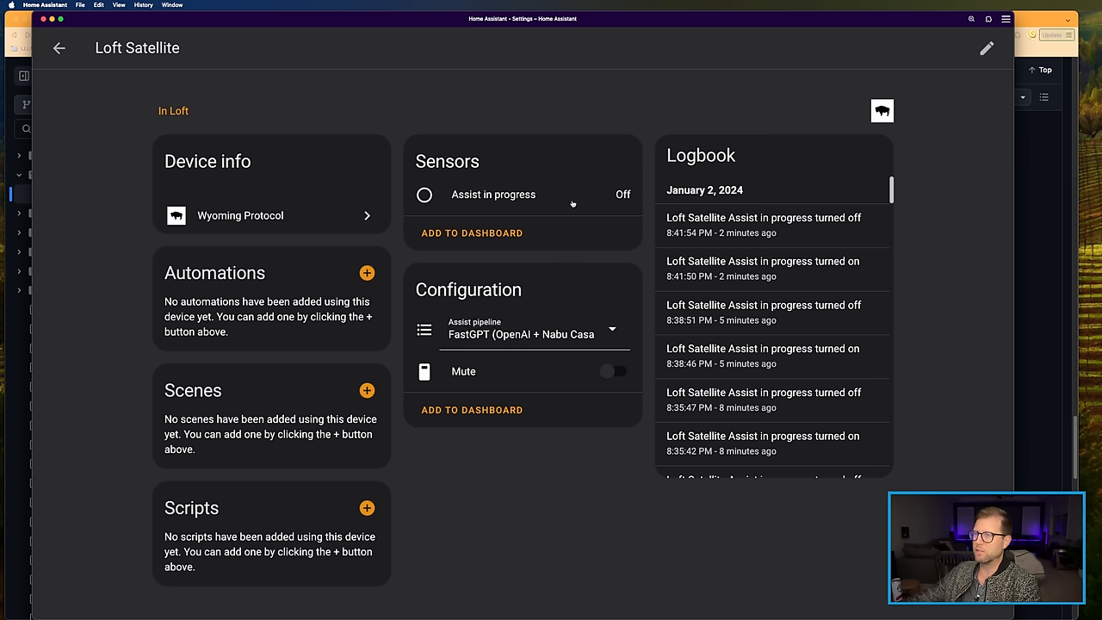
pyautogui.moveTo(620, 203)
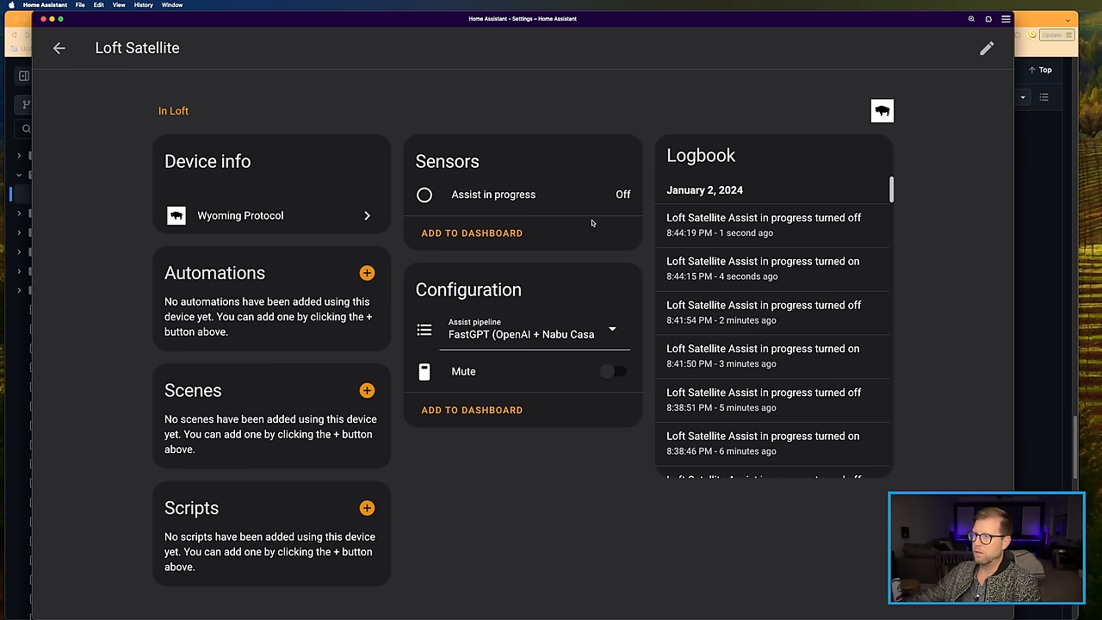
pyautogui.moveTo(612, 186)
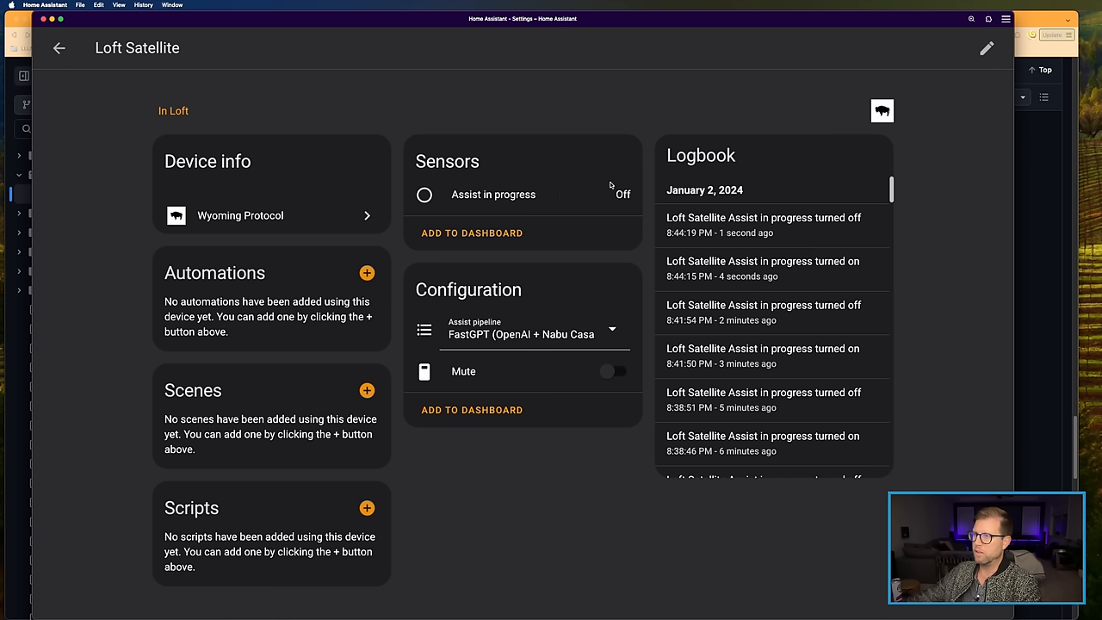
pyautogui.moveTo(615, 191)
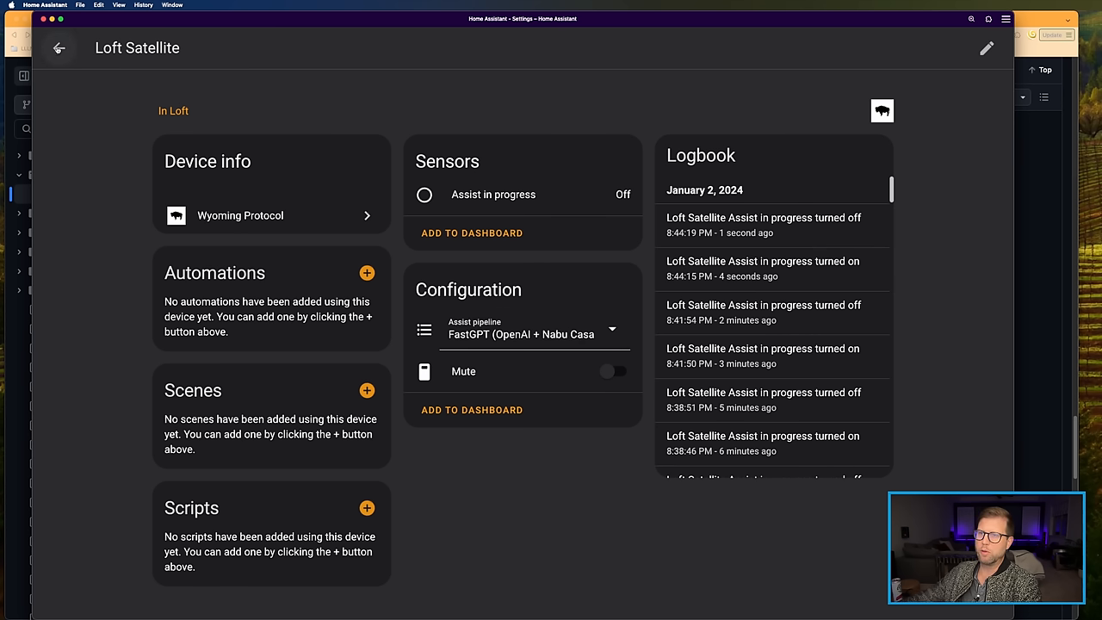
pyautogui.click(58, 48)
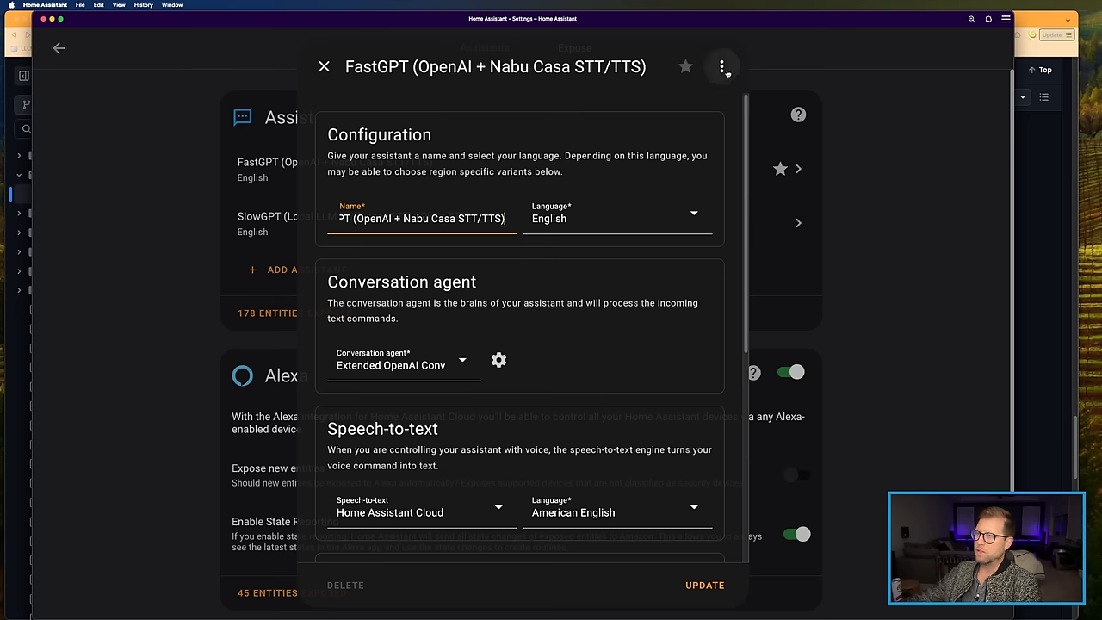
# - Review the FastGPT pipeline's latest debug run: speech-to-text, OpenAI and text-to-speech stages
pyautogui.click(722, 66)
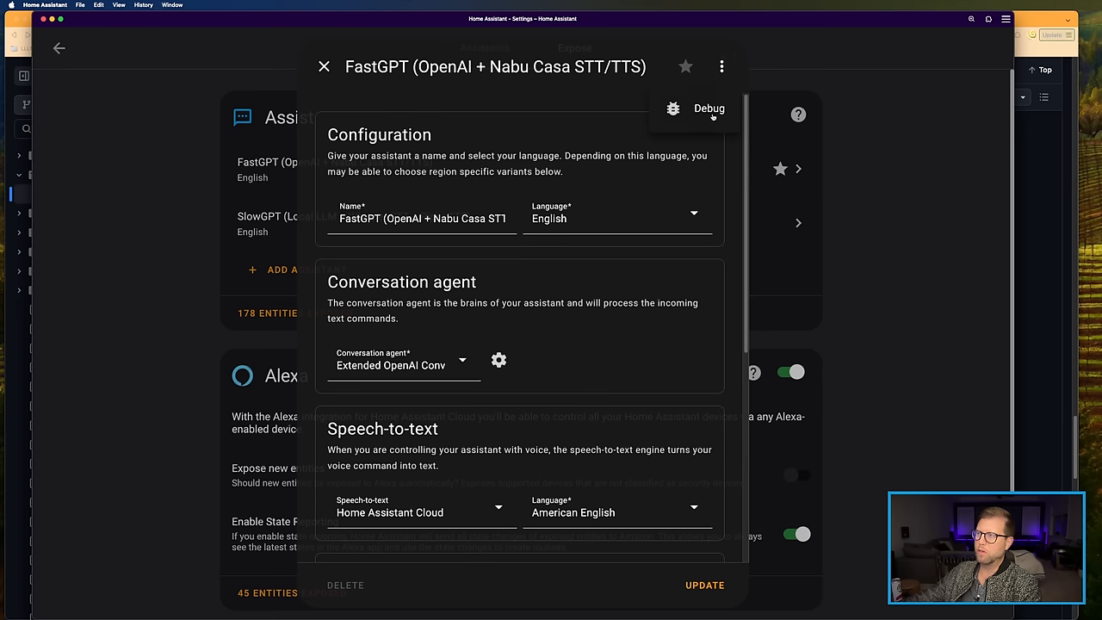
pyautogui.click(710, 107)
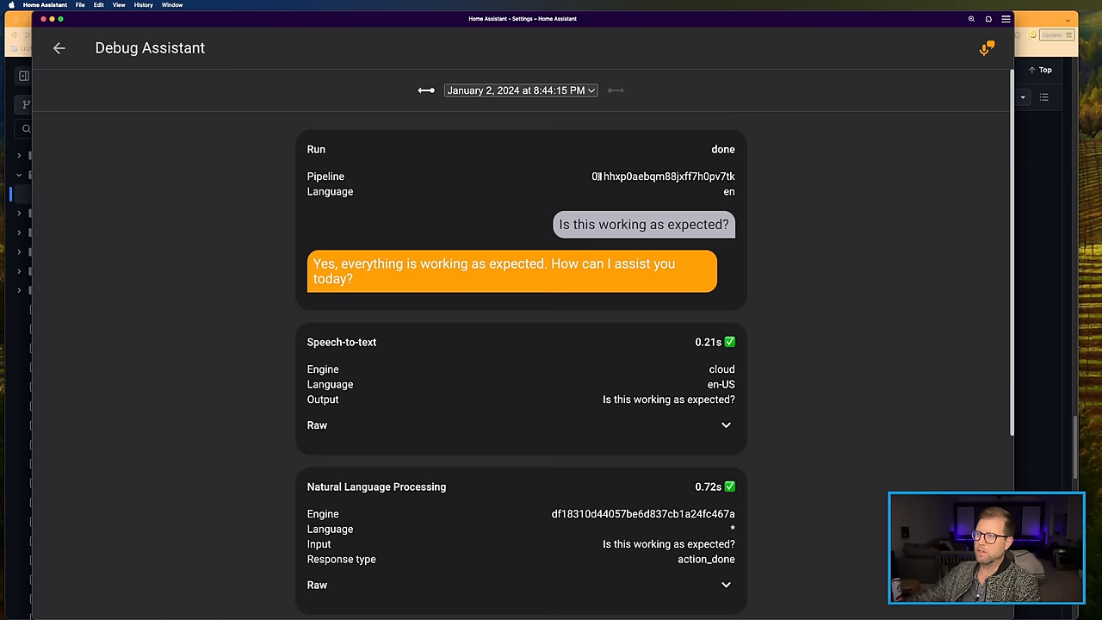
pyautogui.scroll(-3)
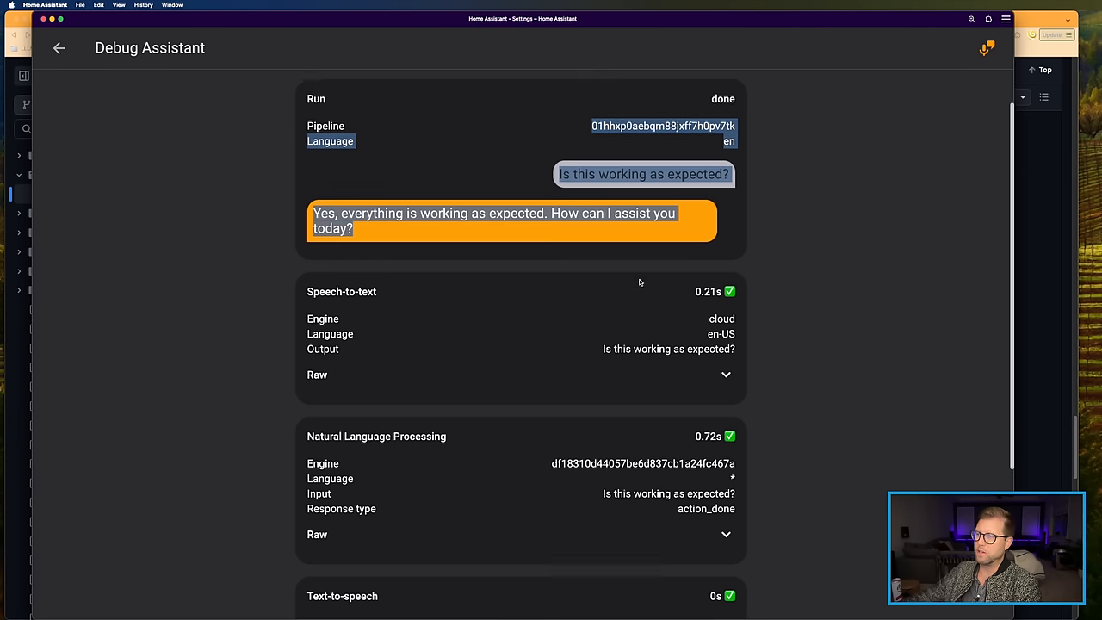
pyautogui.scroll(-3)
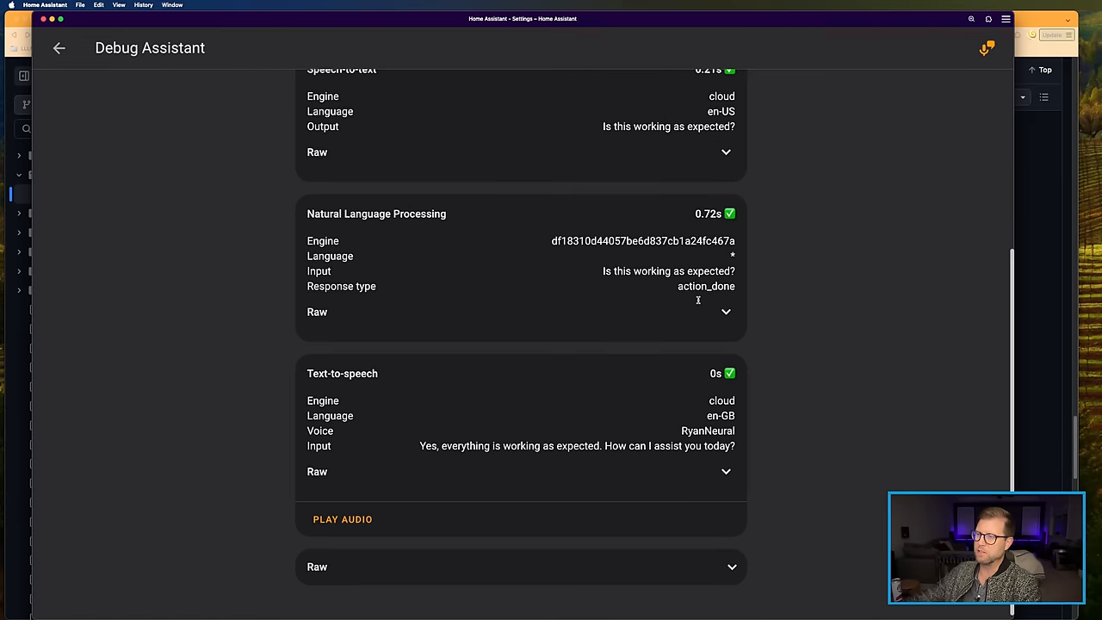
pyautogui.scroll(3)
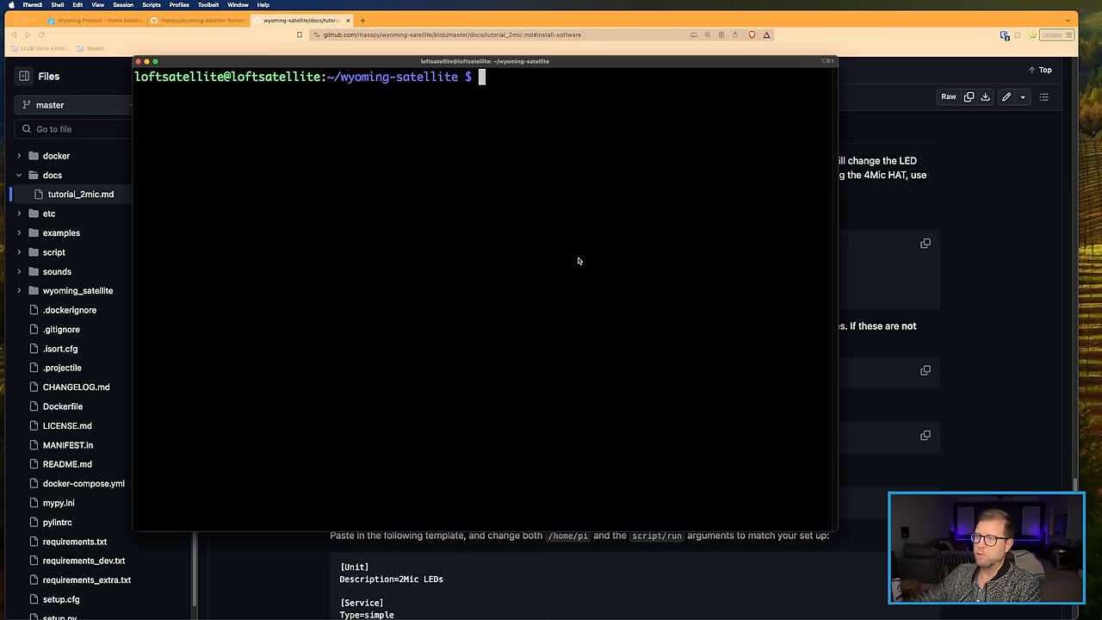
pyautogui.moveTo(565, 242)
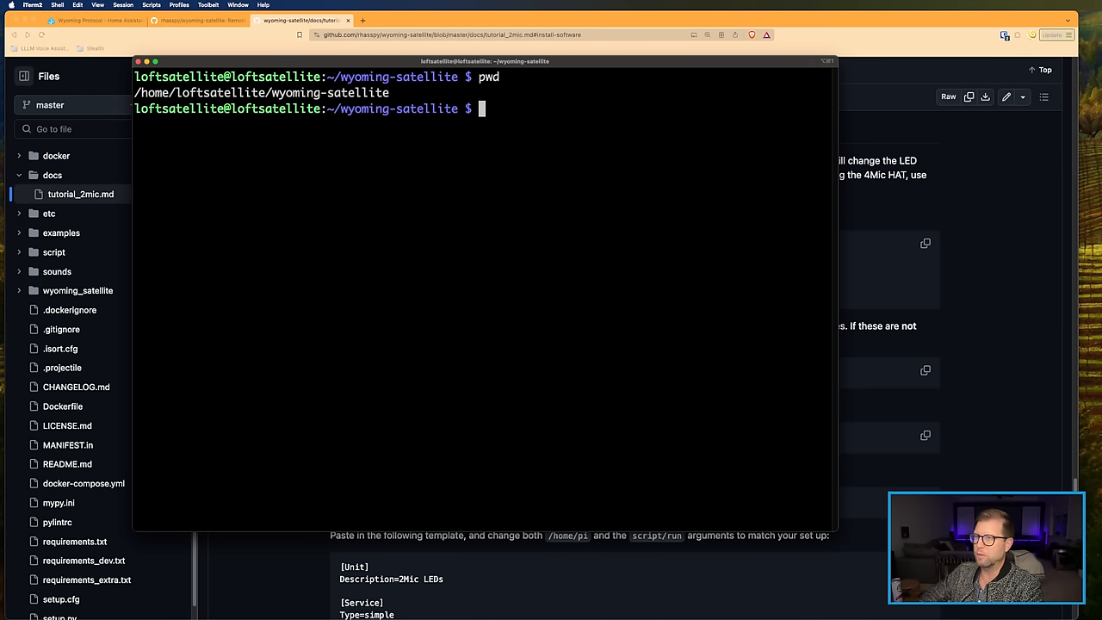
# - Set up the examples venv with wyoming and start editing a new 2mic_leds.service unit
pyautogui.write('cd ..')
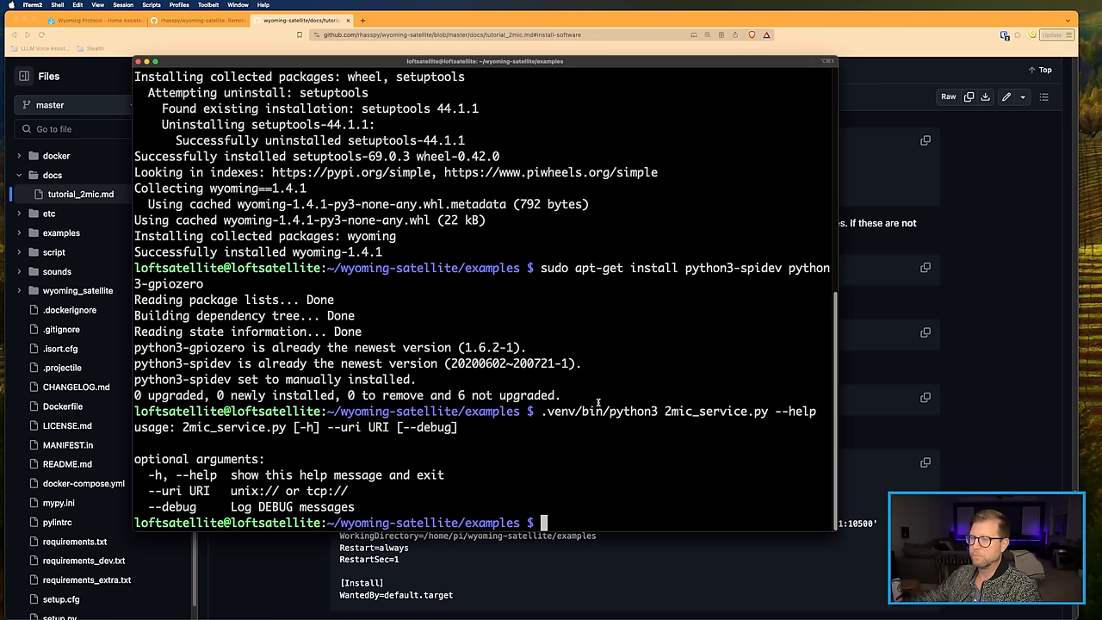
pyautogui.write('sudo systemctl edit --force --full 2mic_leds.service')
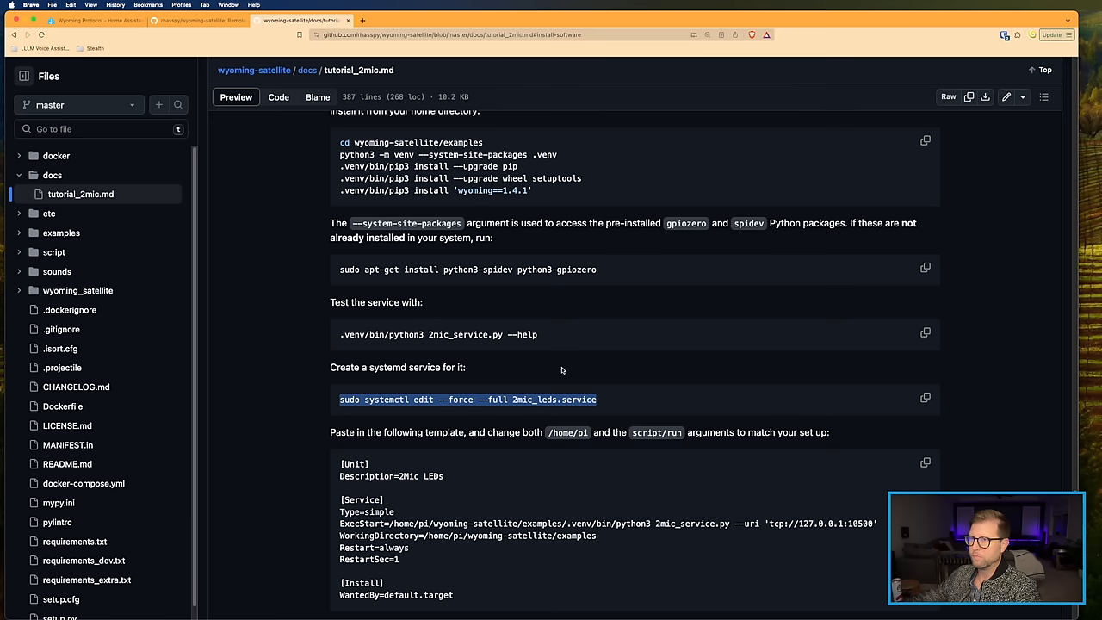
# - Point the pasted 2mic_leds unit's paths to /home/loftsatellite instead of /home/pi
pyautogui.scroll(-3)
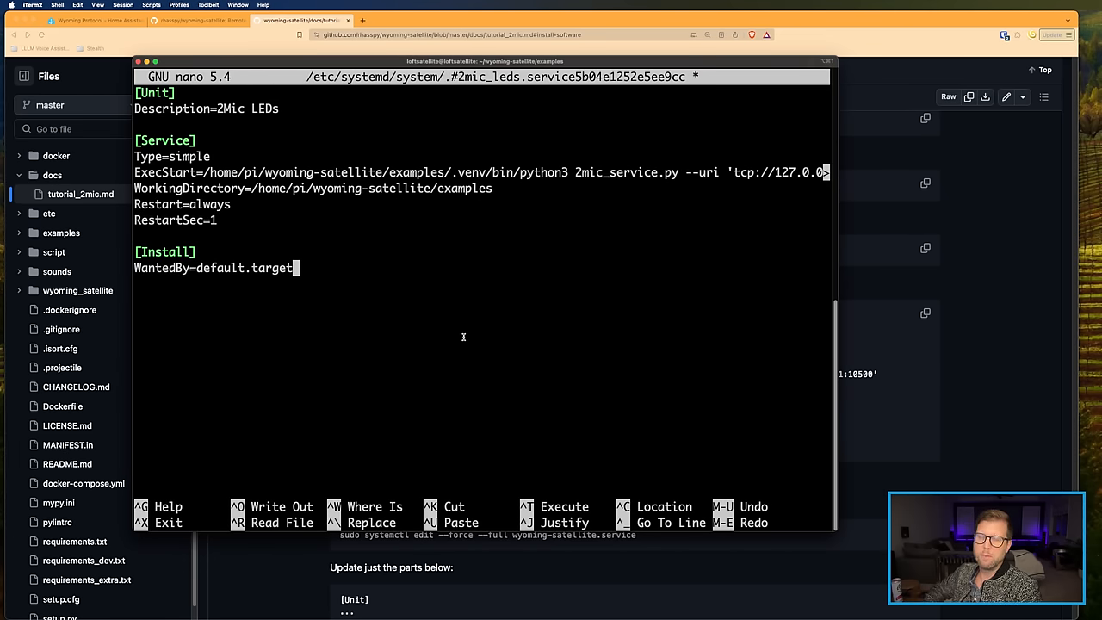
pyautogui.click(296, 188)
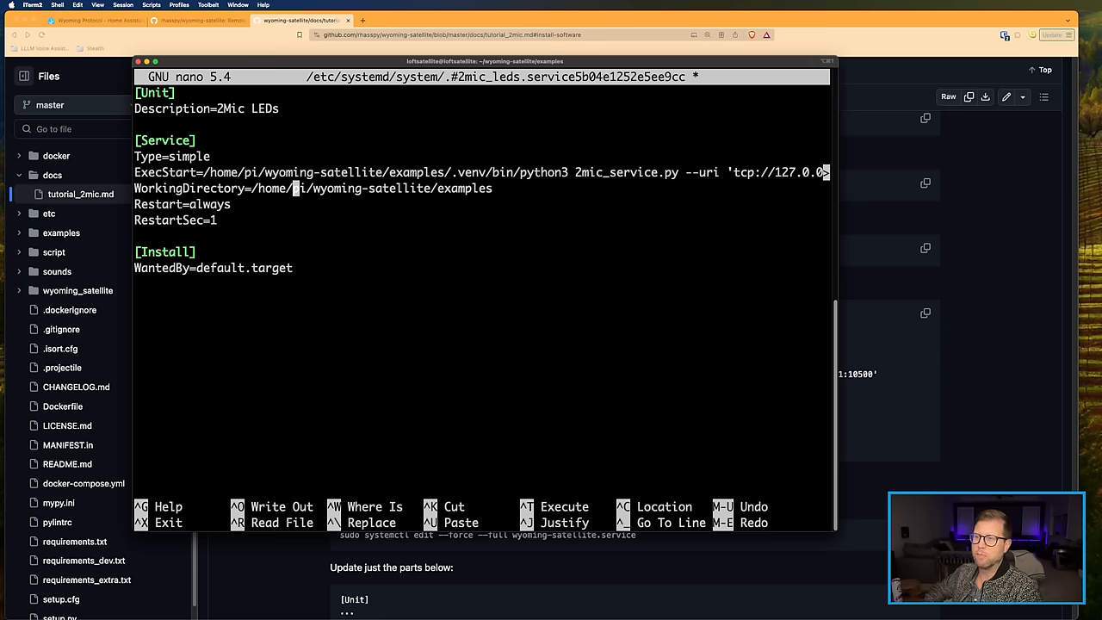
pyautogui.write('loftsatellite')
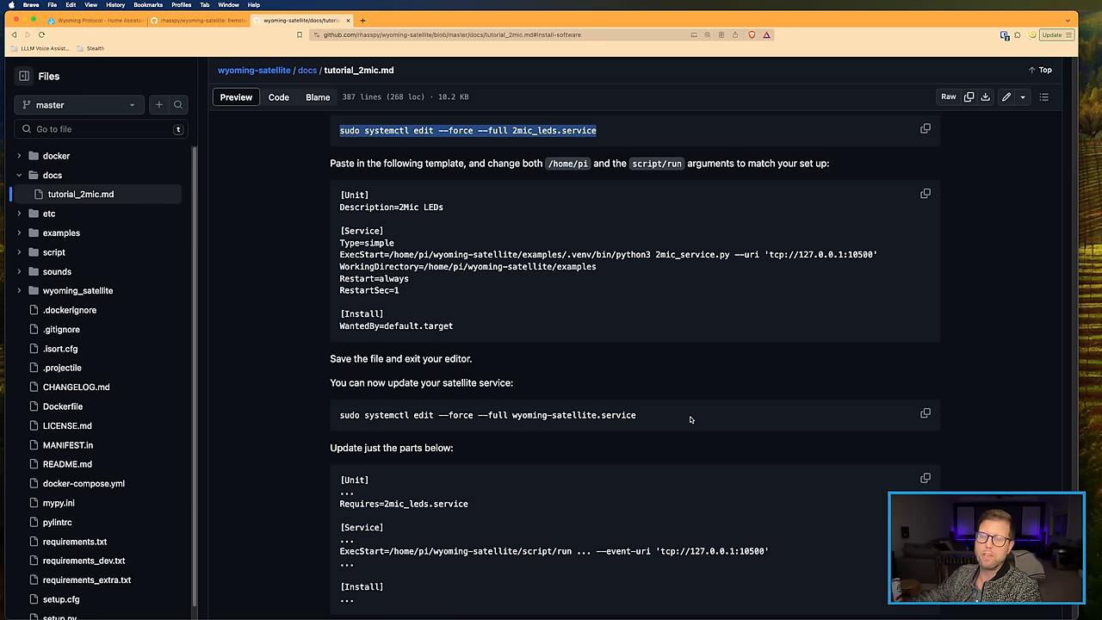
# - Add Requires=2mic_leds.service and --event-uri 'tcp://127.0.0.1:10500' to the satellite unit and save
pyautogui.click(927, 413)
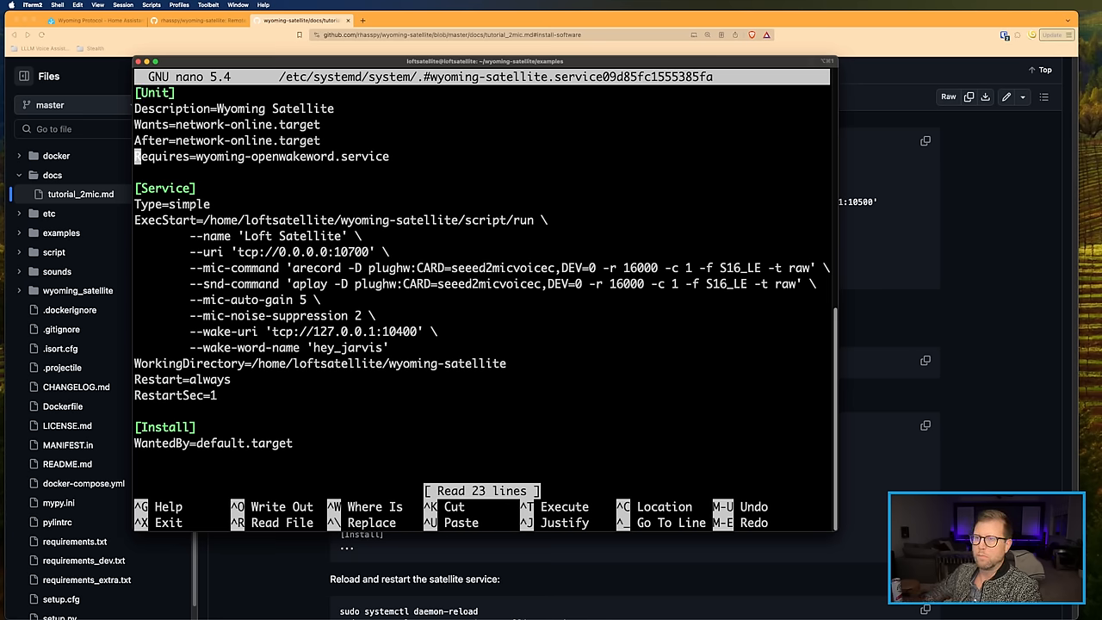
pyautogui.write('Requires=2mic_leds.service')
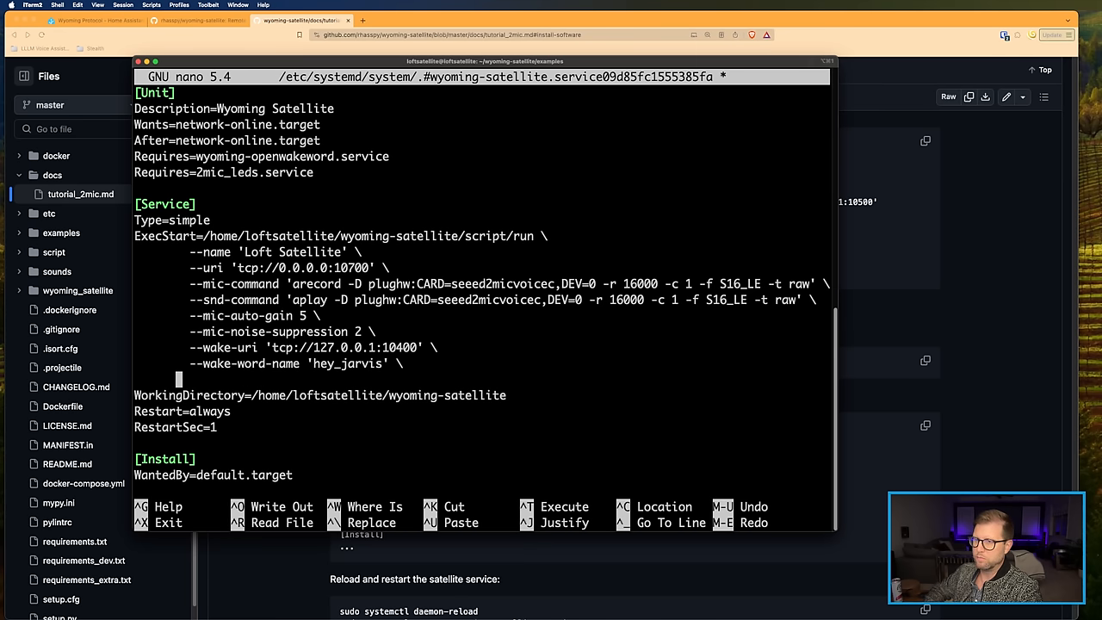
pyautogui.write("--event-uri 'tcp://127.0.0.1:10500'")
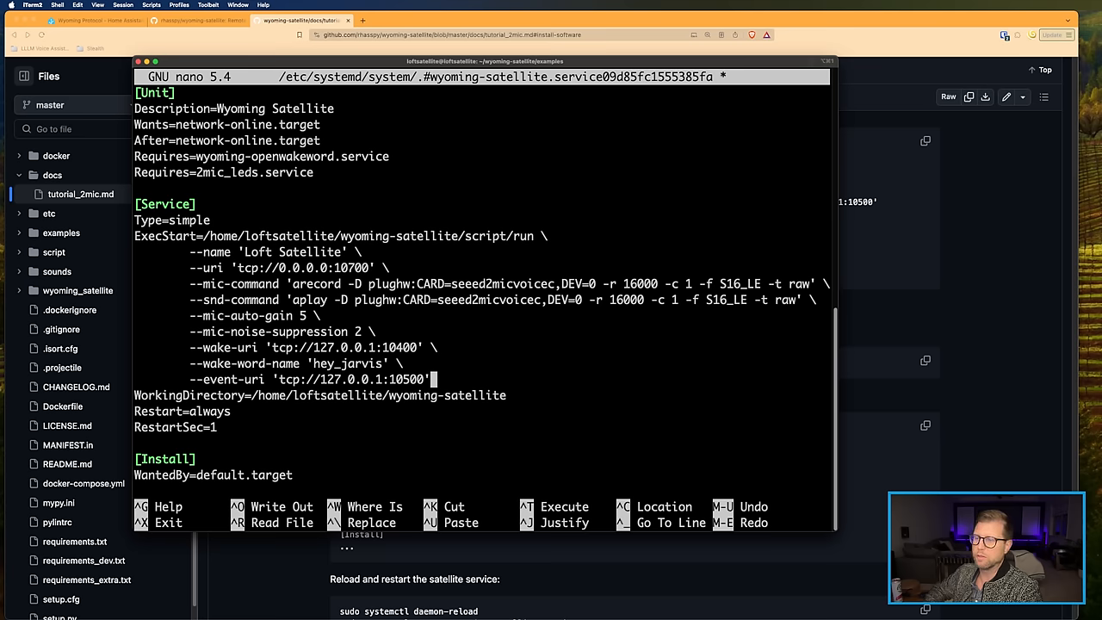
pyautogui.press('ctrl+x')
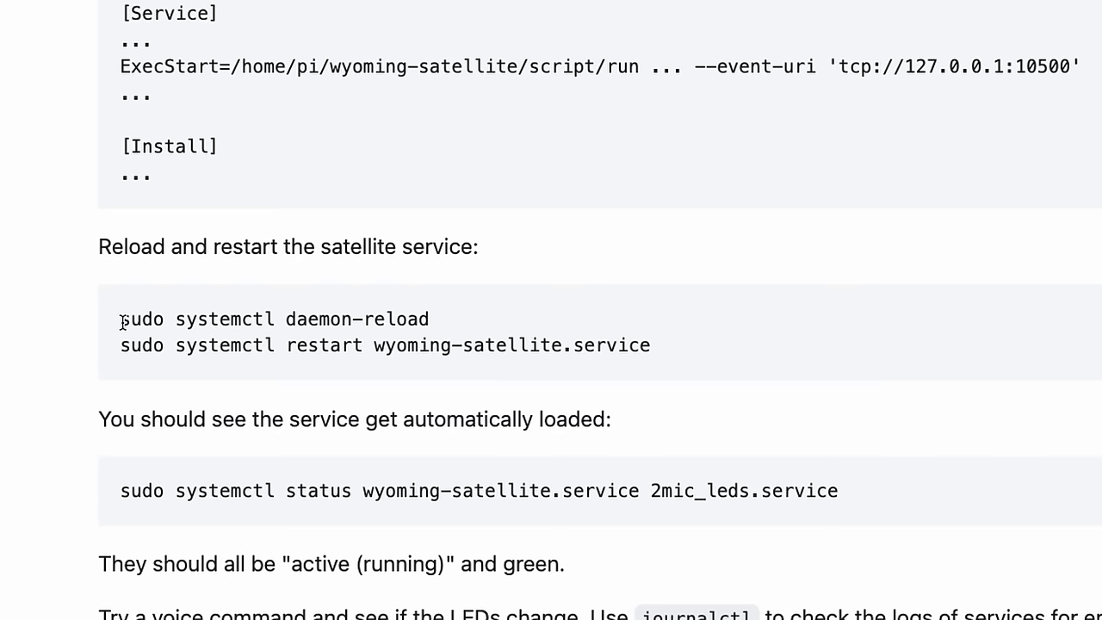
# - Select 'sudo systemctl status wyoming-satellite.service 2mic_leds.service' in the tutorial
pyautogui.moveTo(123, 318); pyautogui.dragTo(651, 344)
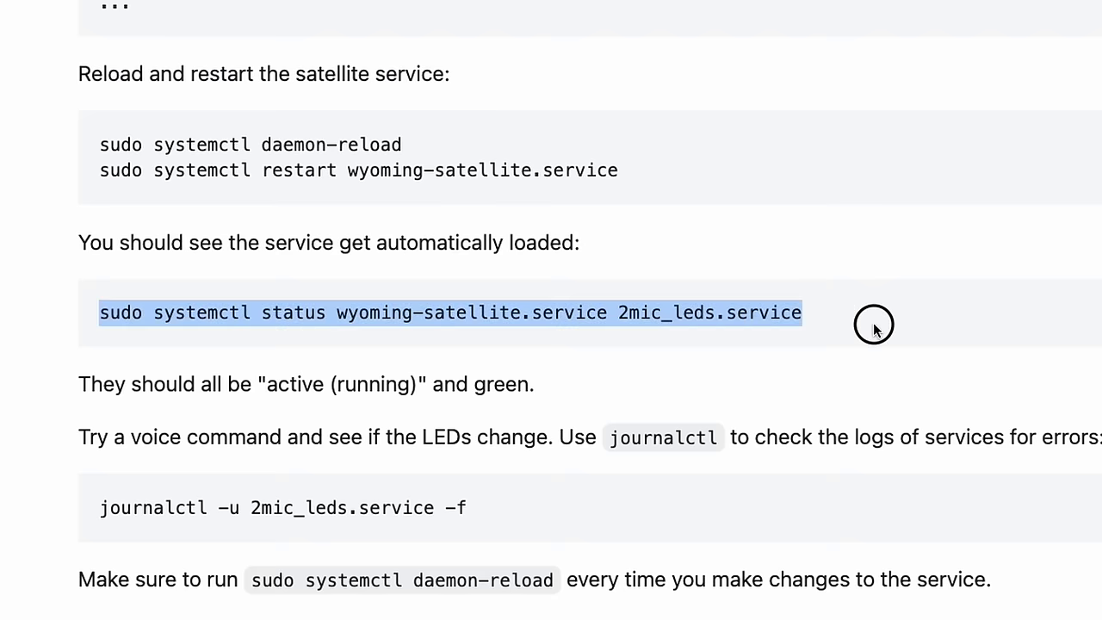
pyautogui.moveTo(551, 560)
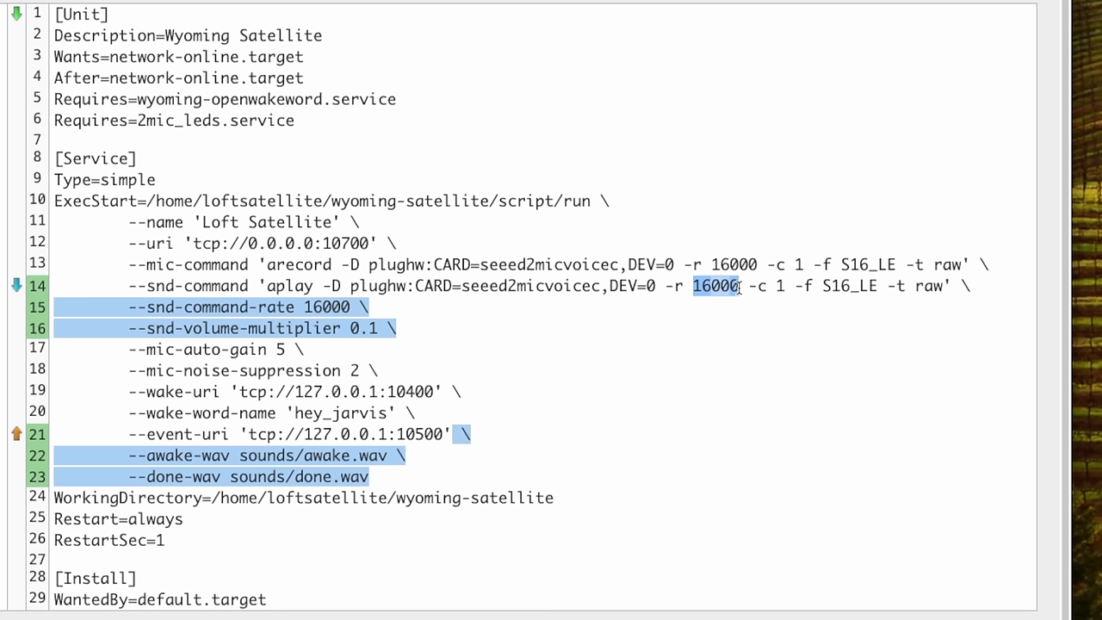
pyautogui.moveTo(275, 286)
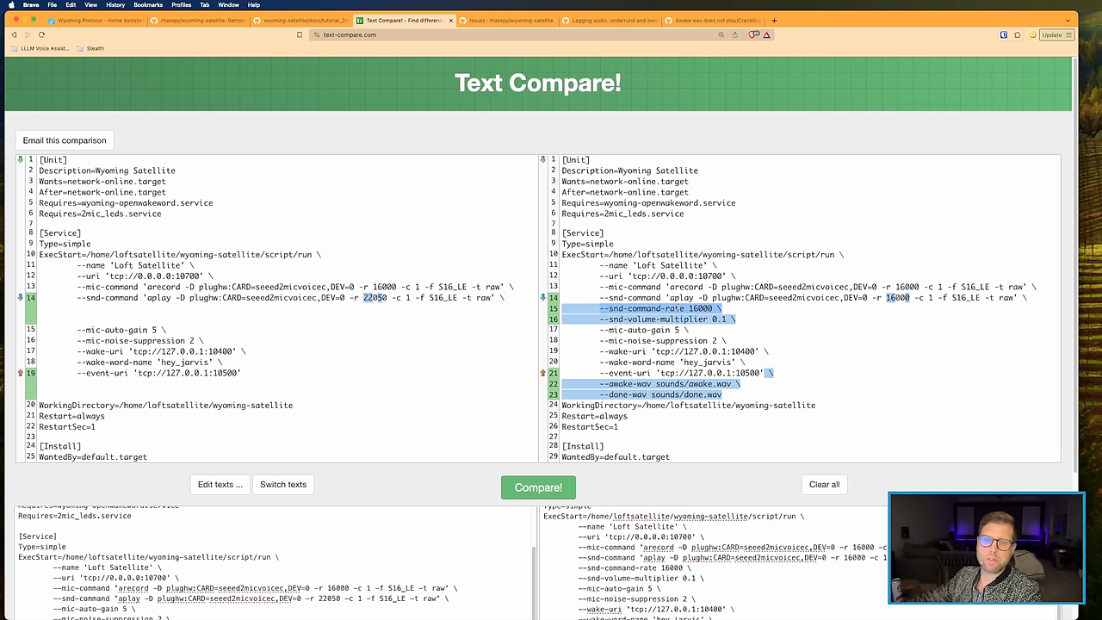
pyautogui.moveTo(763, 313)
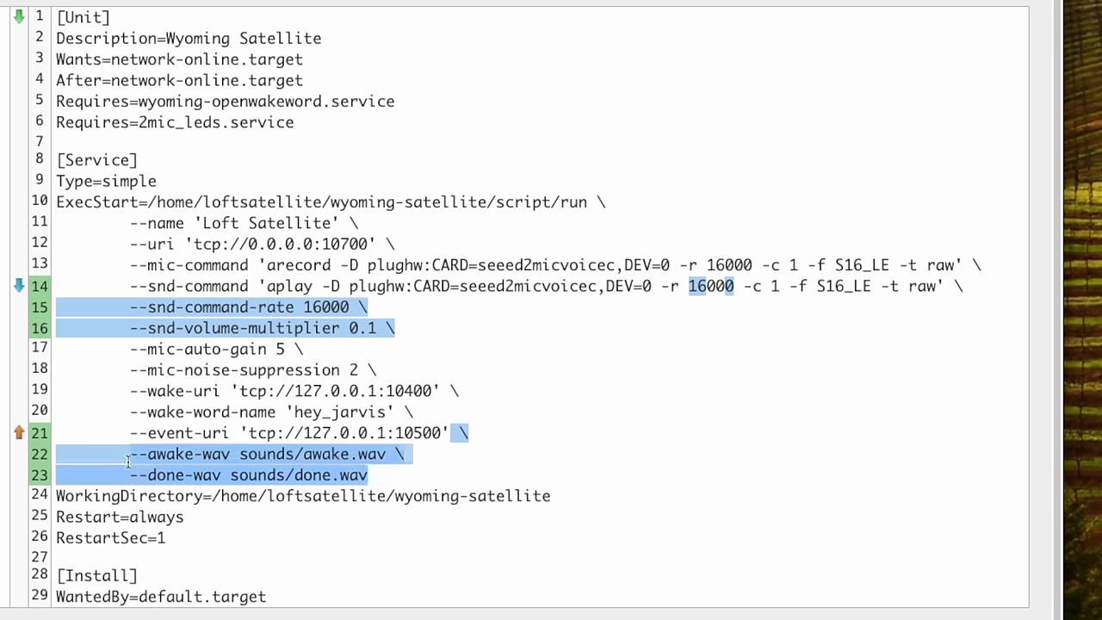
pyautogui.moveTo(455, 457)
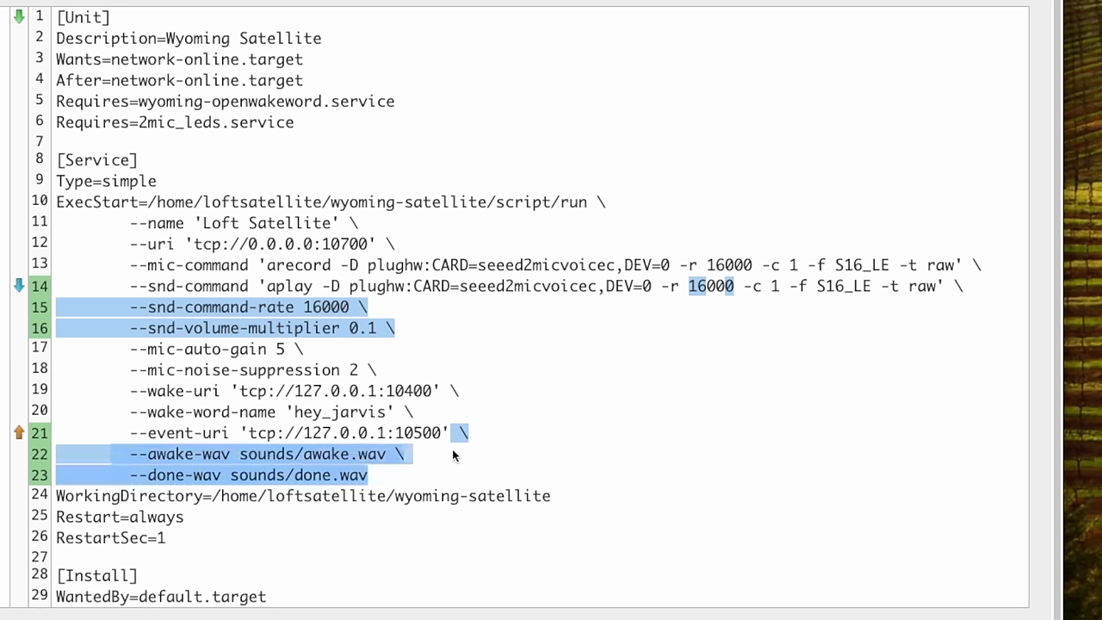